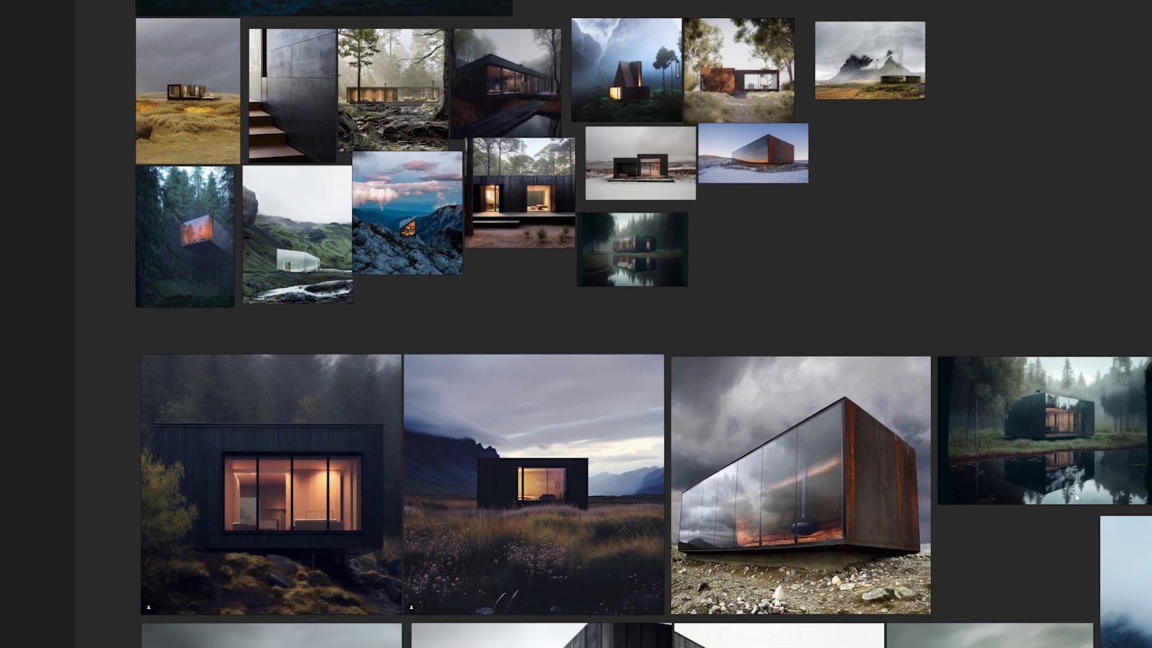
Scroll Poliigon's free textures, then browse Design Connected's Freebies furniture models.
scroll("down", 3)
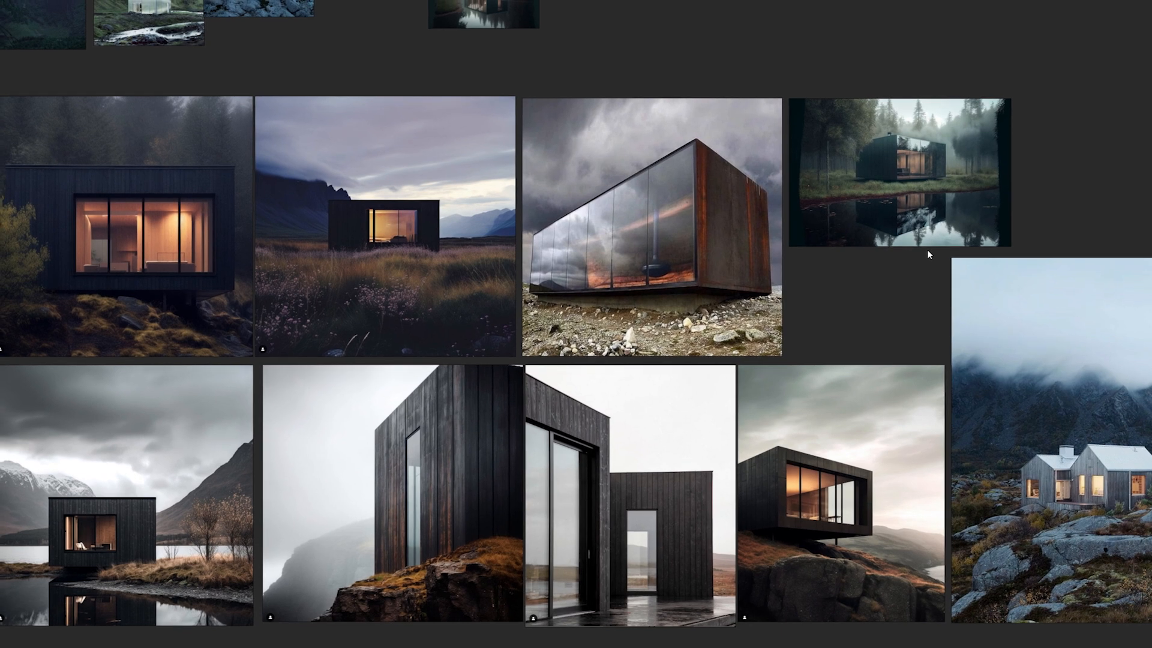
mouse_move(932, 263)
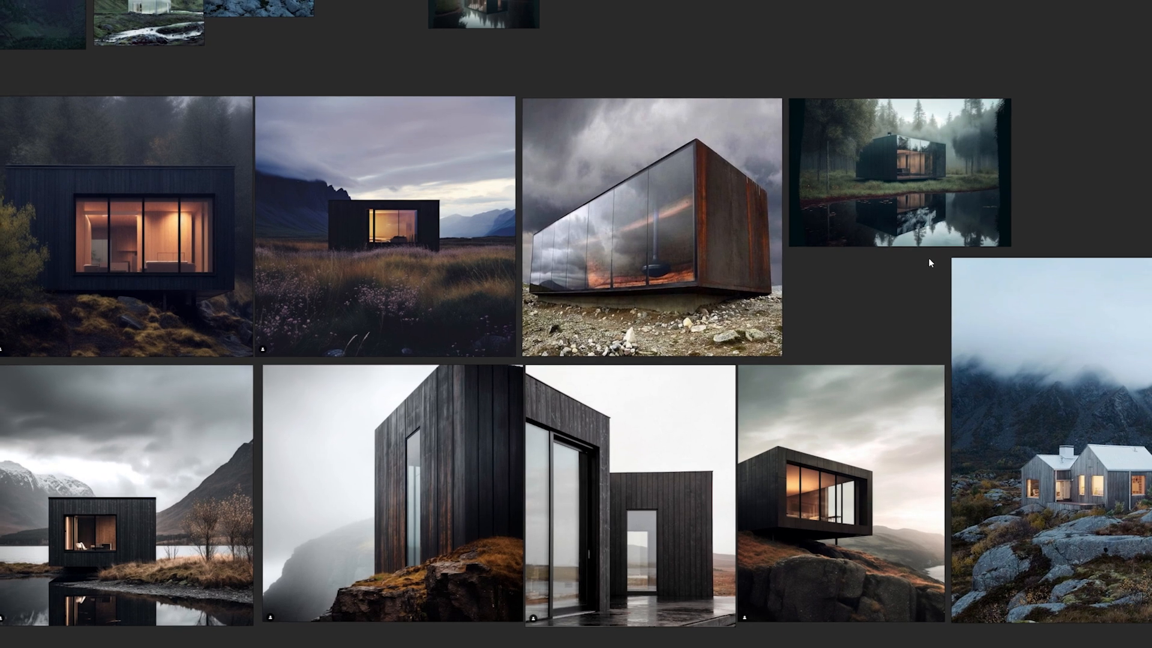
mouse_move(313, 251)
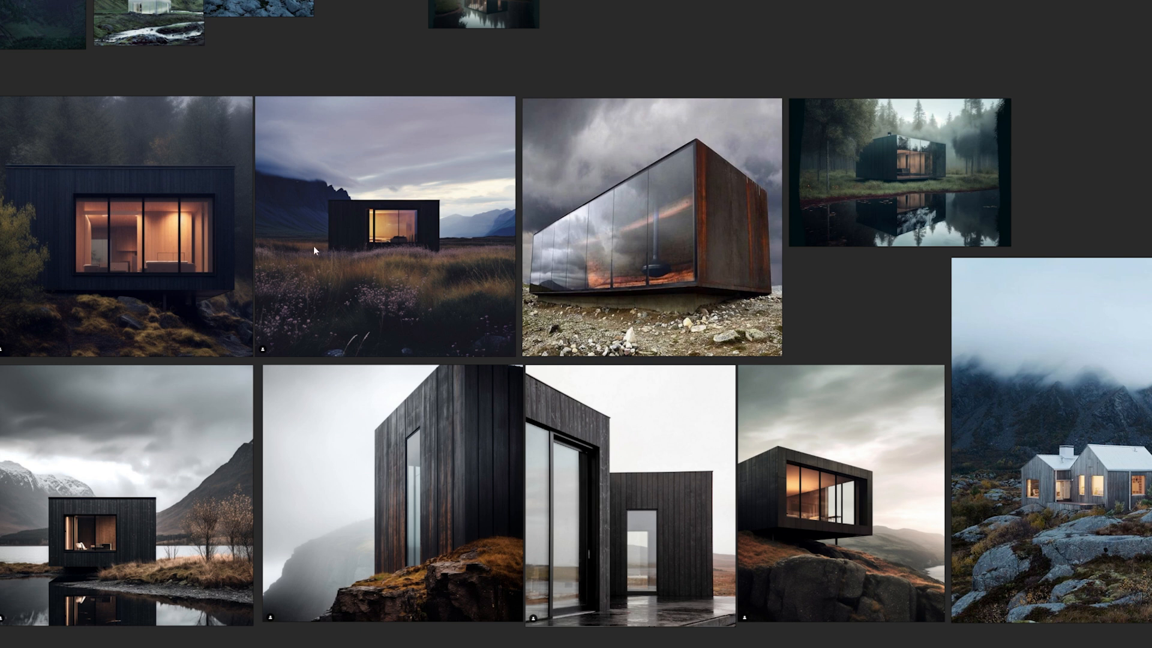
mouse_move(150, 339)
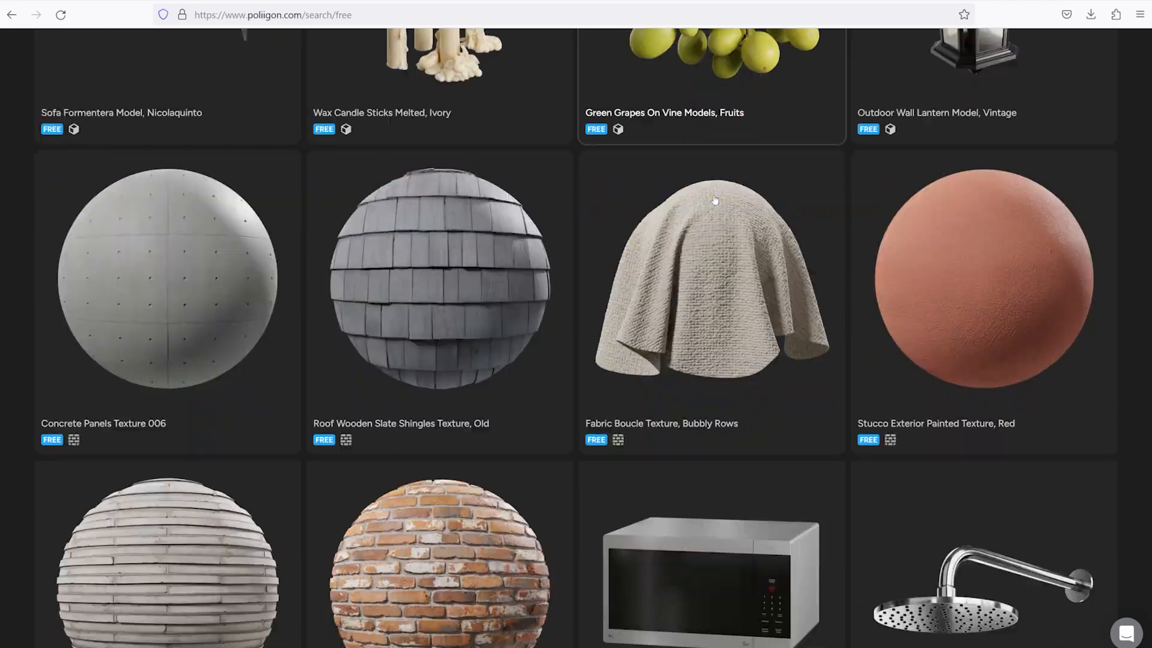
left_click(983, 574)
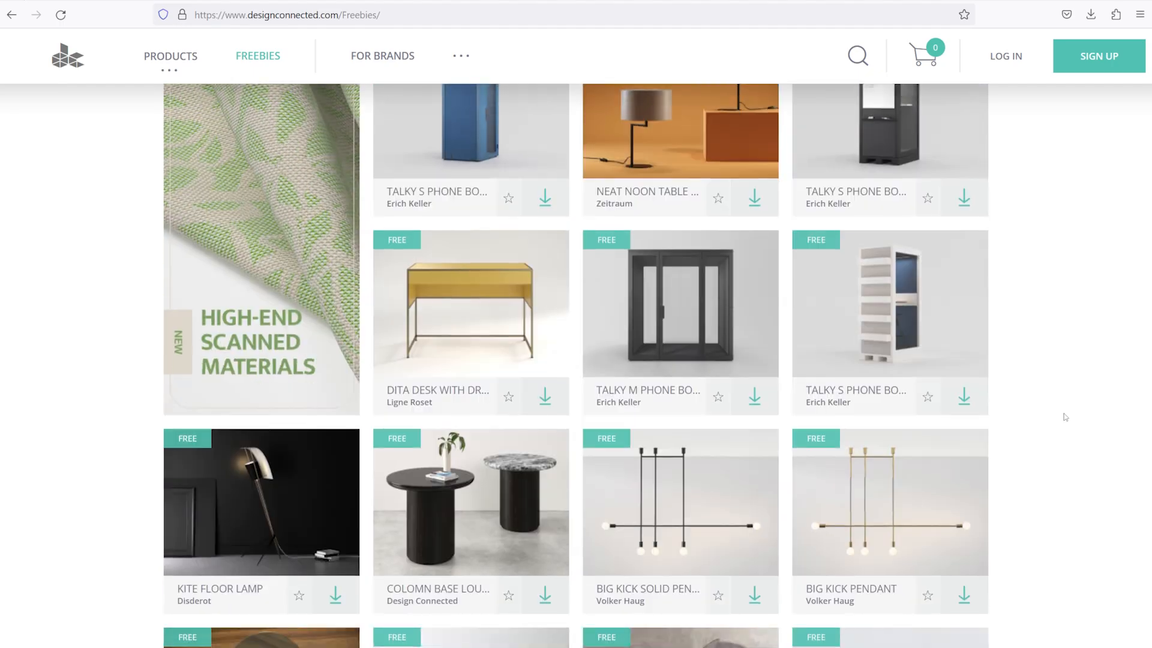
scroll("down", 3)
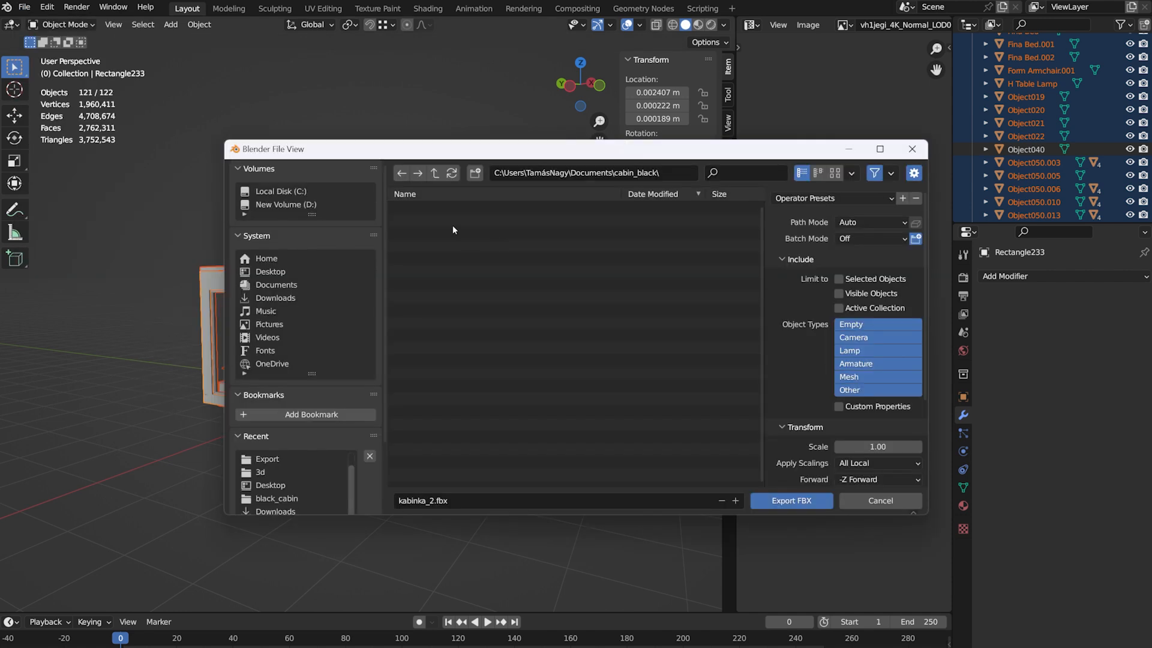
scroll("down", 3)
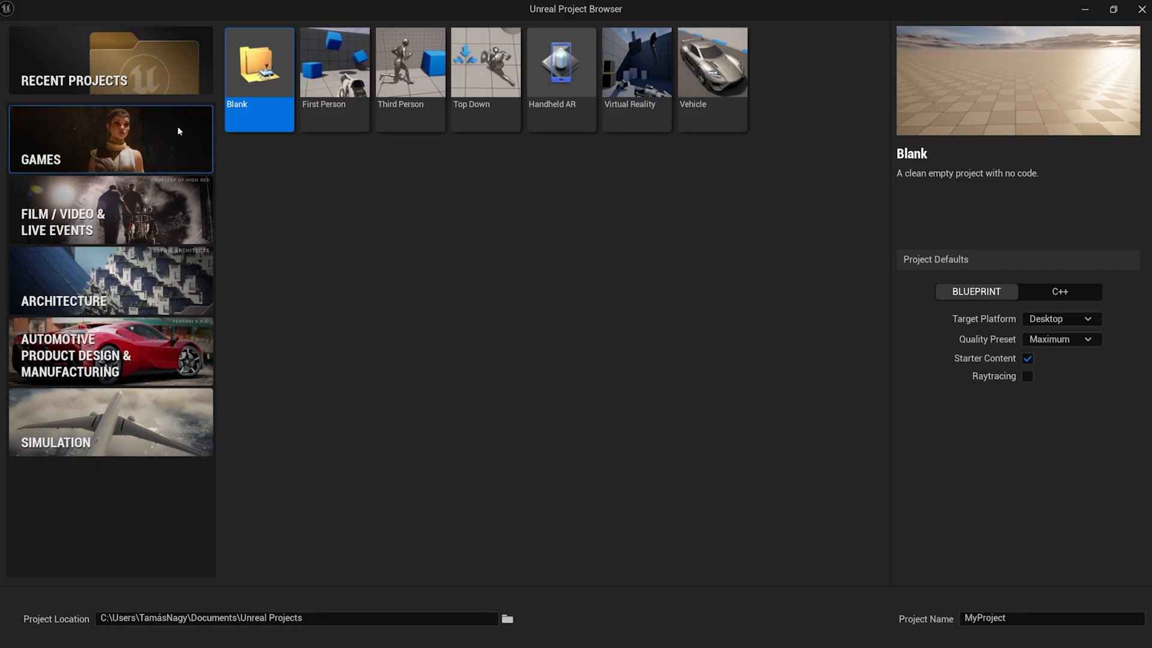
Enable Raytracing and name the blank project cabin_project.
left_click(1028, 376)
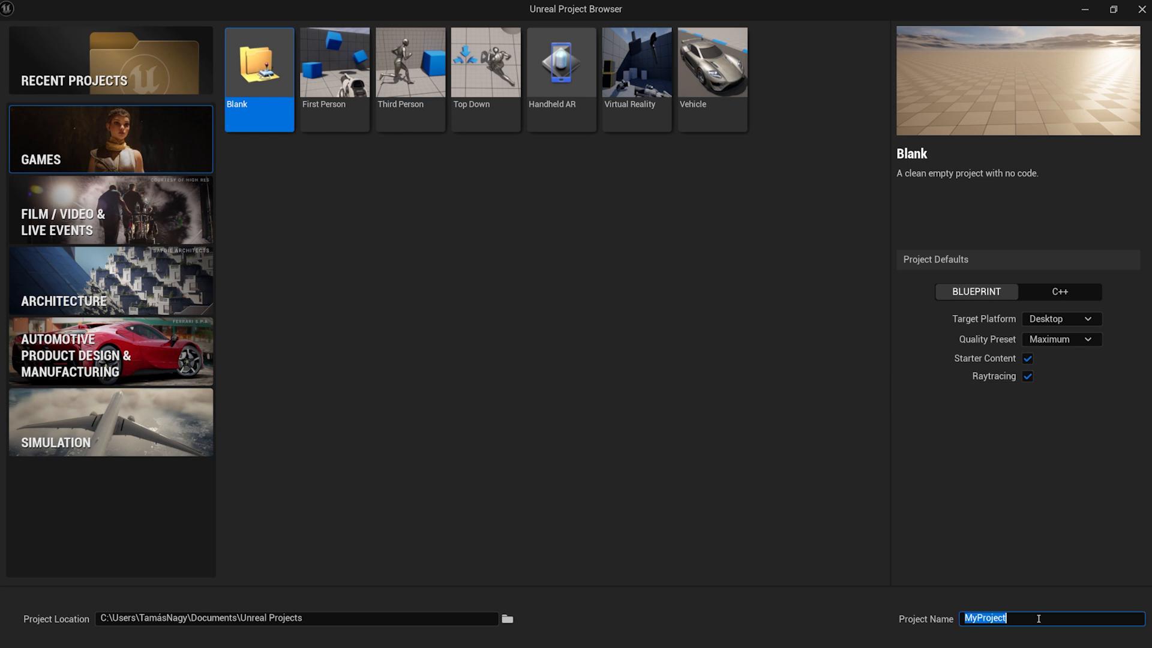
type("cabin_proje")
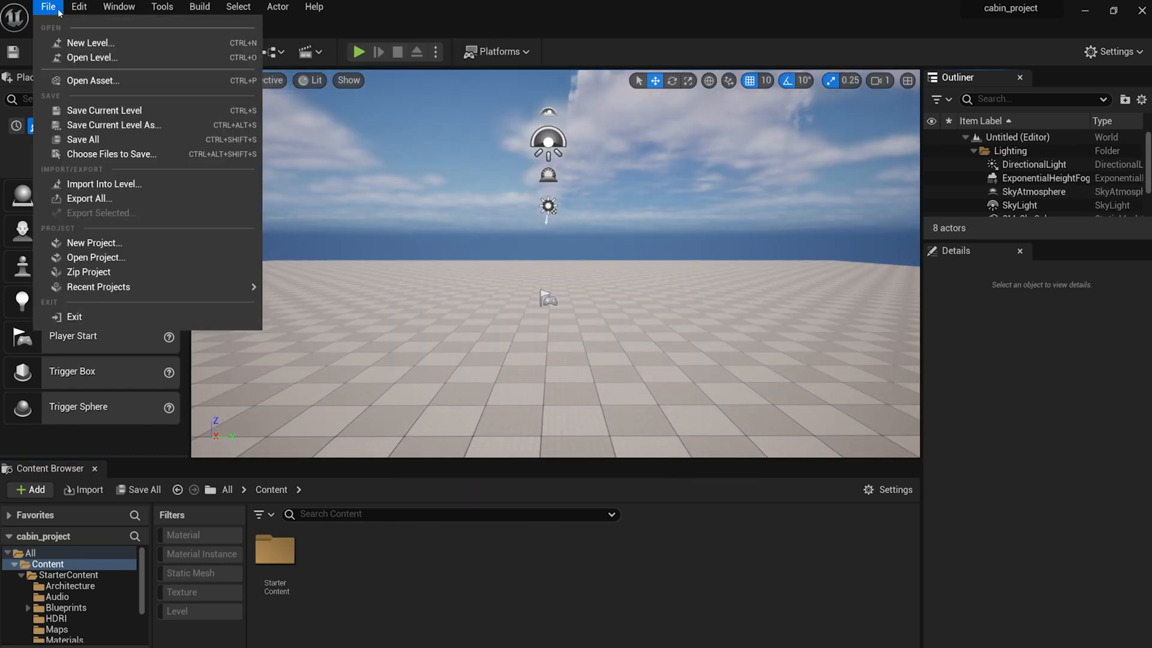
Save the current level as cabin_scene.
left_click(114, 125)
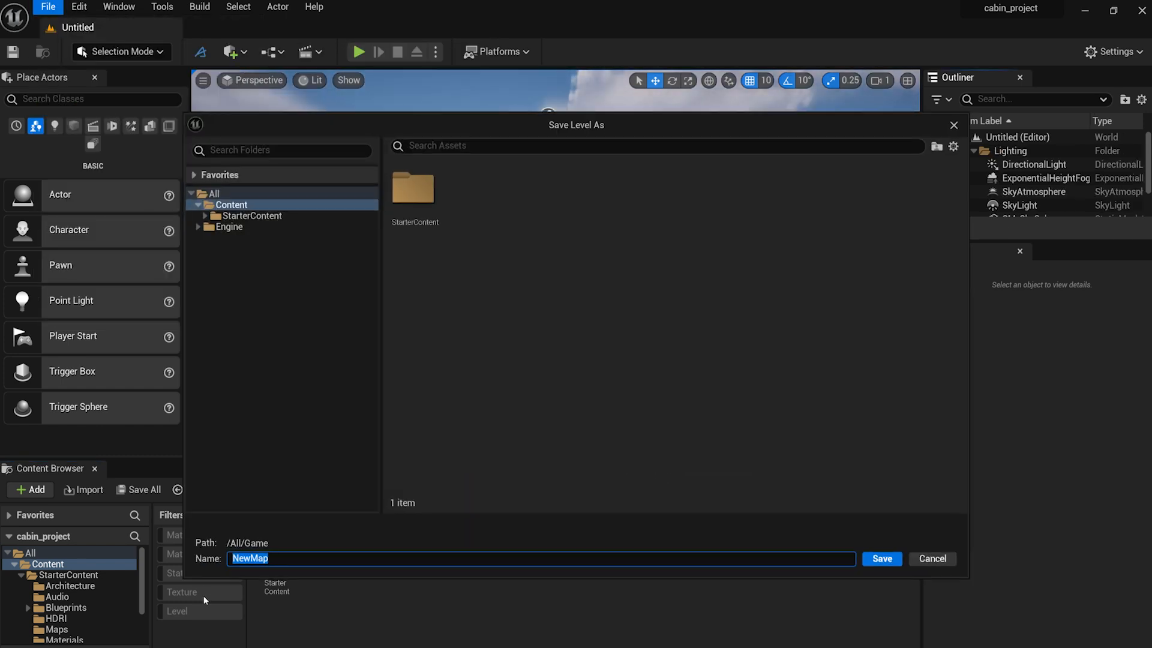
type("cabin_scene")
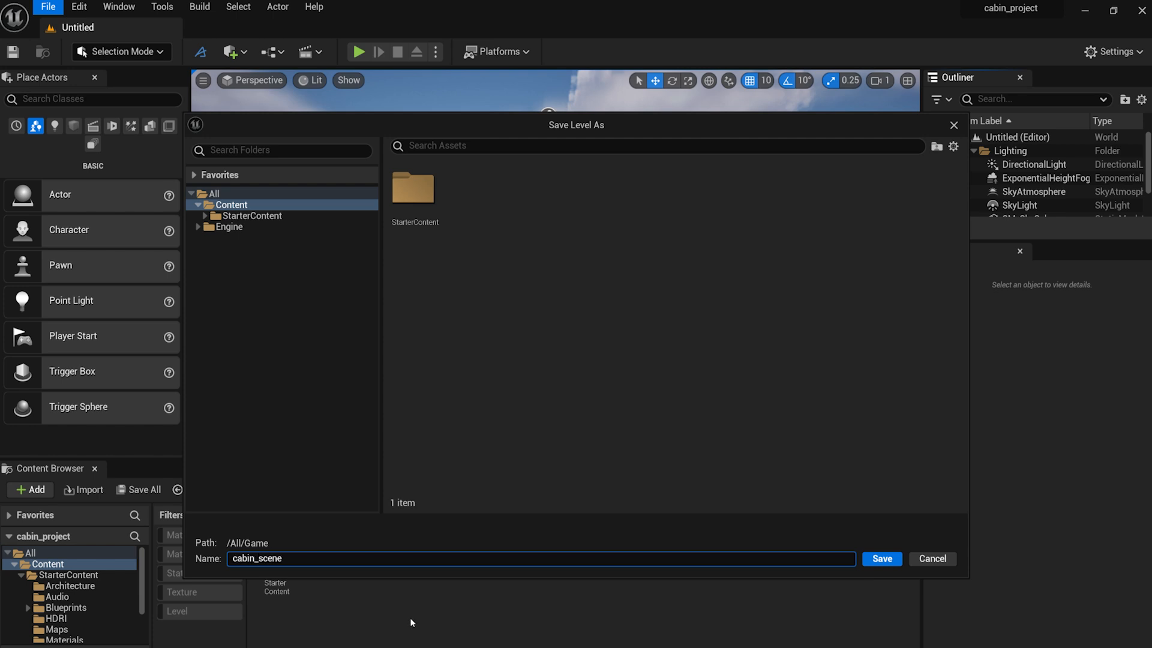
left_click(881, 558)
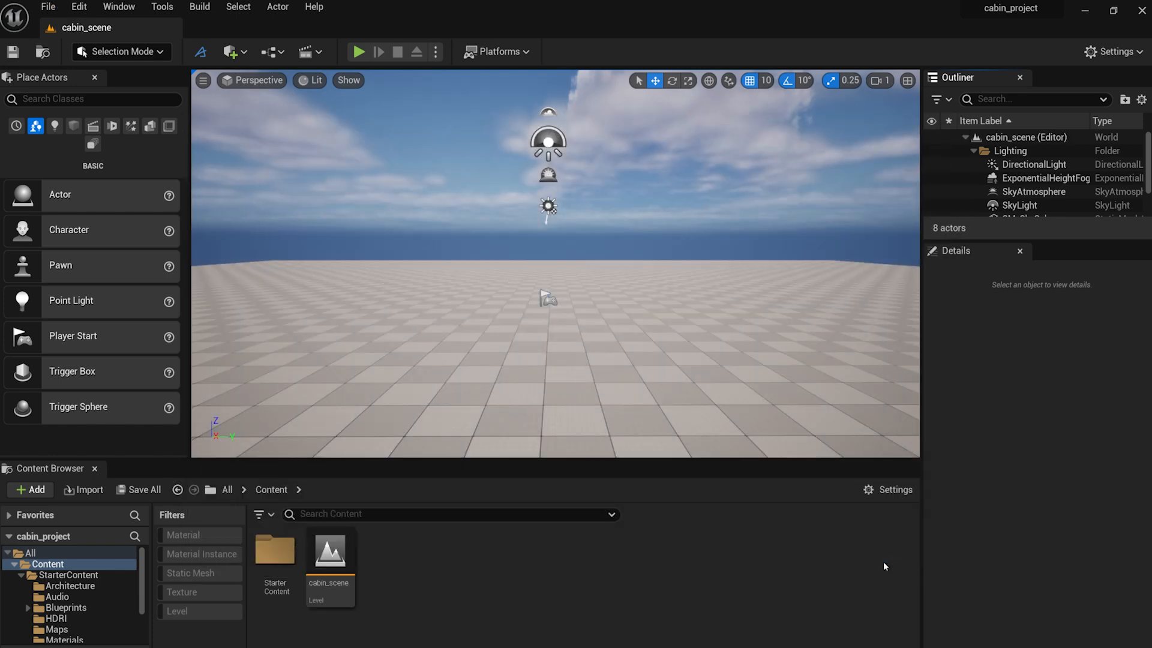
Import the exported cabin FBX into the project content via Add > Import.
left_click(29, 490)
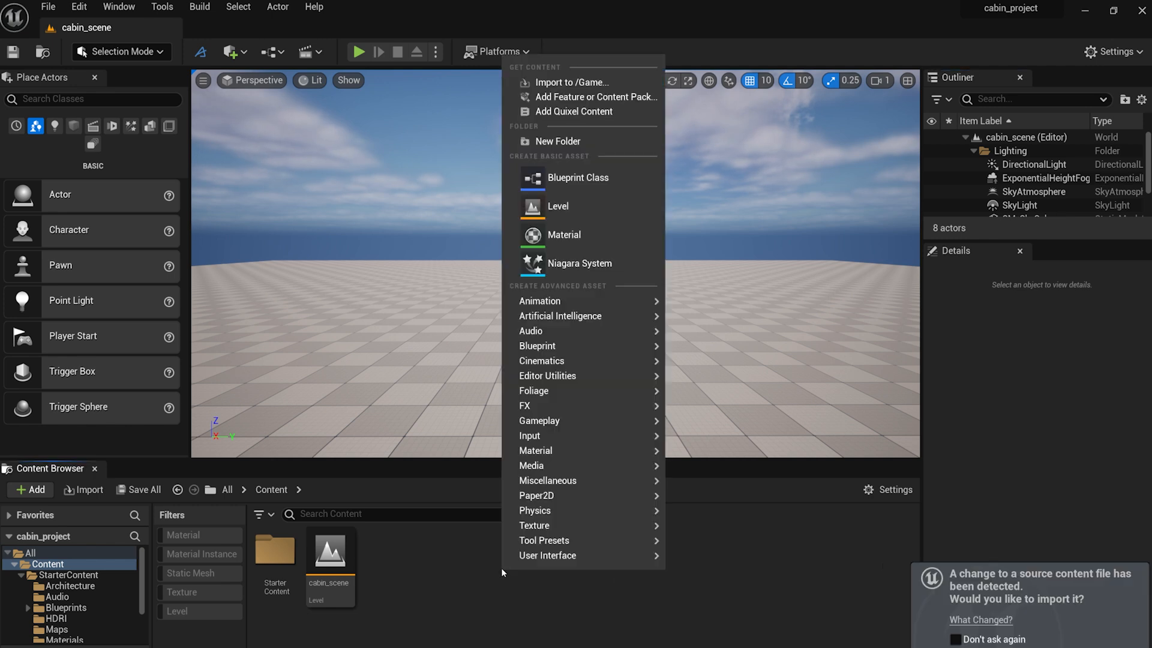
left_click(558, 141)
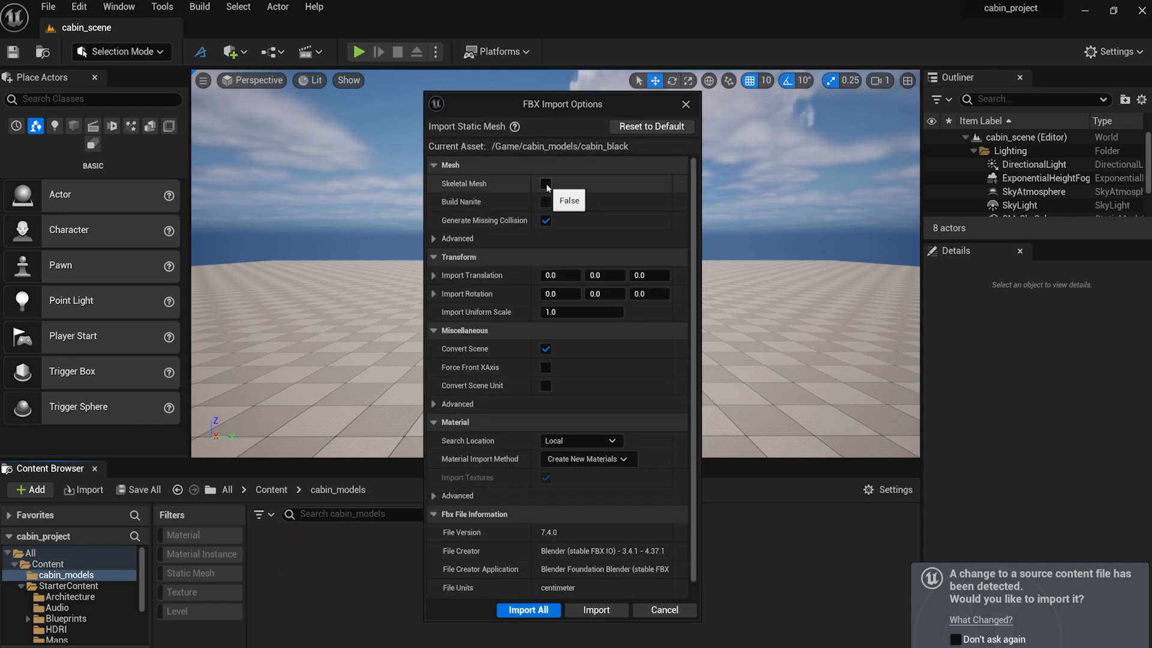
left_click(588, 458)
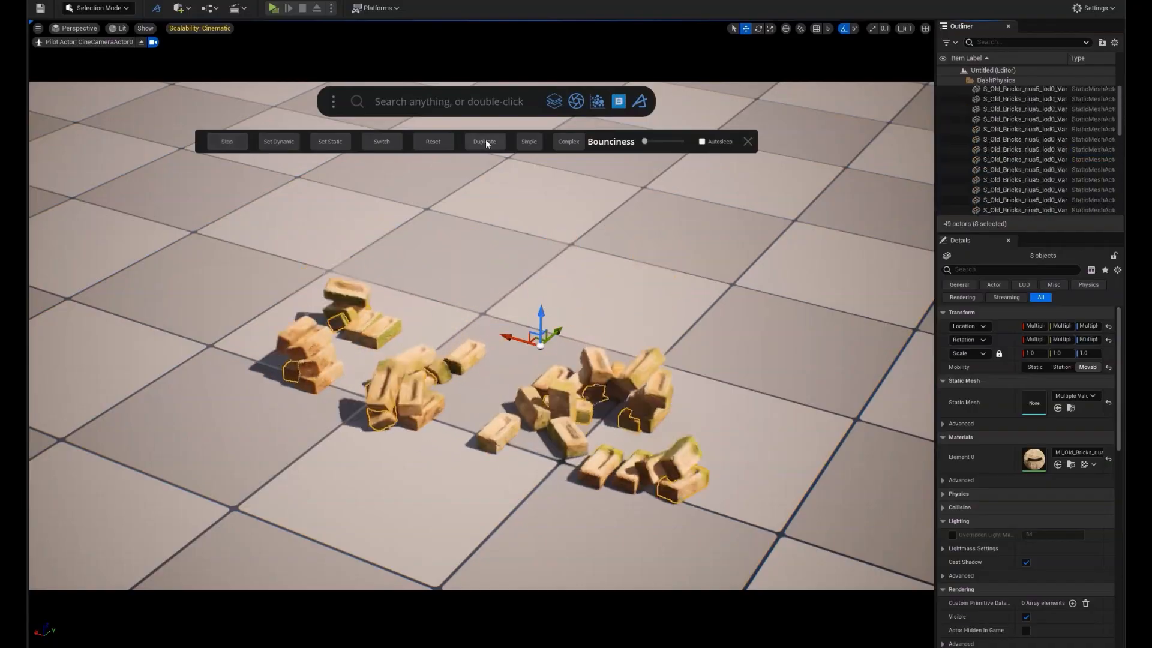
Duplicate the scattered brick pile, then install Polygonflow's Dash plugin.
left_click(484, 142)
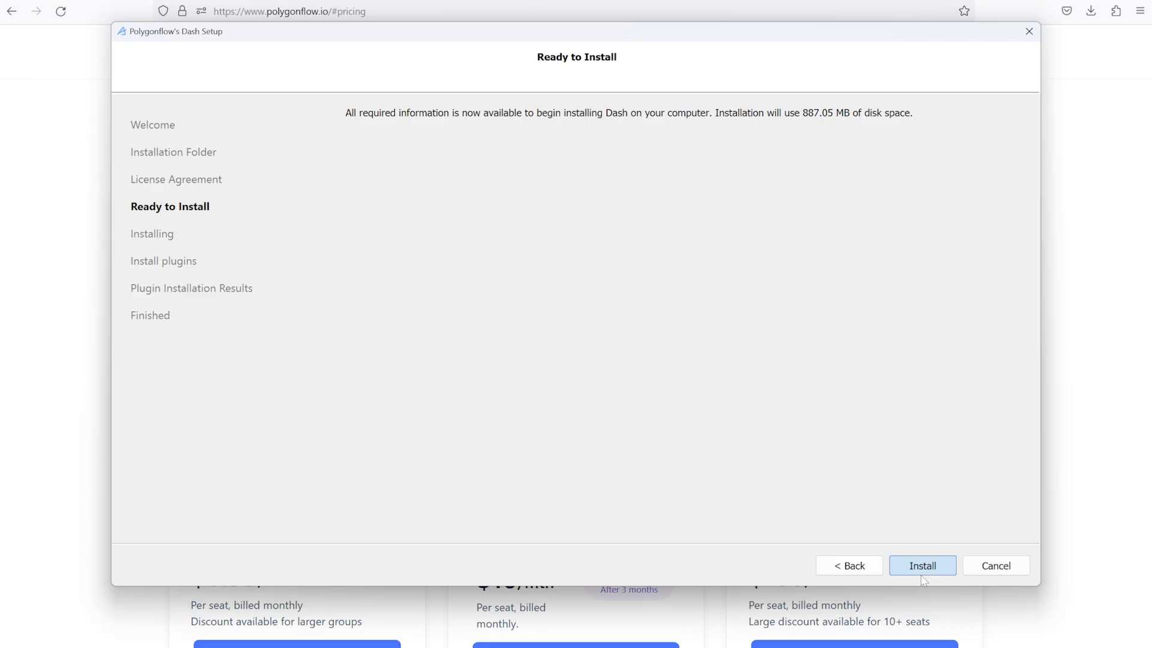
left_click(922, 565)
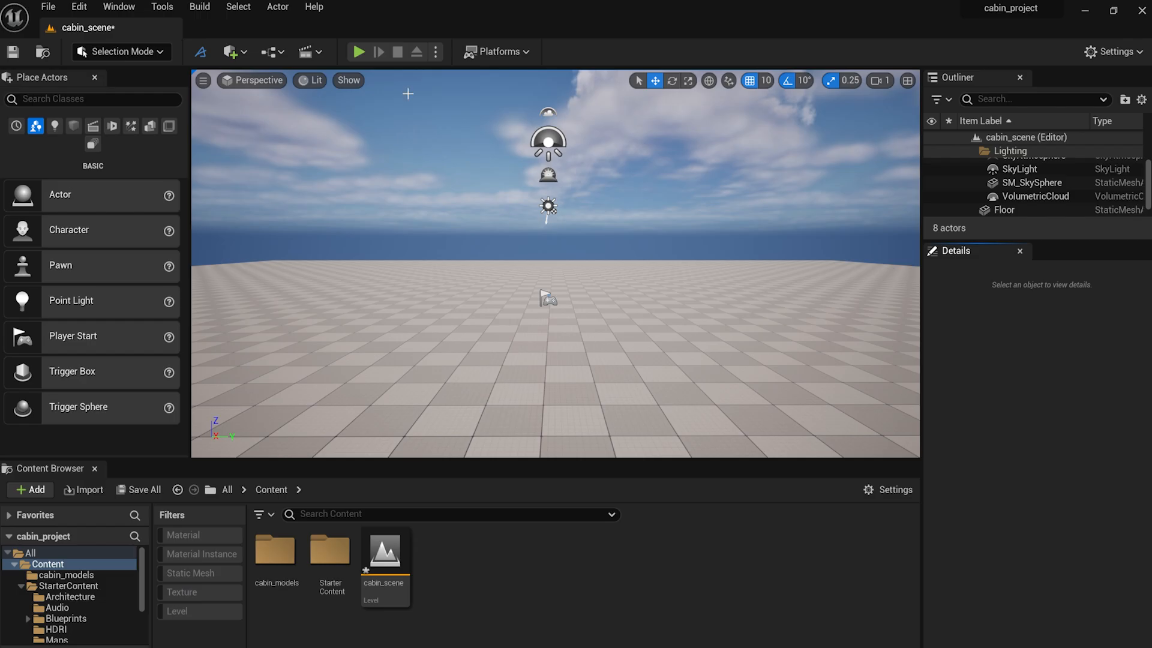
mouse_move(200, 52)
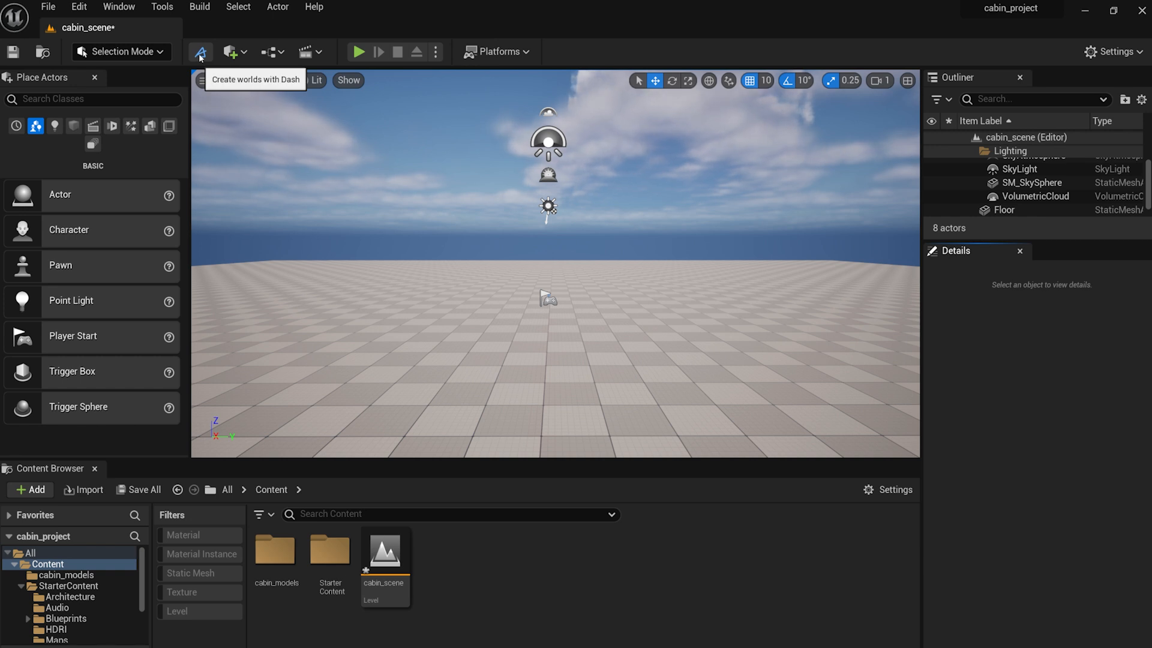
Create a simple procedural terrain from Dash's 'terrain' search.
left_click(199, 51)
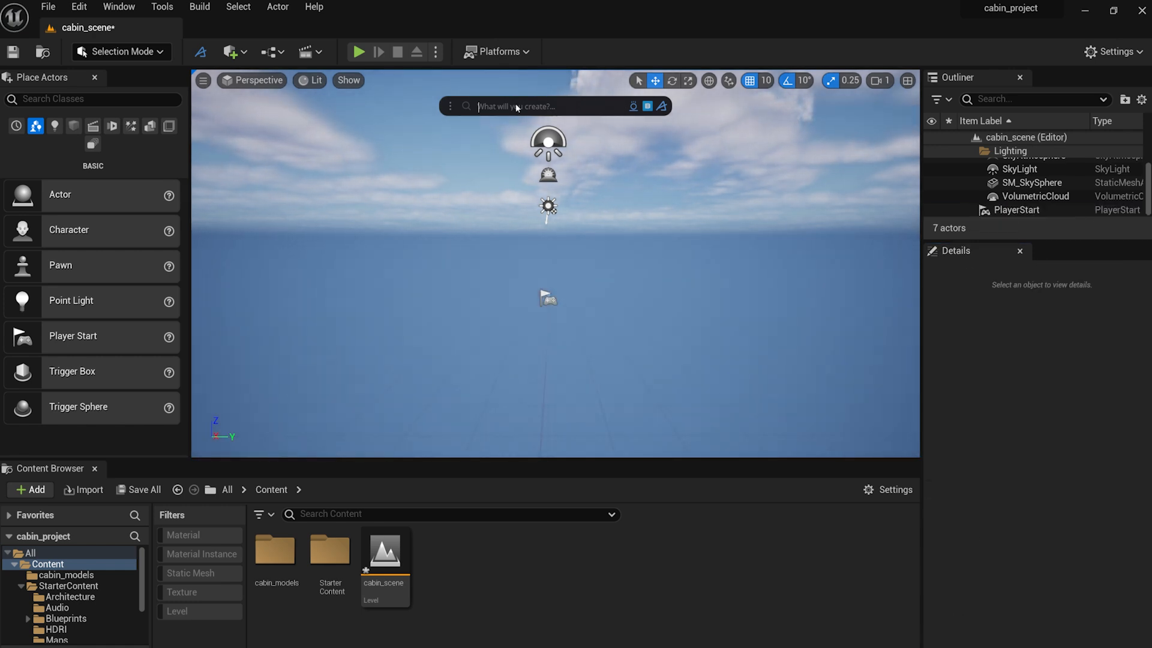
type("terrain")
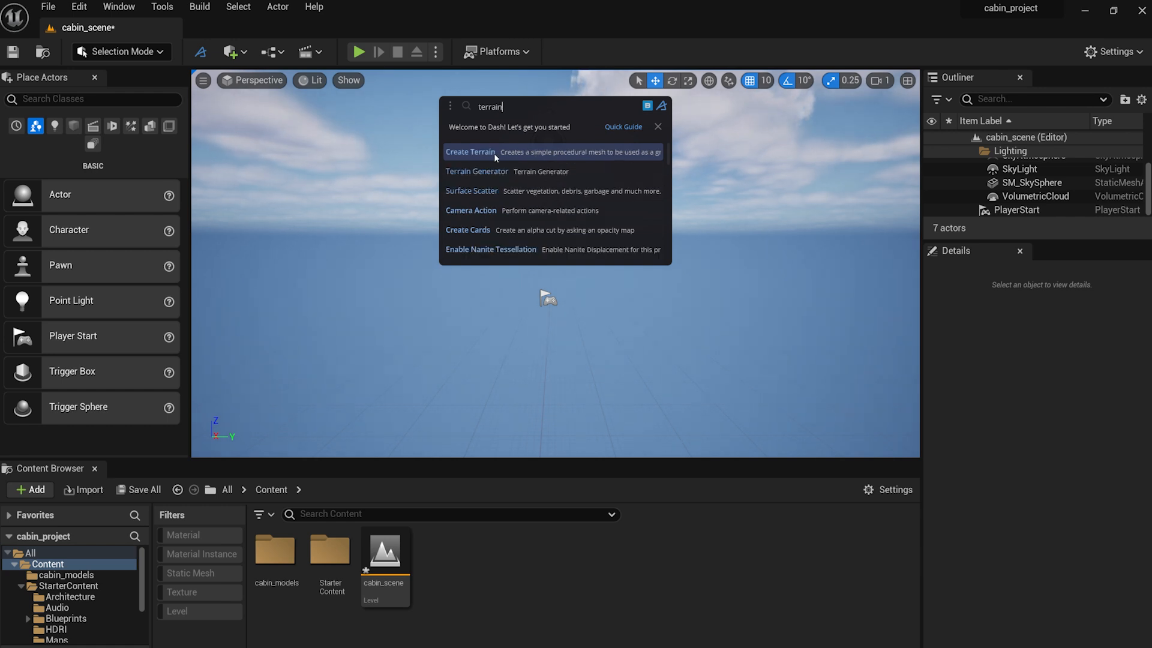
left_click(471, 152)
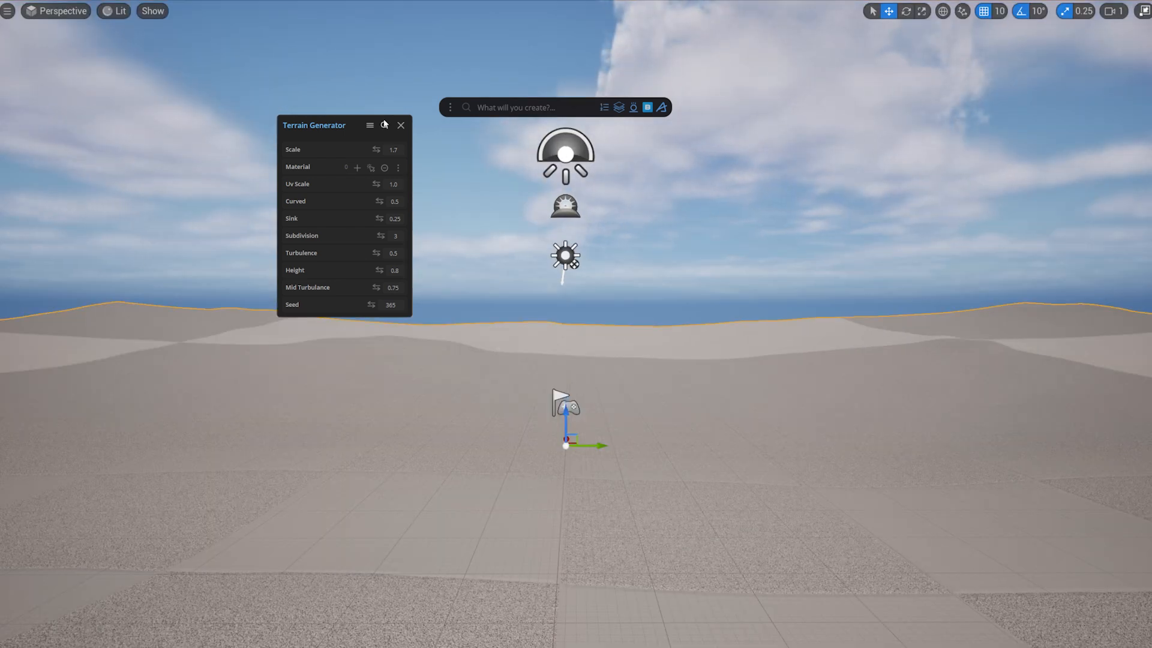
Reduce the terrain scale to 1.5 and reshape its curvature and turbulence.
left_click_drag(393, 149, 378, 149)
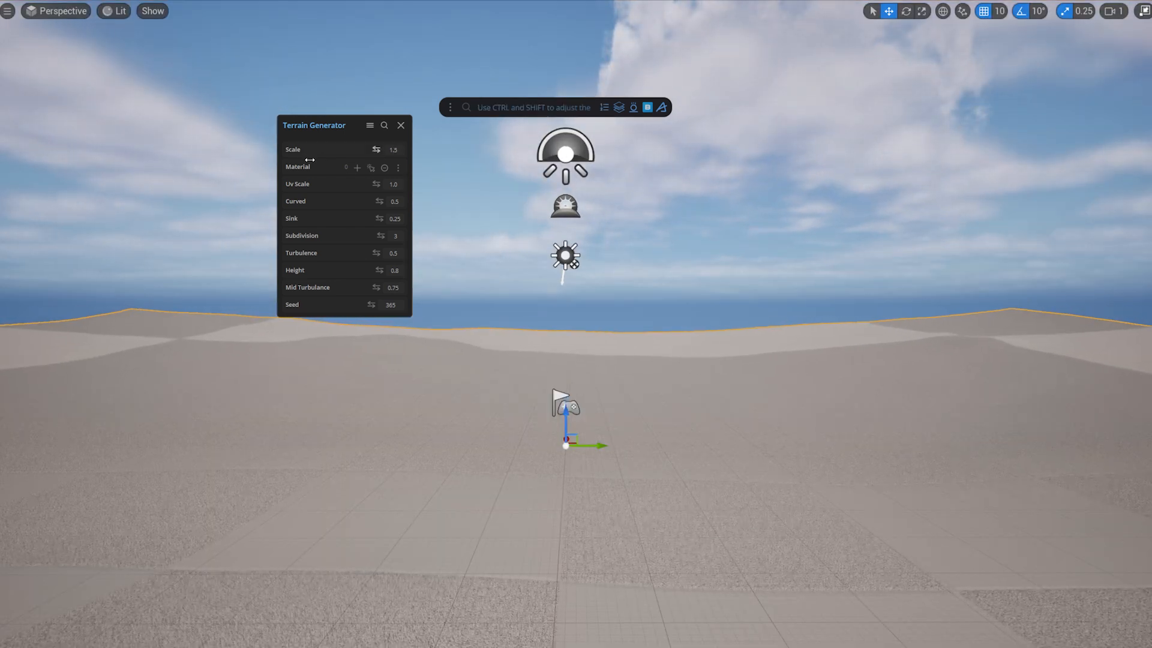
left_click_drag(338, 200, 323, 201)
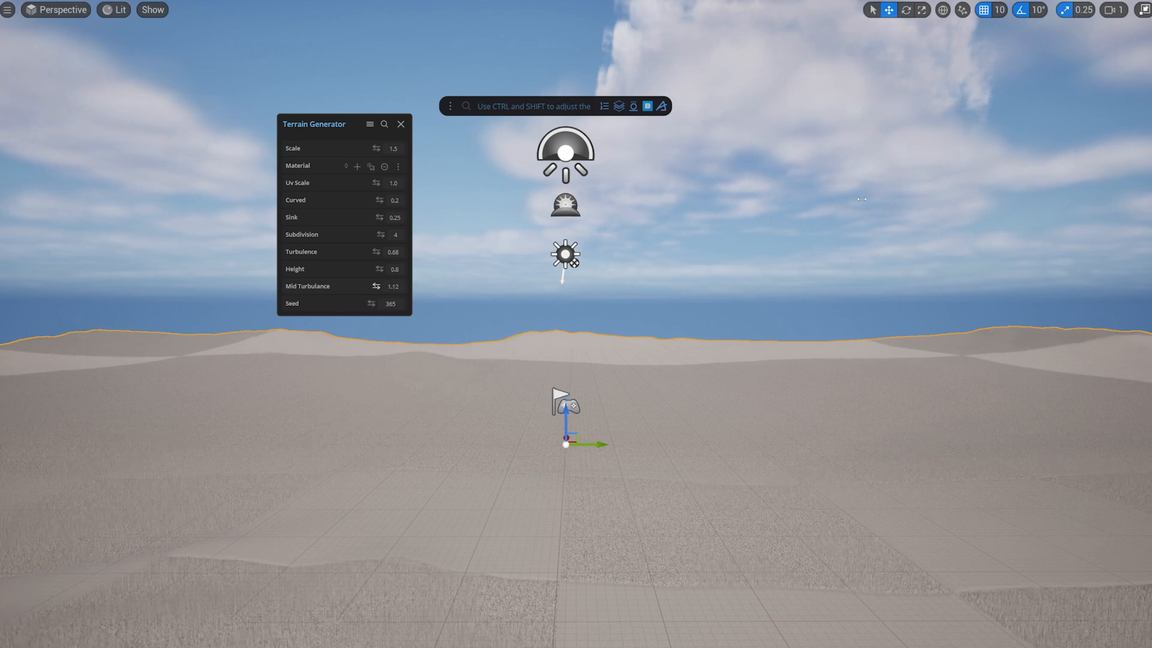
left_click(646, 106)
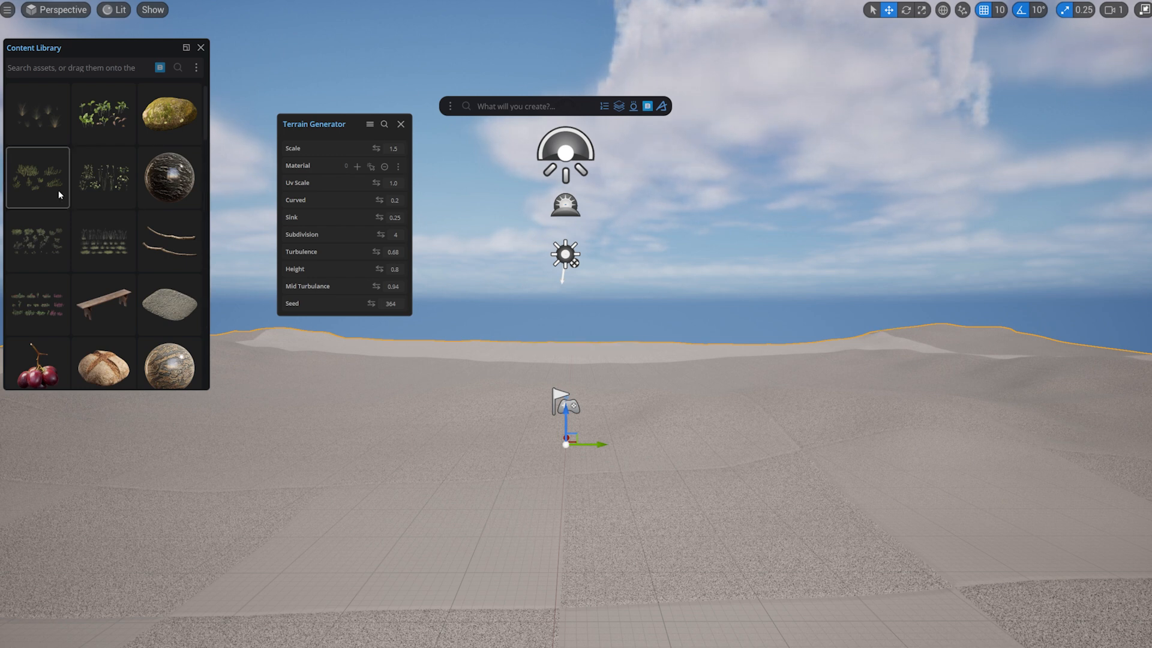
Scroll Dash's Content Library down to the rock ground materials.
scroll("down", 3)
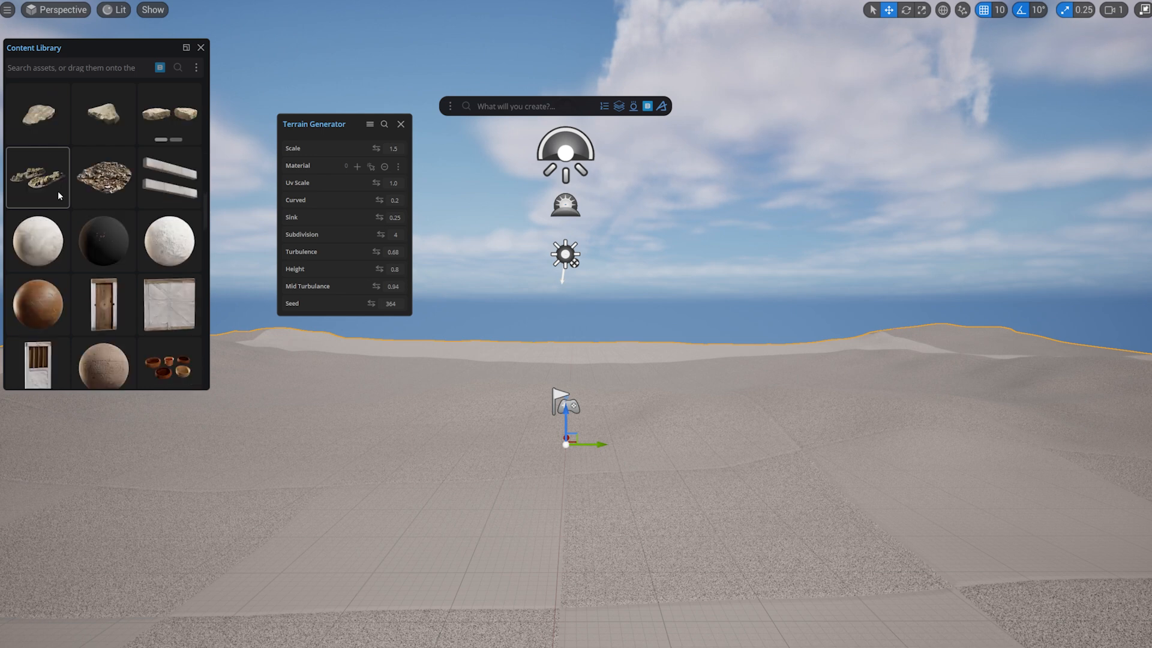
scroll("down", 3)
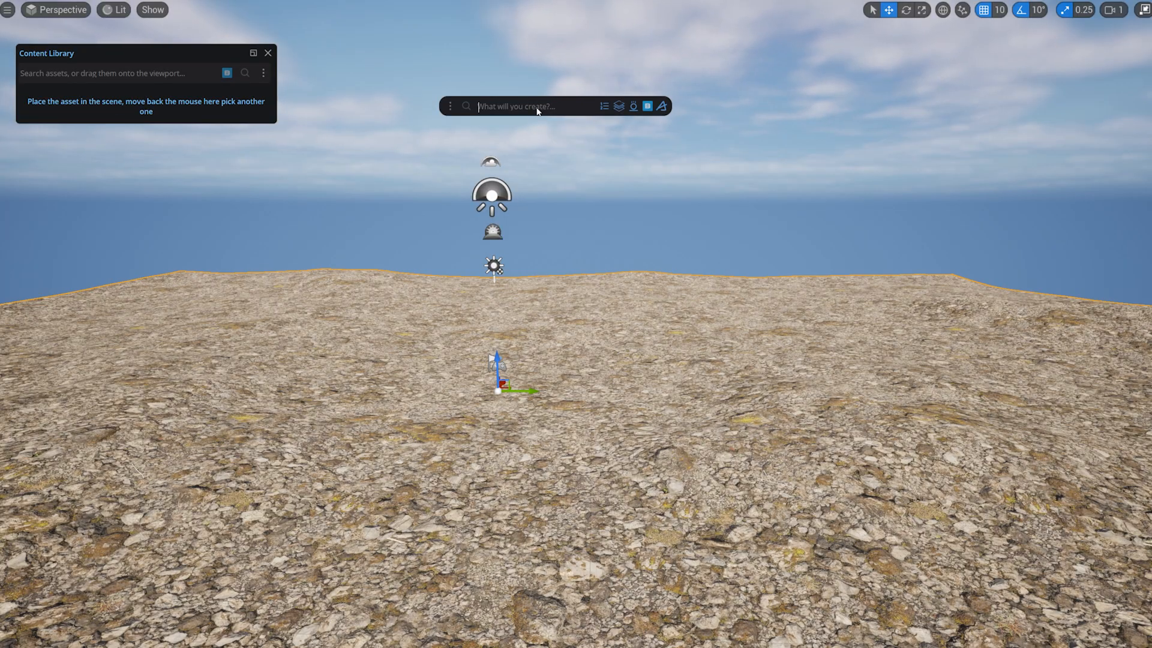
Create a primitive plane via Dash and assign the water material to it.
type("plane")
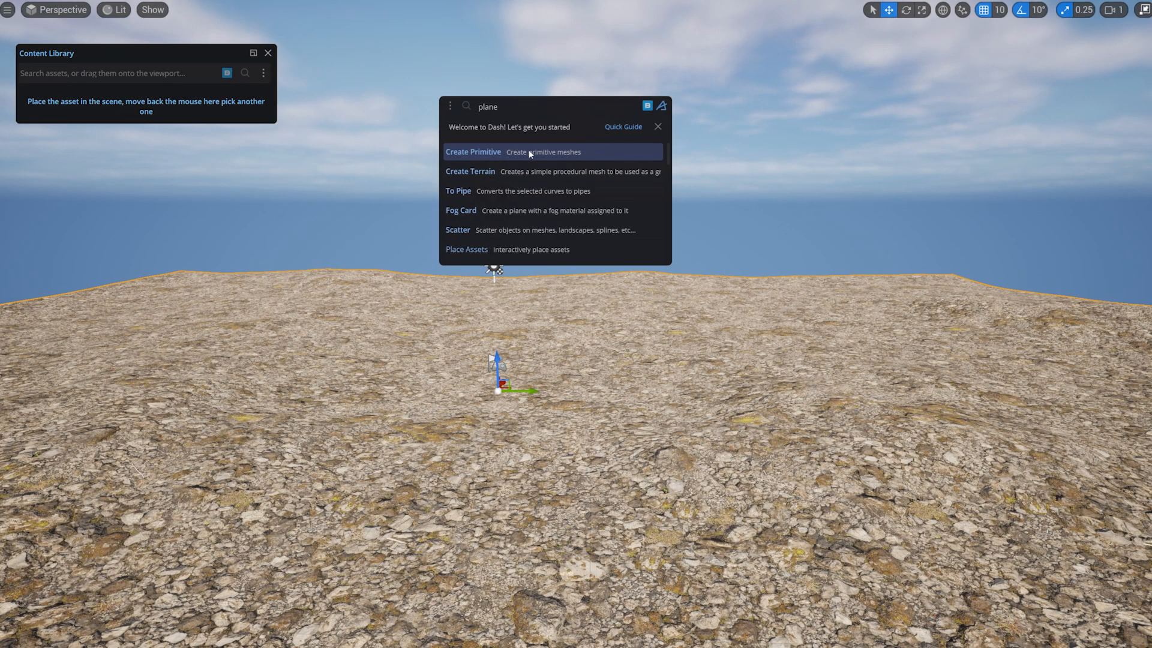
left_click(473, 151)
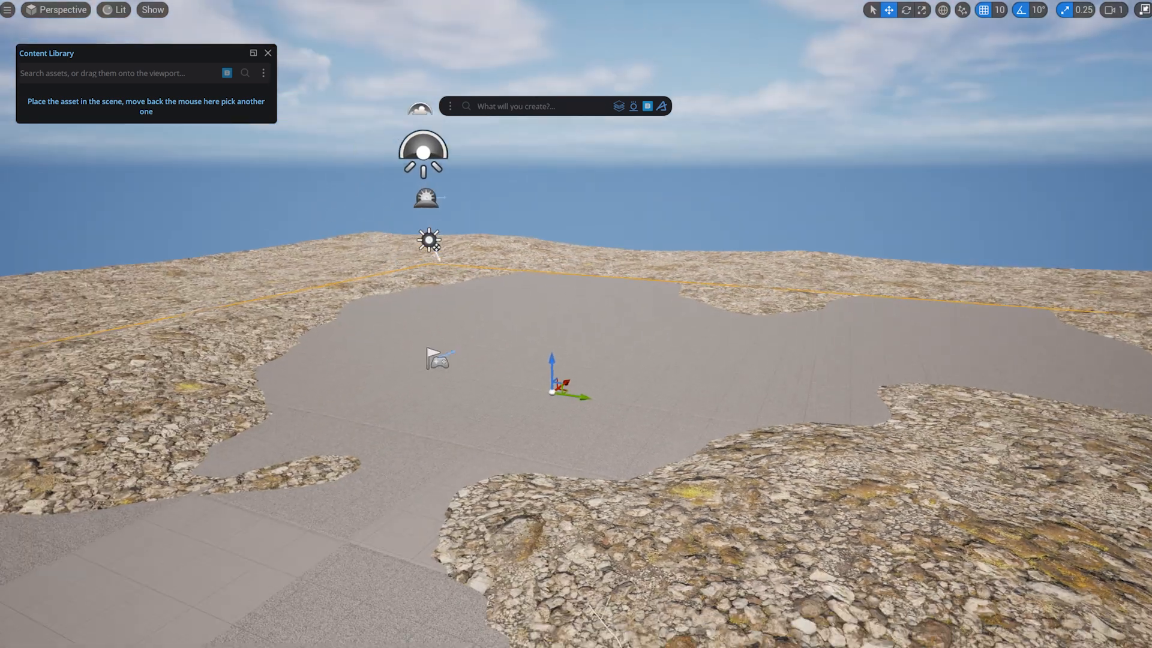
type("water")
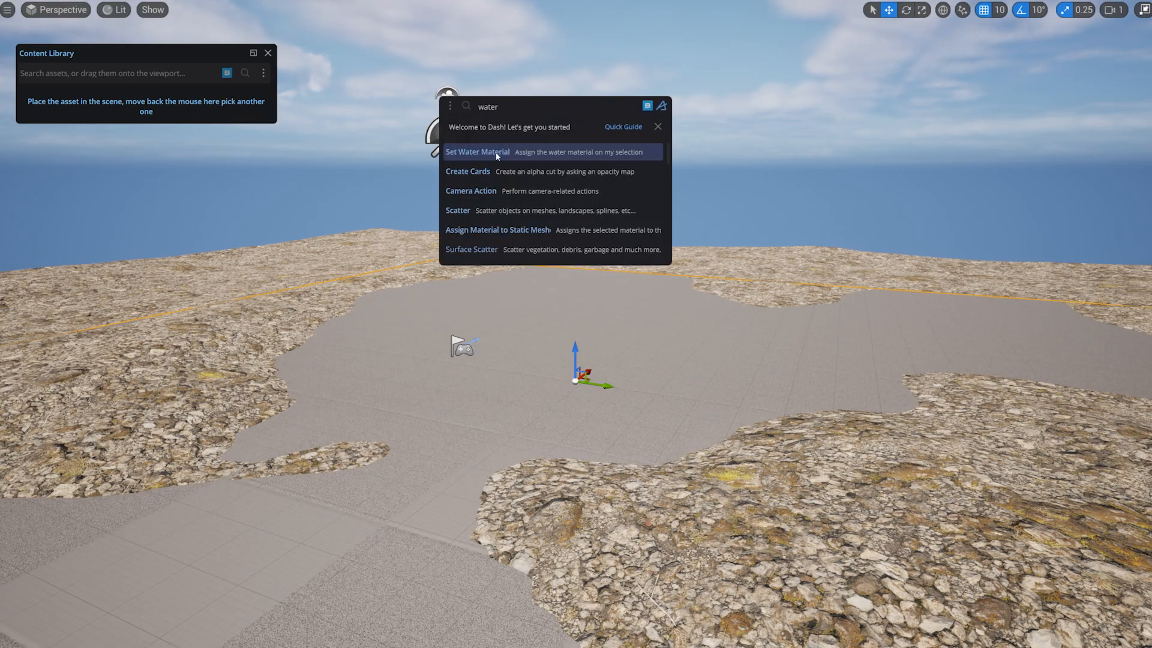
left_click(478, 153)
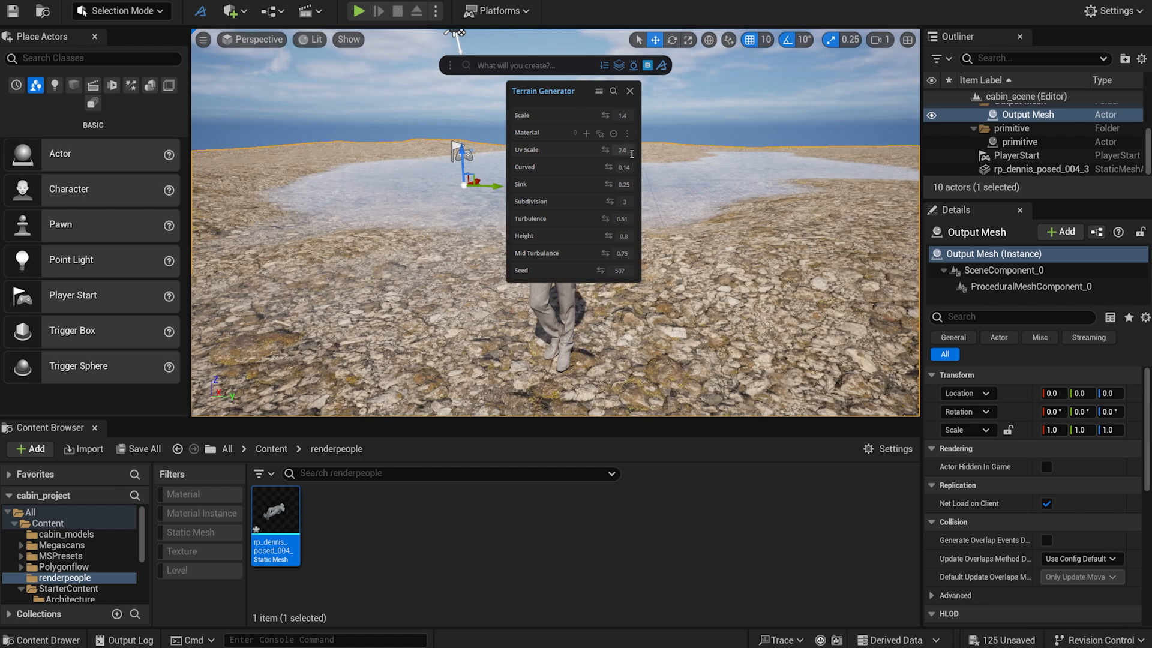
mouse_move(627, 91)
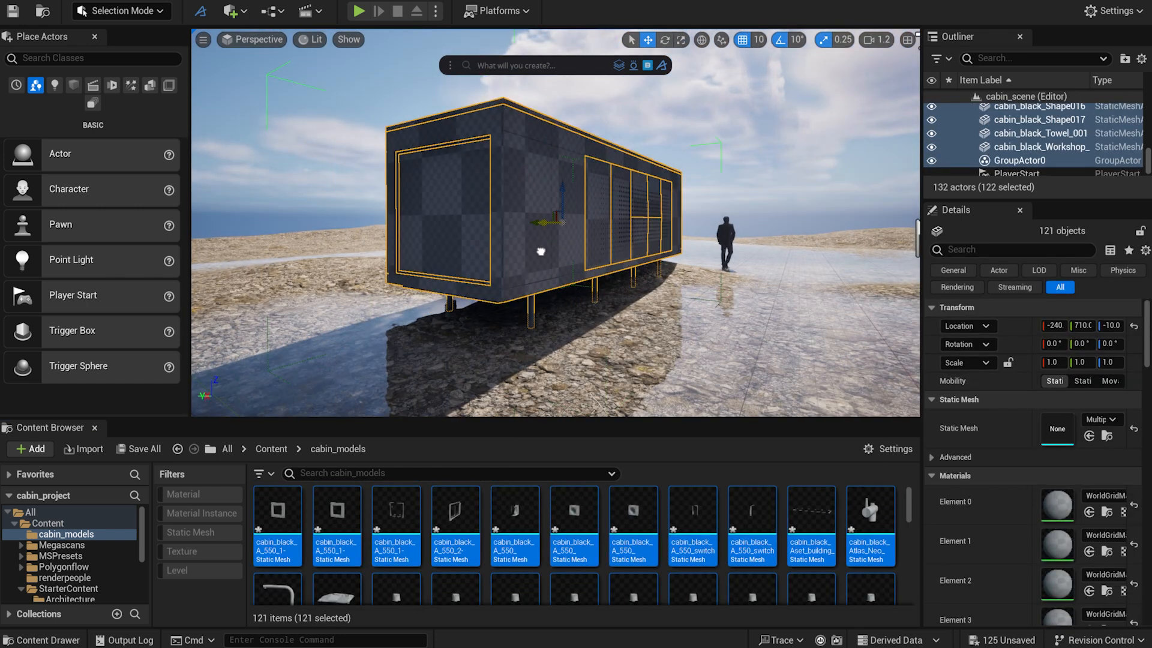
Deselect the cabin, add a new cine camera via Dash, and search 'panorami' for framing.
left_click(1031, 160)
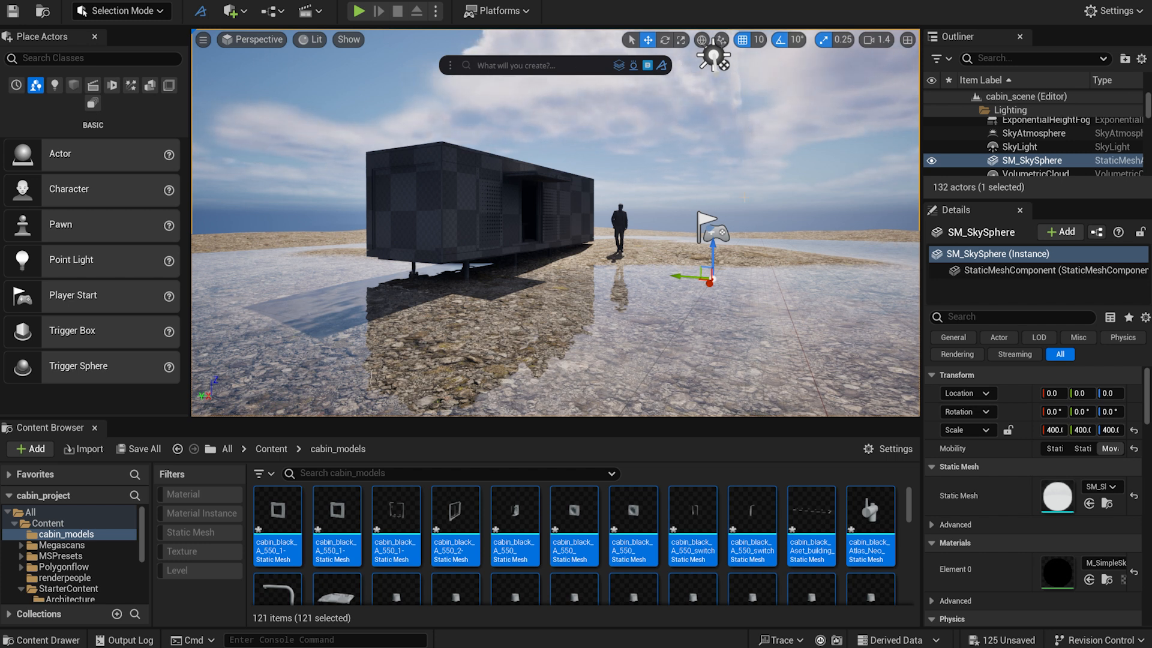
type("camera")
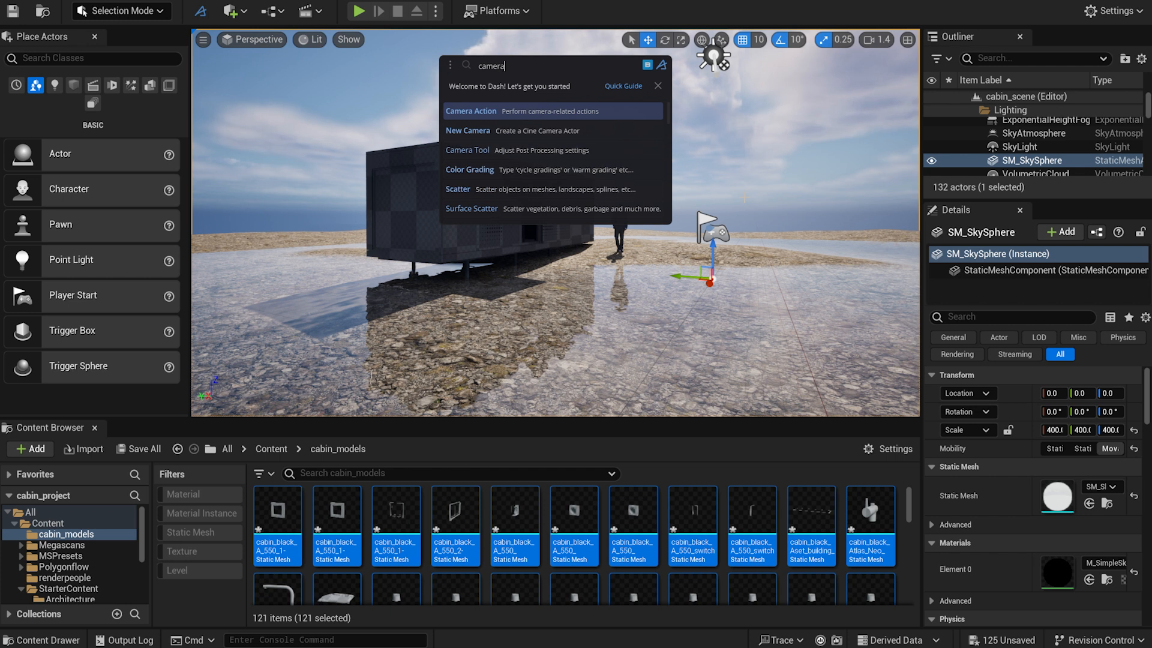
left_click(468, 129)
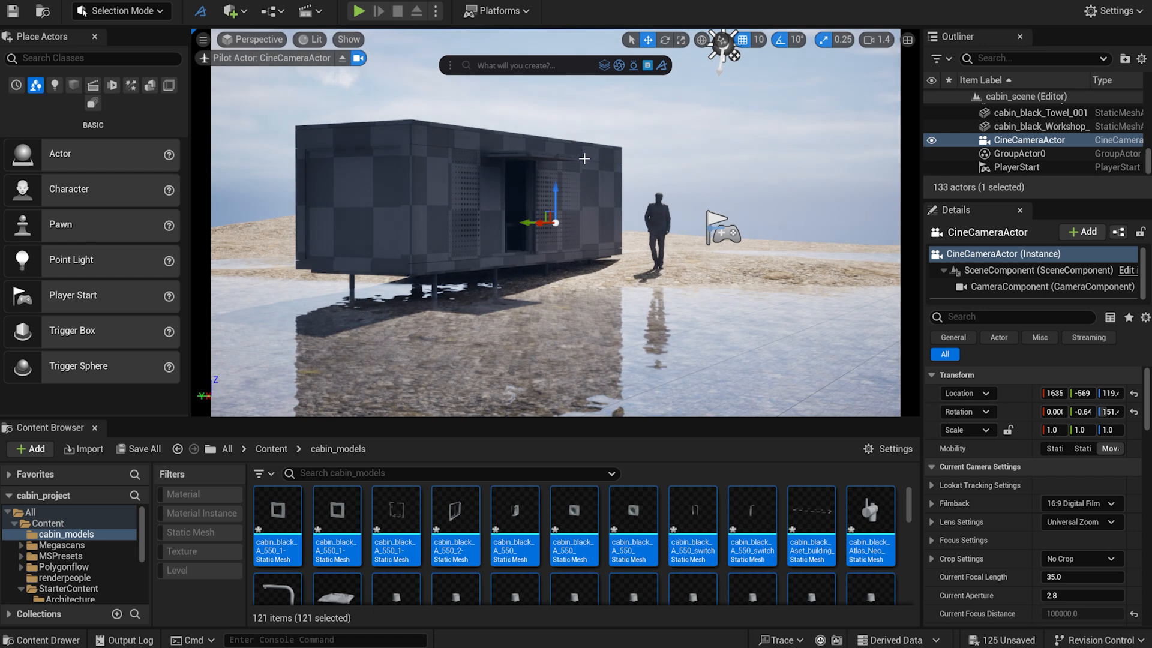
type("panor")
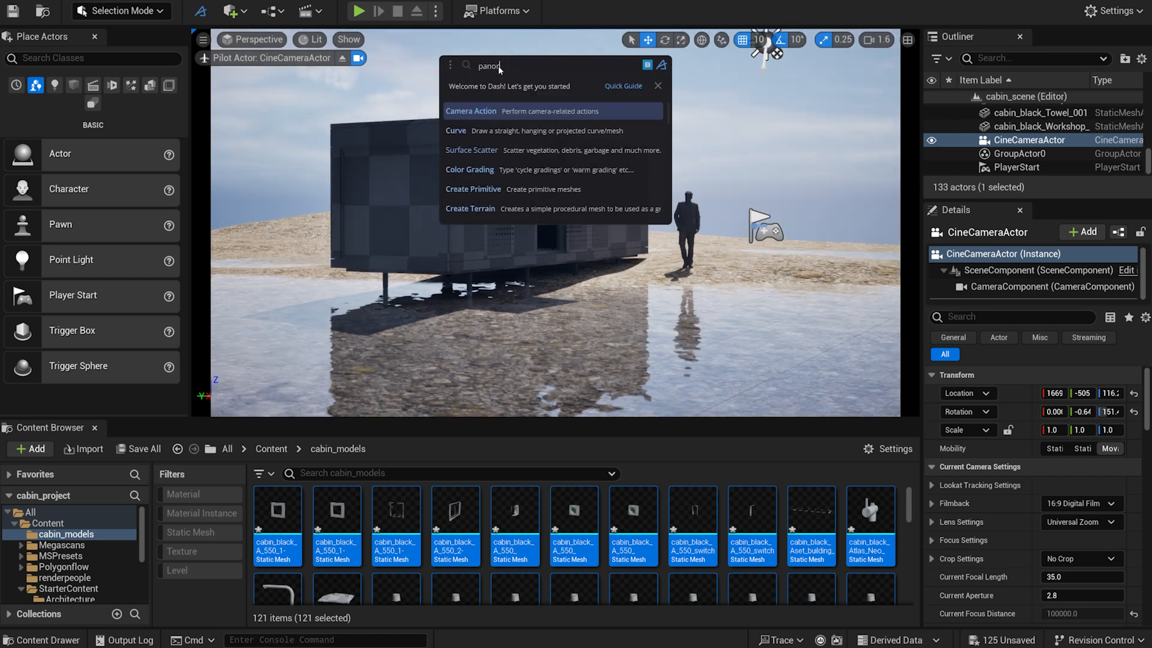
type("ami")
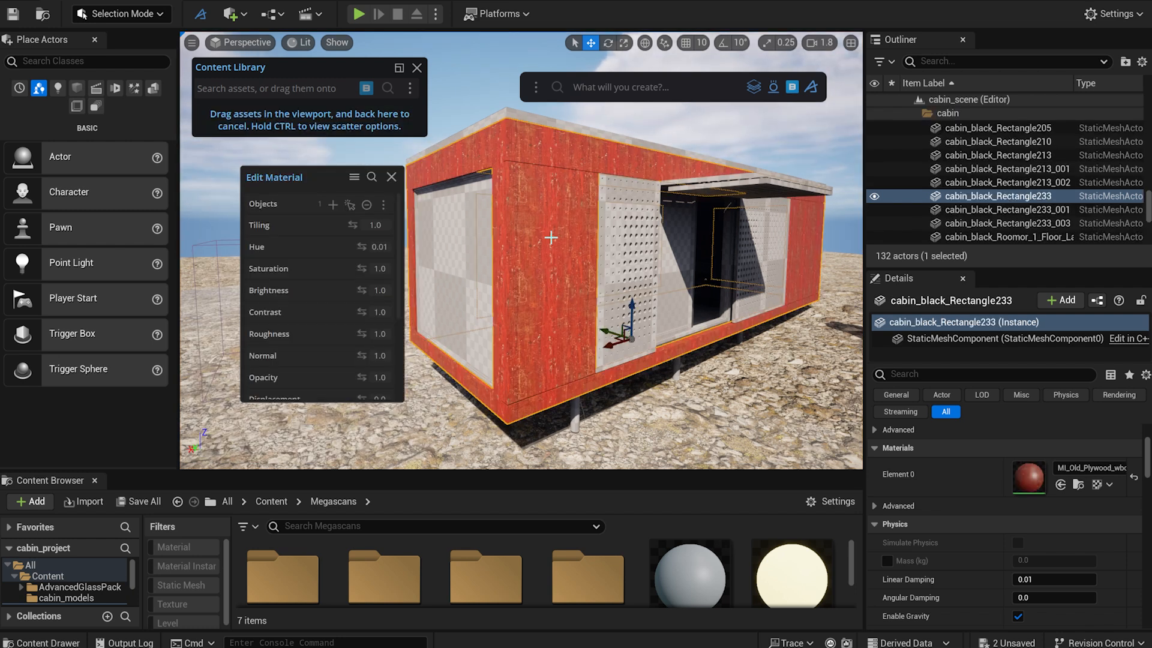
Open the Old Plywood material in the Megascans Content Library for the cabin walls.
double_click(380, 267)
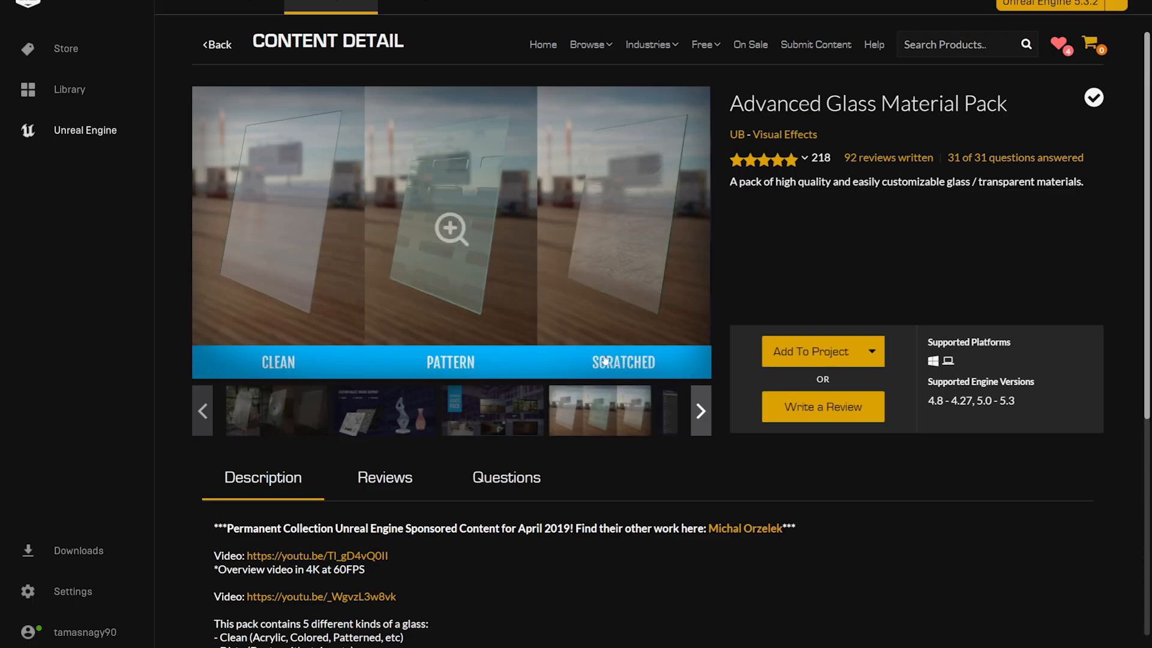
mouse_move(874, 361)
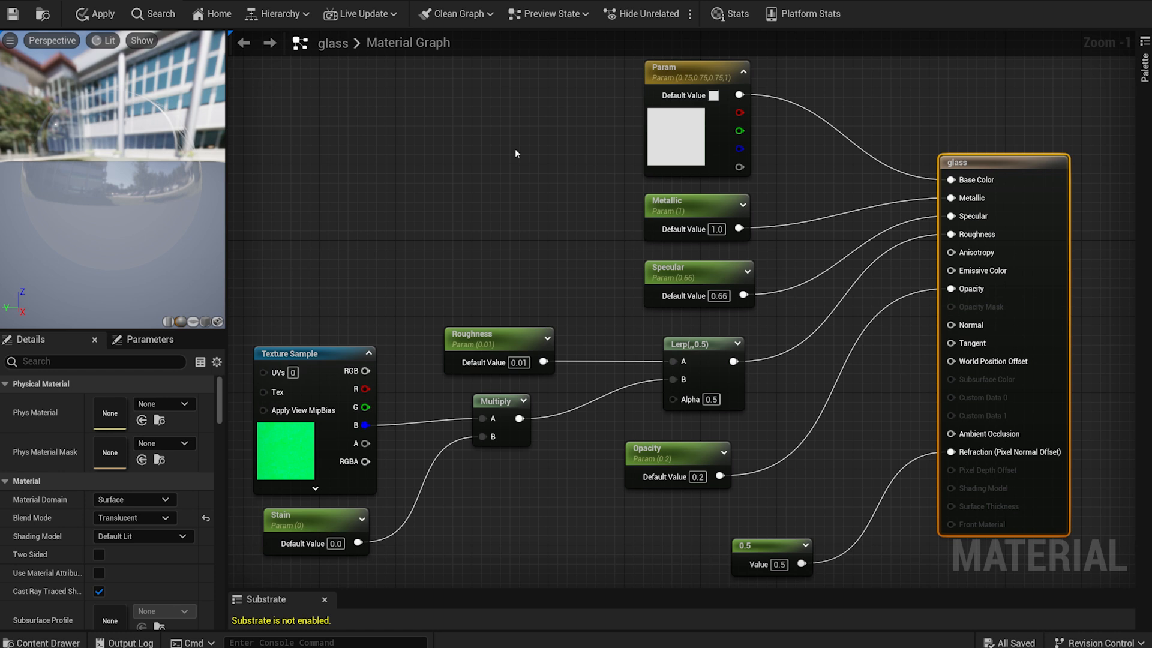
Scroll the Advanced Glass Material Pack page in the Marketplace.
scroll("down", 3)
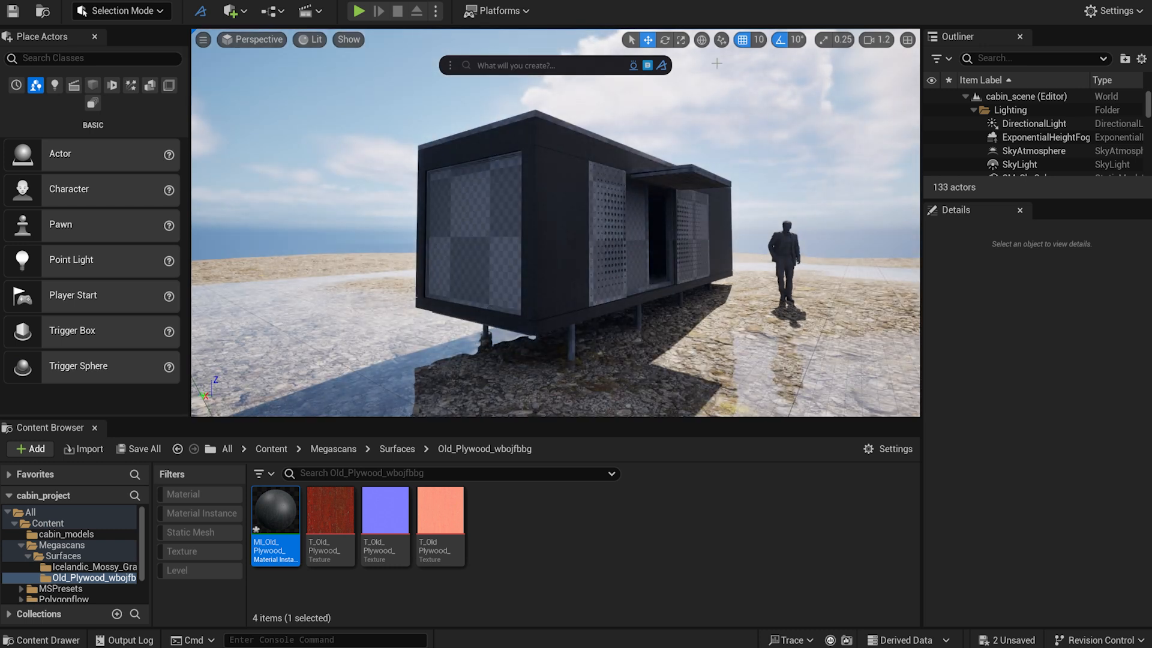
Add a Post Process Volume and tick Infinite Extent (Unbound).
type("post")
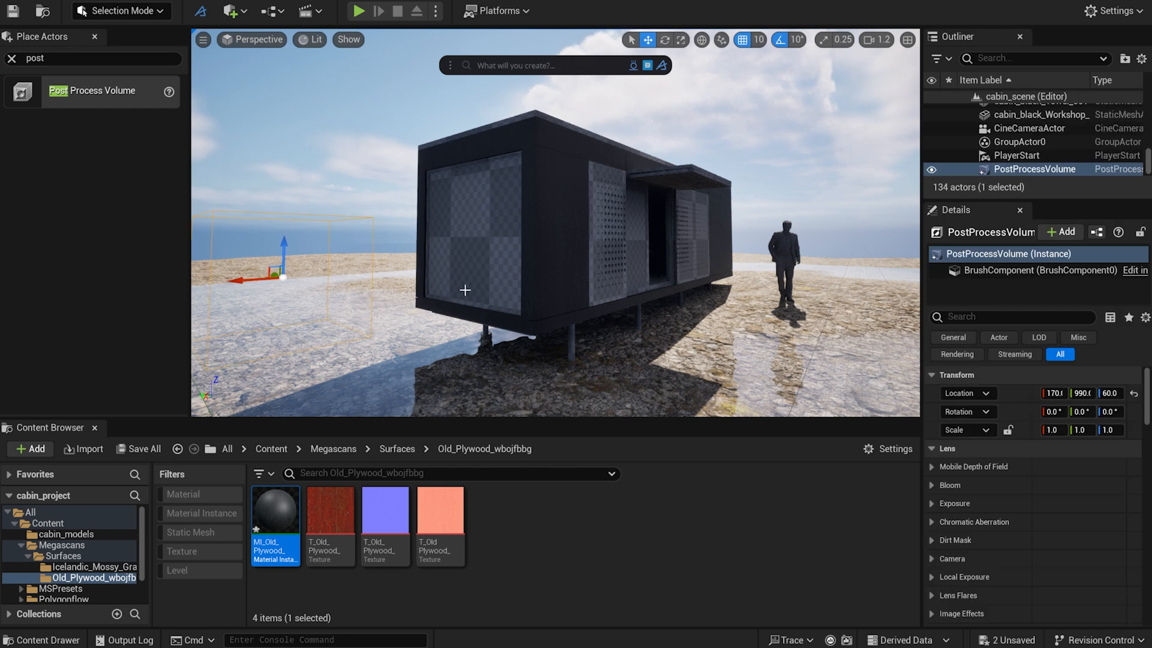
type("unbound")
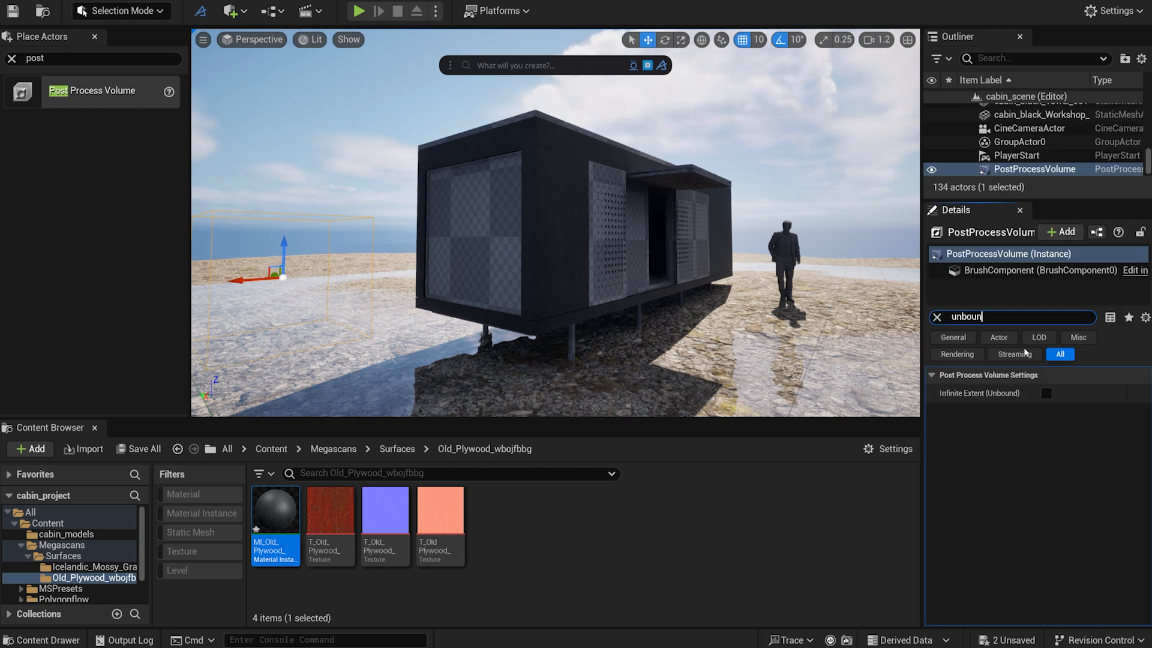
left_click(934, 317)
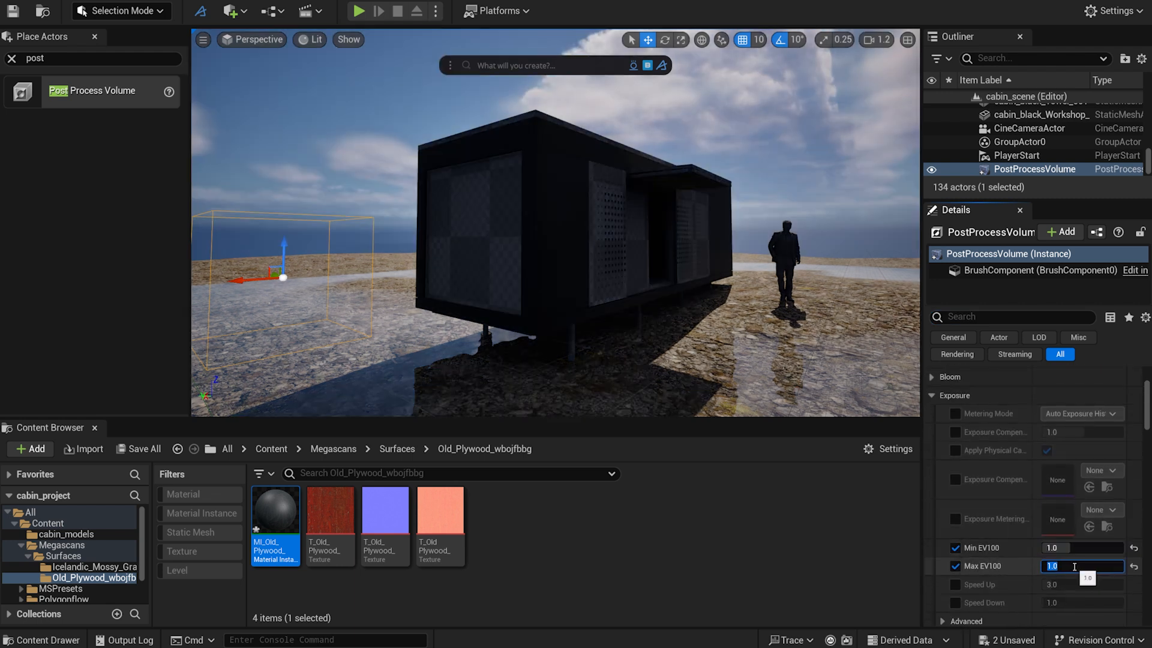
Set the volume's exposure Metering Mode to Manual.
left_click(1080, 413)
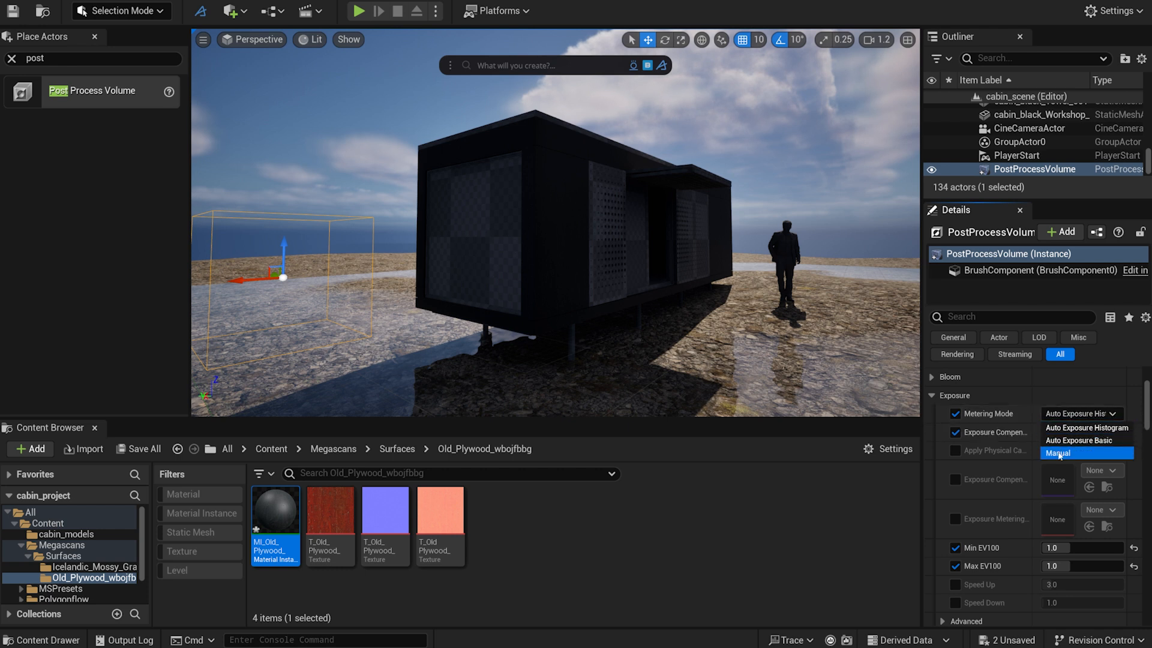
left_click(1058, 453)
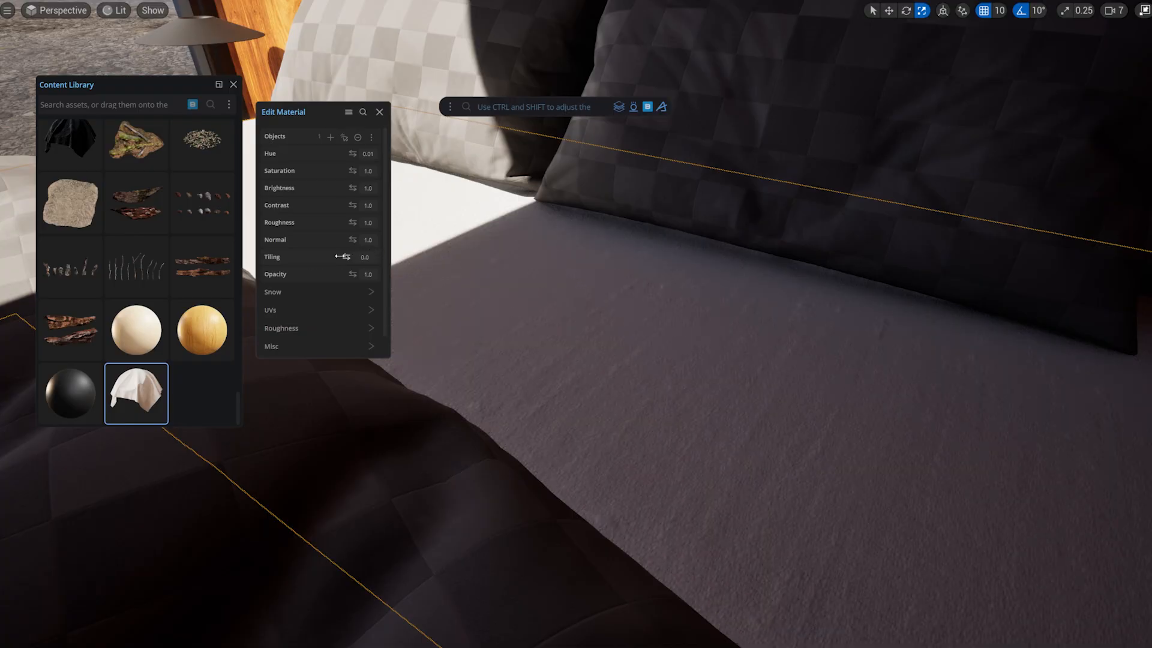
Adjust the bed fabric's tiling, then choose an overcast sky HDRI on Poly Haven.
left_click_drag(342, 257, 353, 257)
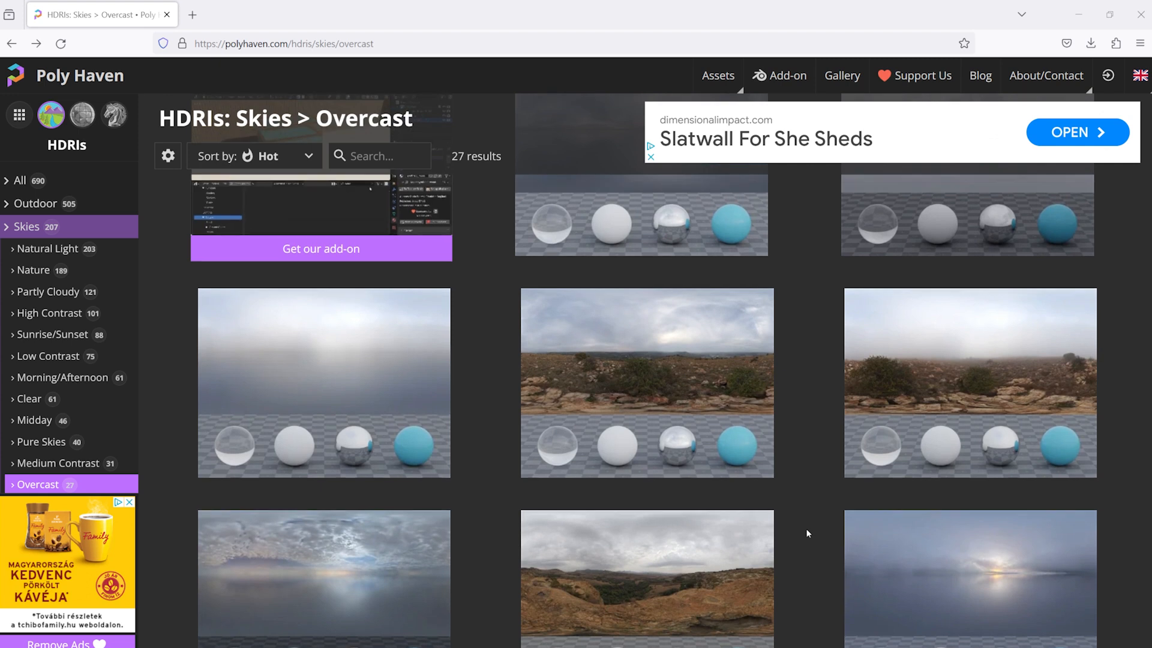
left_click(324, 383)
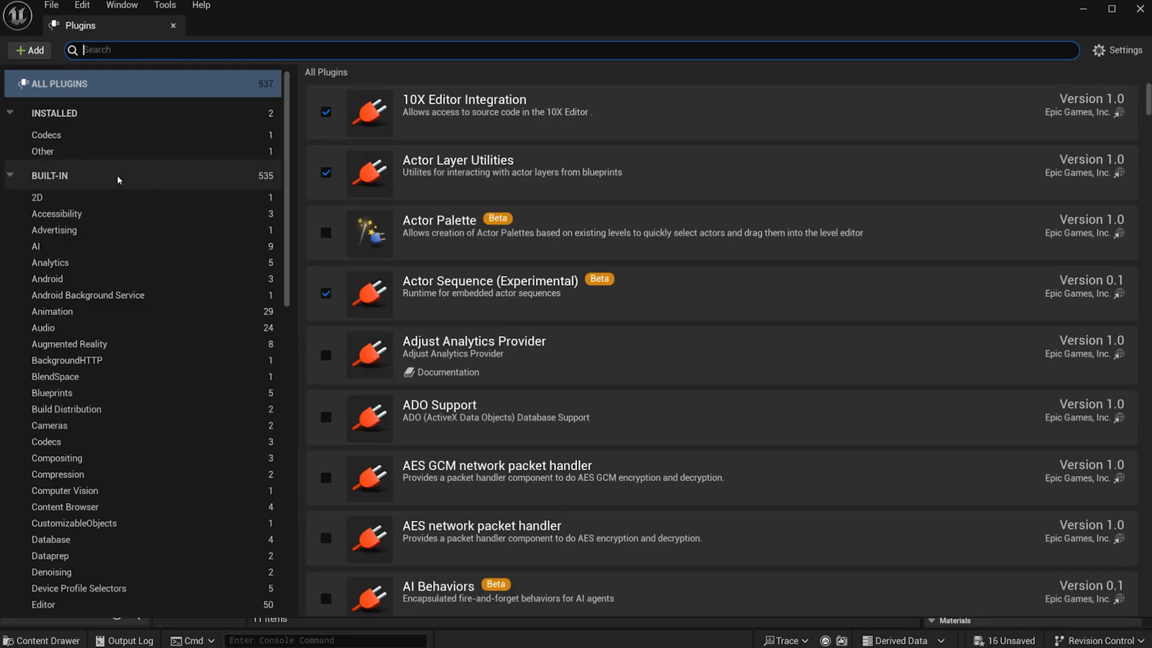
Enable the HDRI Backdrop plugin (searching 'hdri') and restart the editor.
type("hdri")
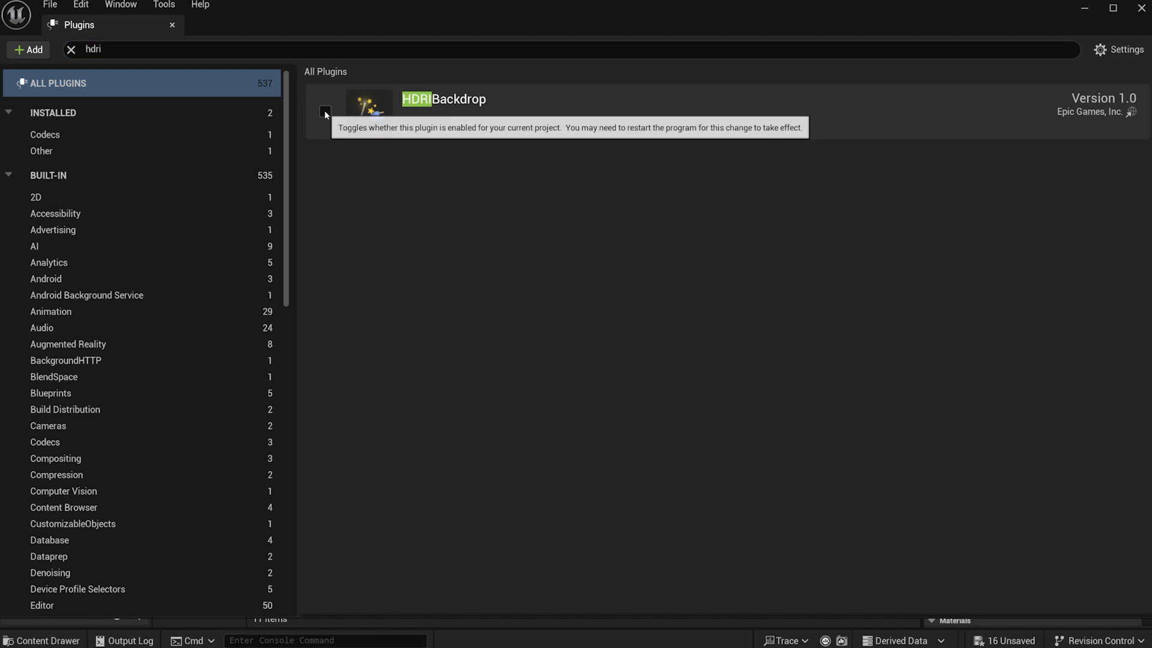
left_click(325, 113)
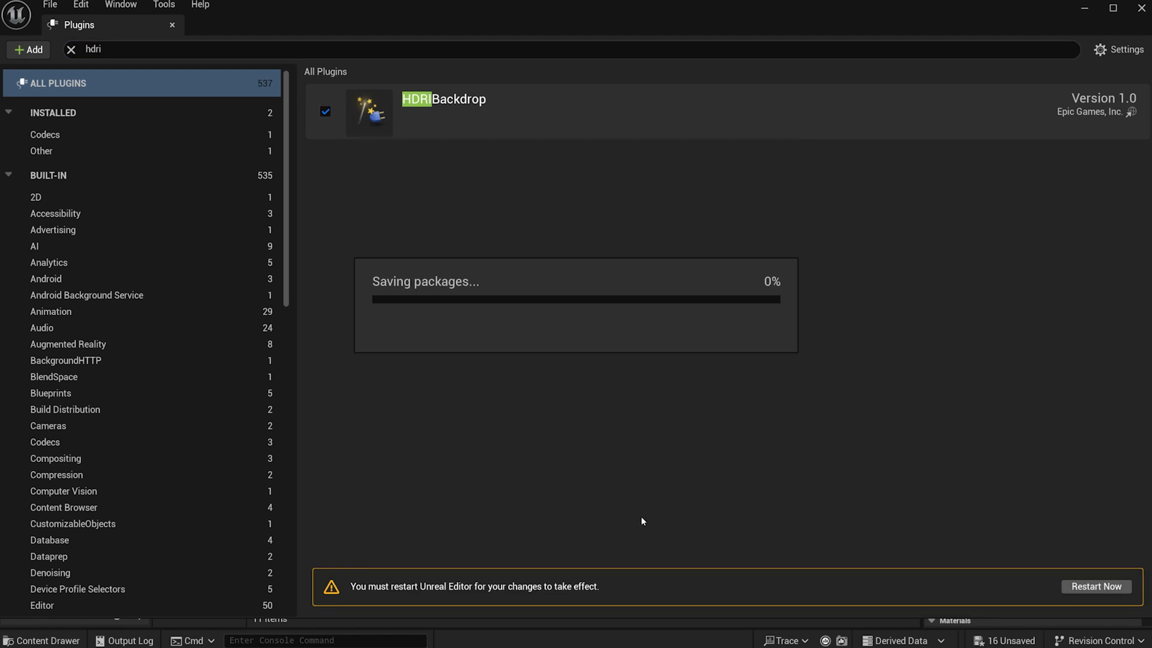
left_click(1095, 587)
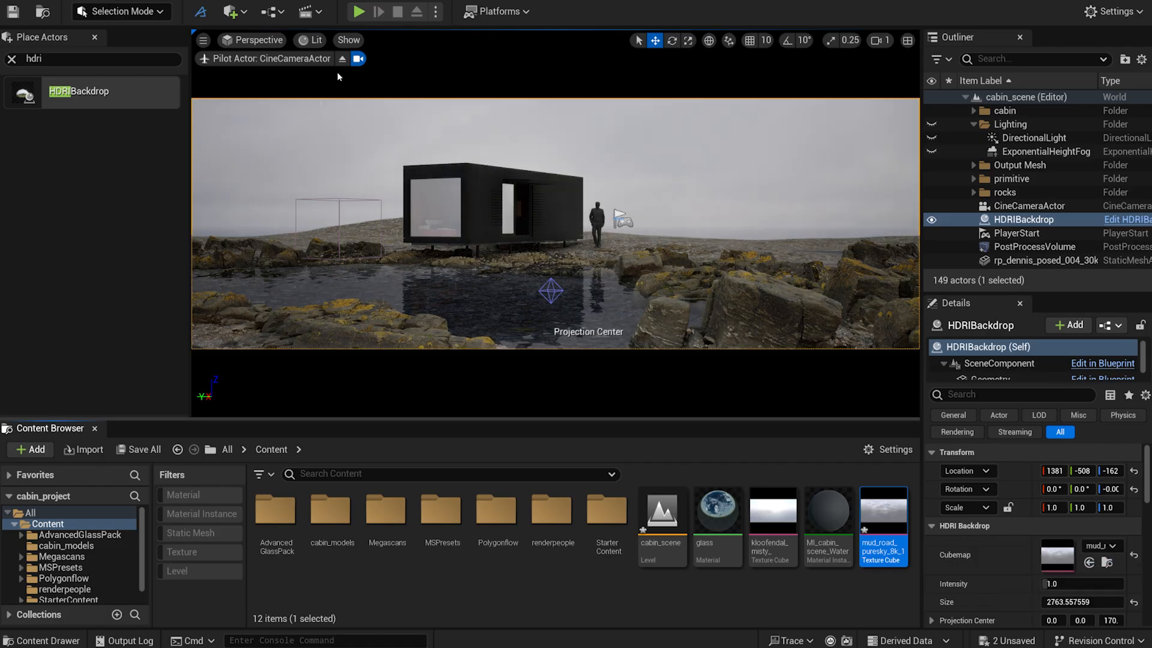
Place an HDRIBackdrop actor around the cabin and assign the downloaded overcast cubemap.
left_click(356, 58)
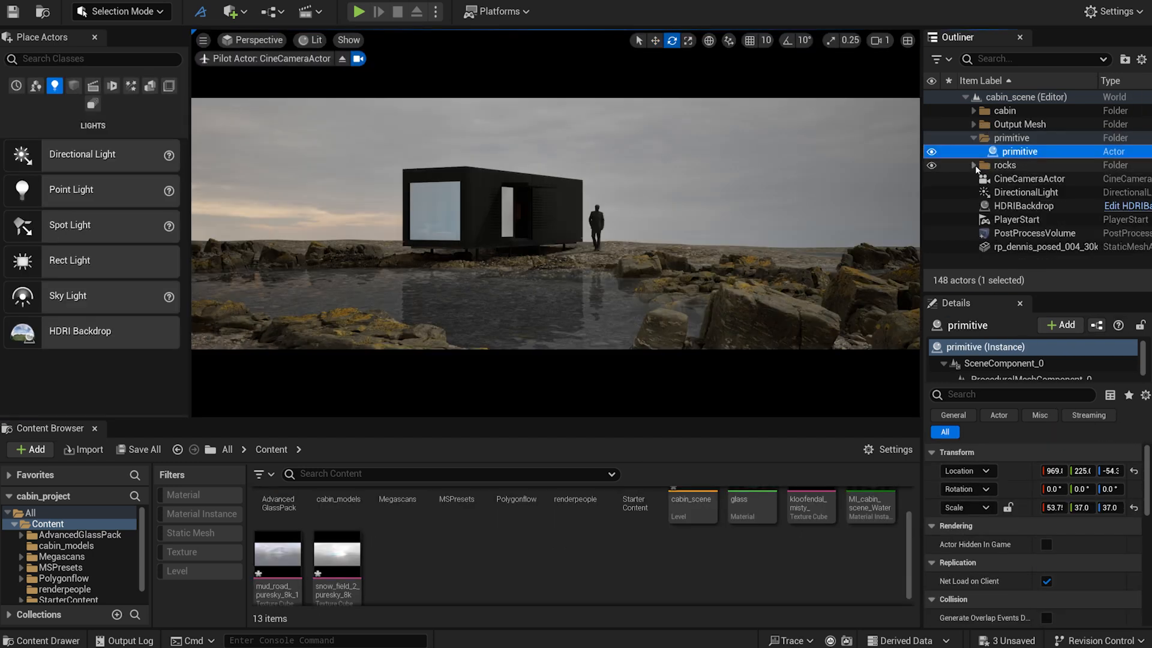
left_click(1024, 205)
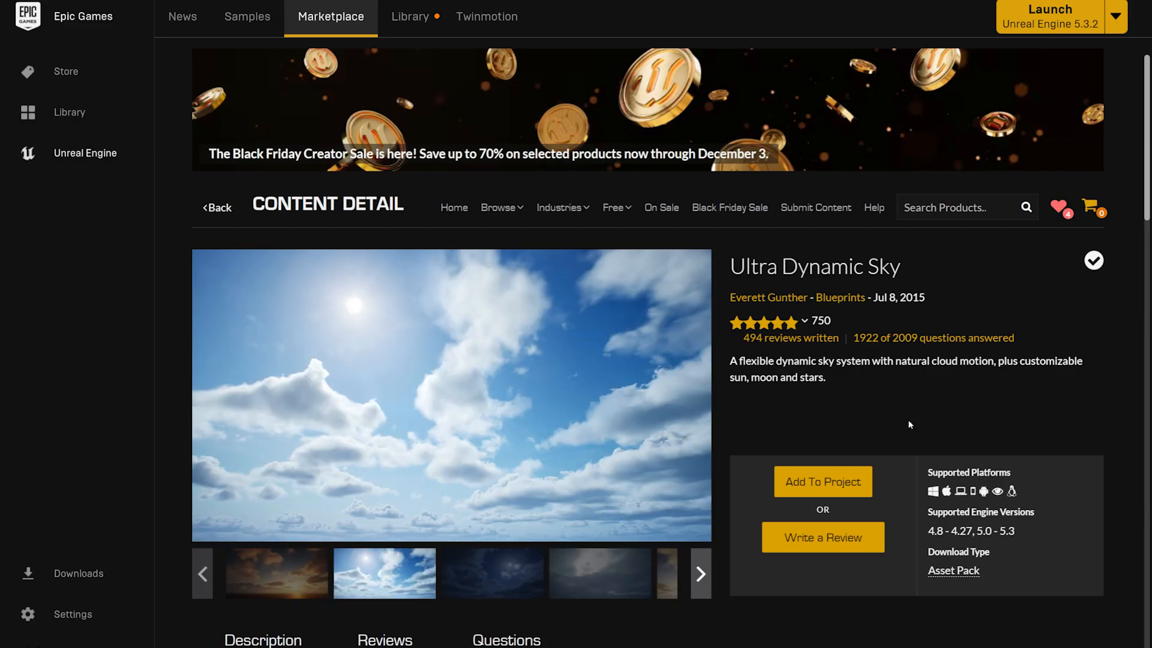
Add the Ultra Dynamic Sky marketplace pack to the cabin project.
left_click(699, 574)
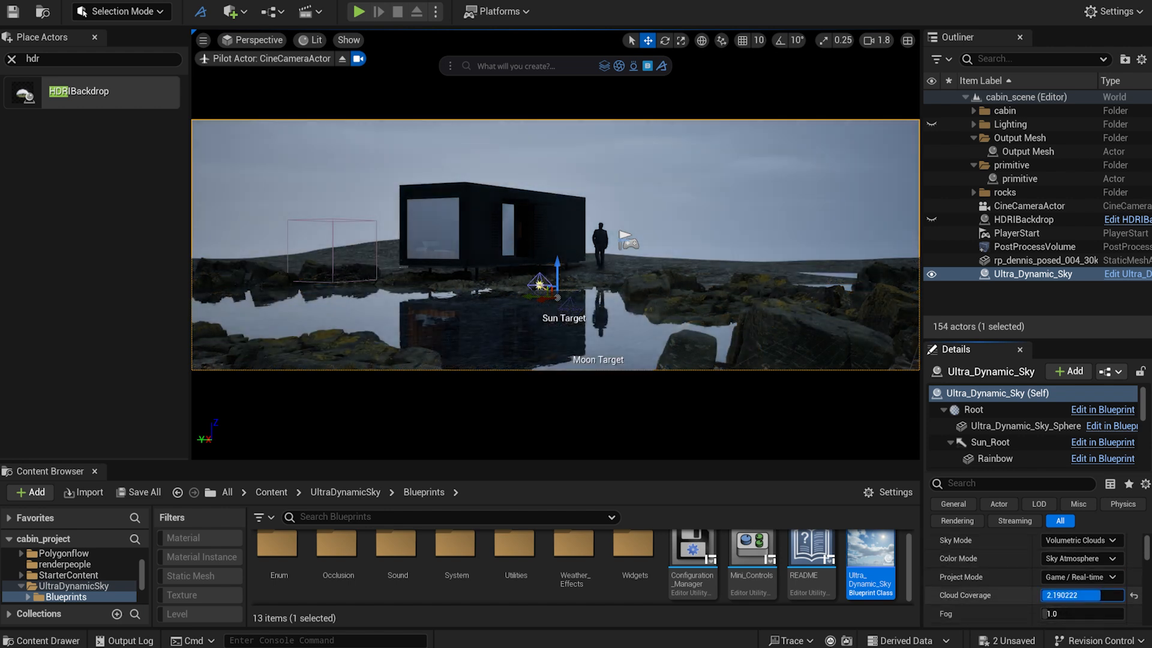
Raise Ultra Dynamic Sky's fog setting to 5.0.
type("fog")
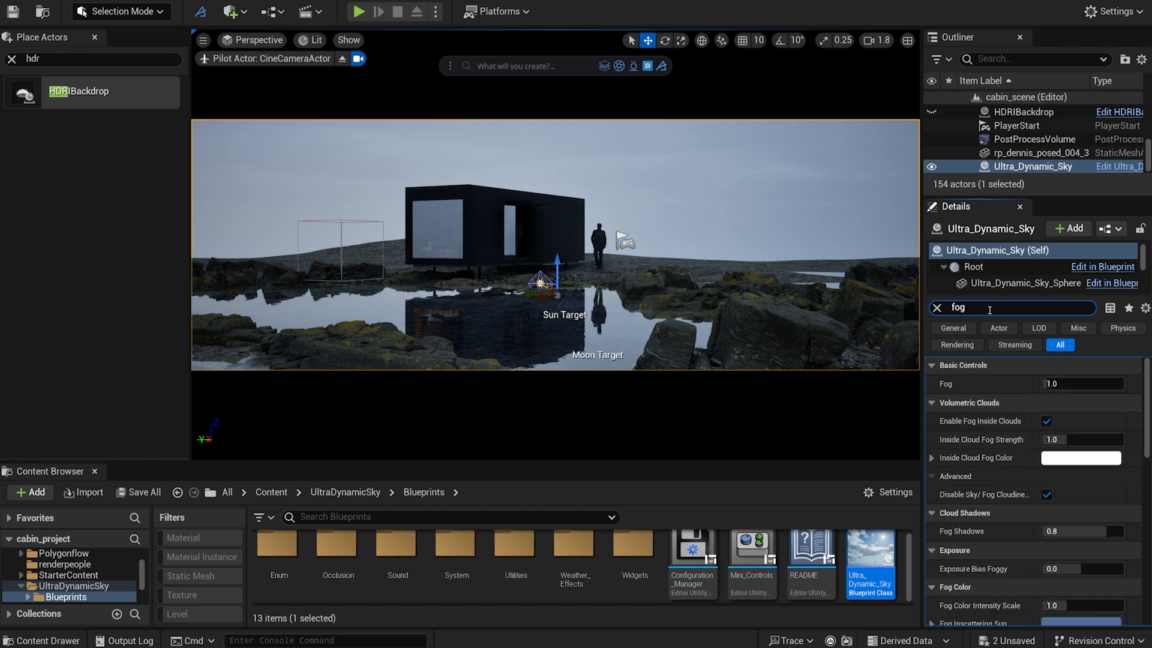
scroll("down", 3)
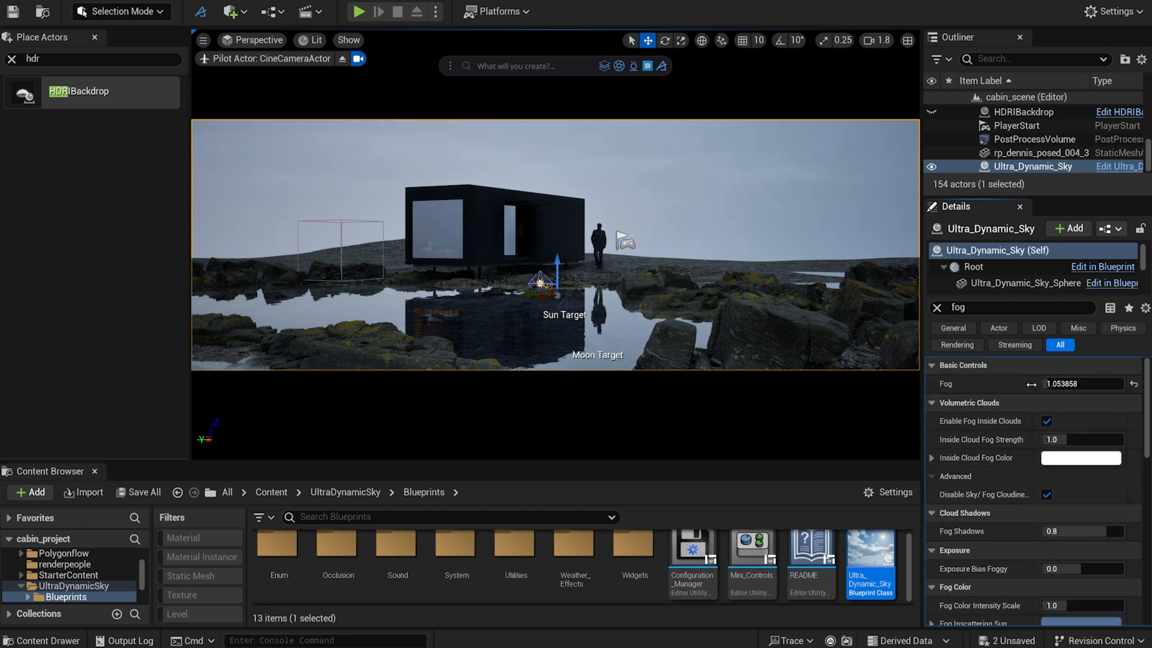
type("5.0")
left_click(1021, 307)
type("volumetr")
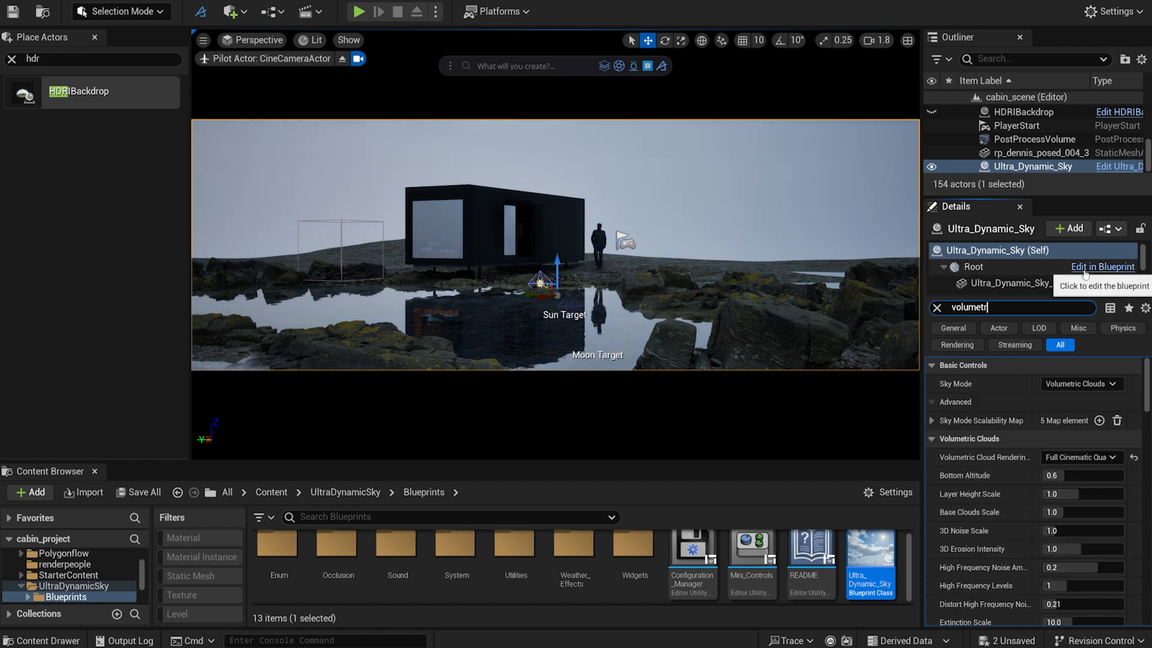
left_click(1035, 139)
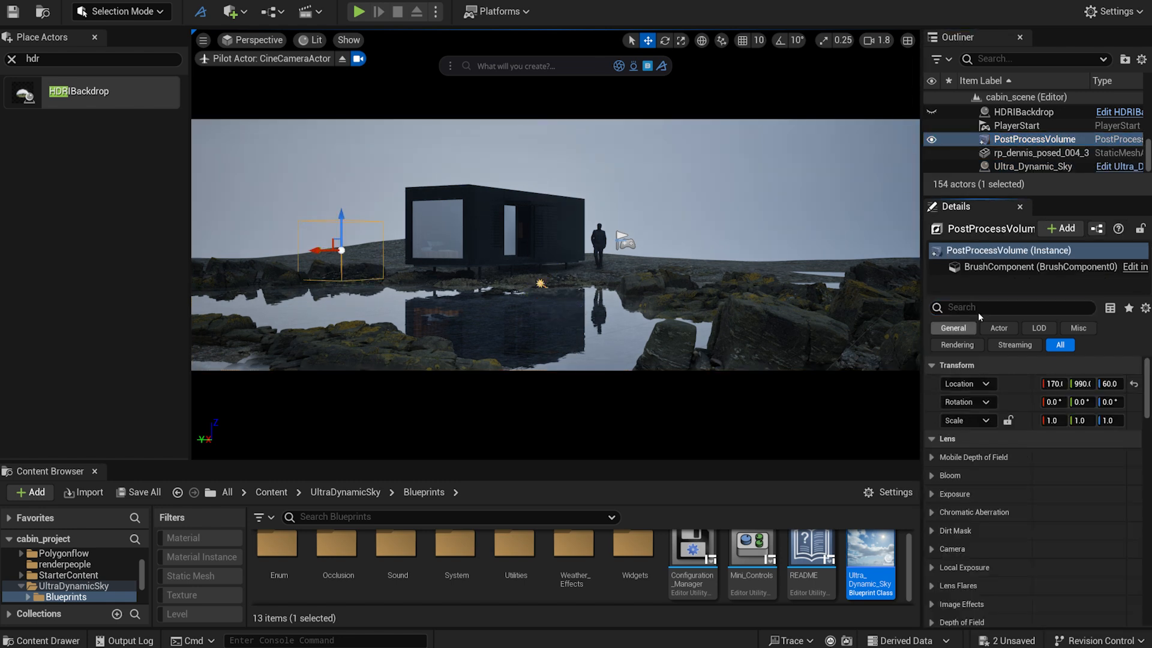
Set the post-process volume's Translucency Type to Ray Tracing.
type("translu")
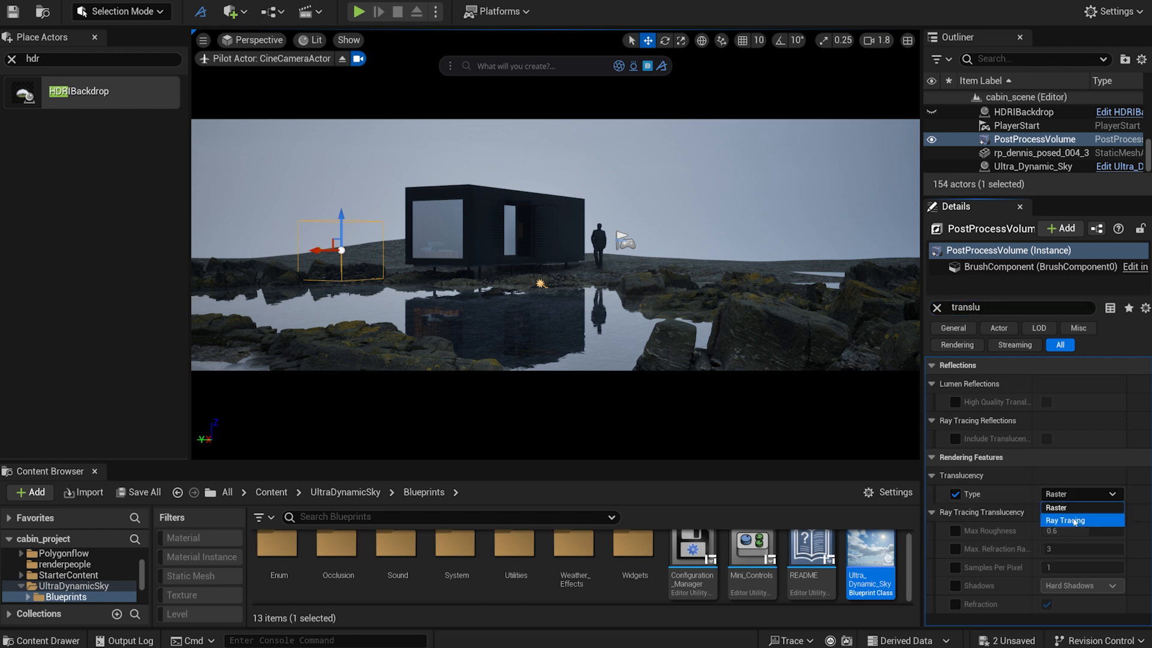
left_click(1065, 520)
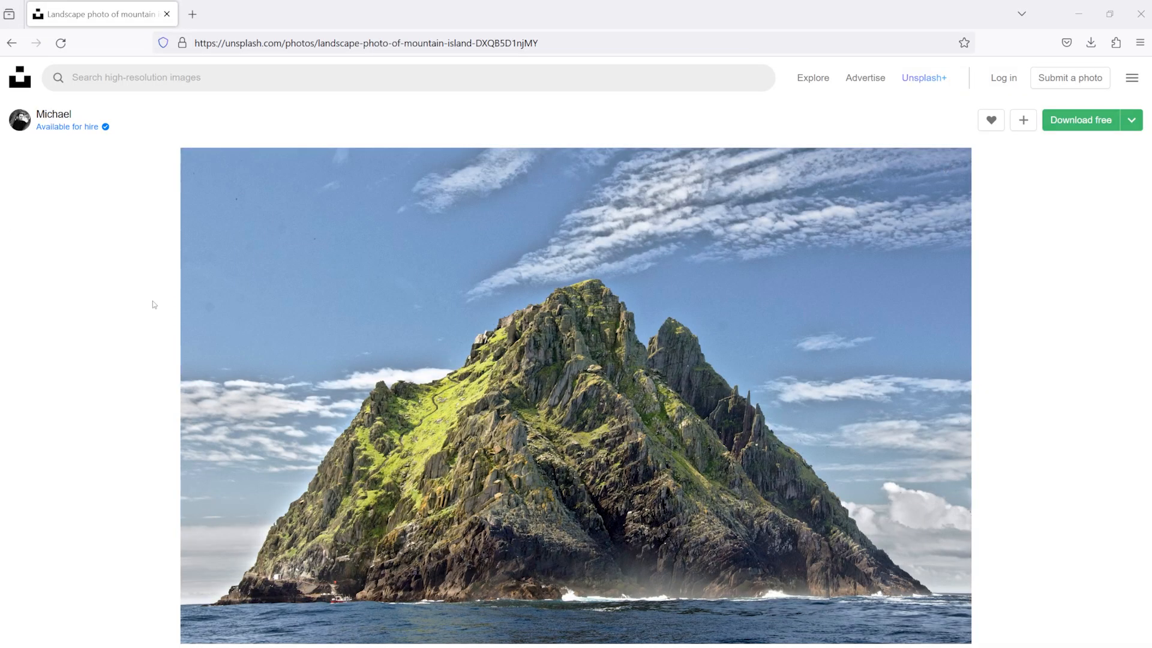
scroll("down", 3)
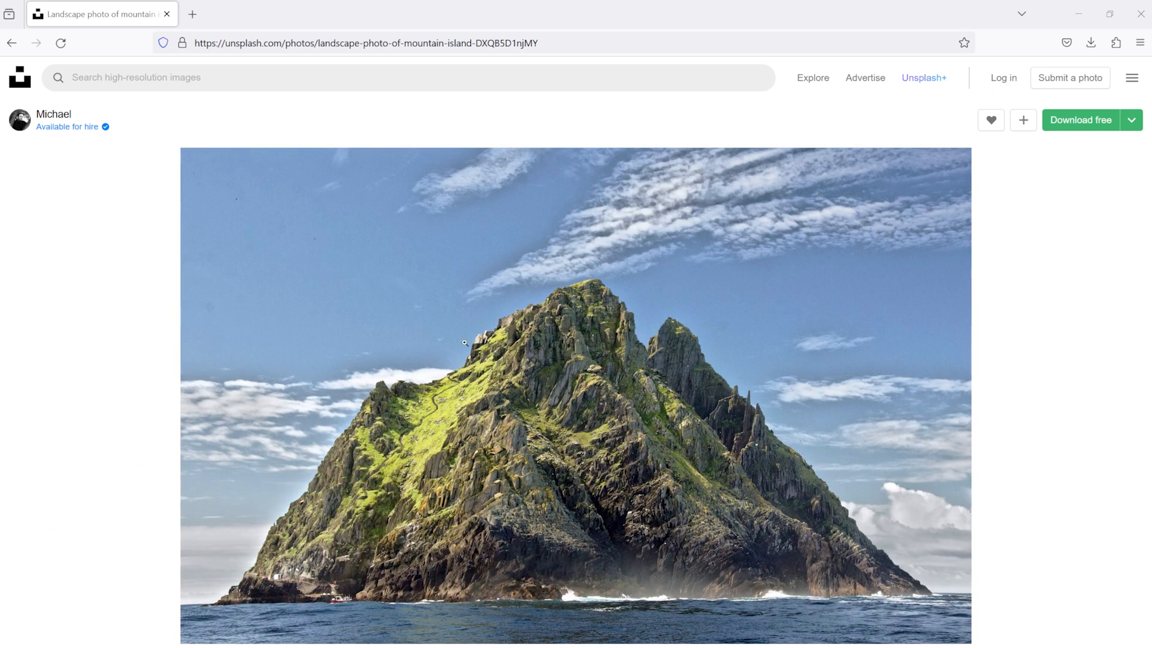
mouse_move(680, 348)
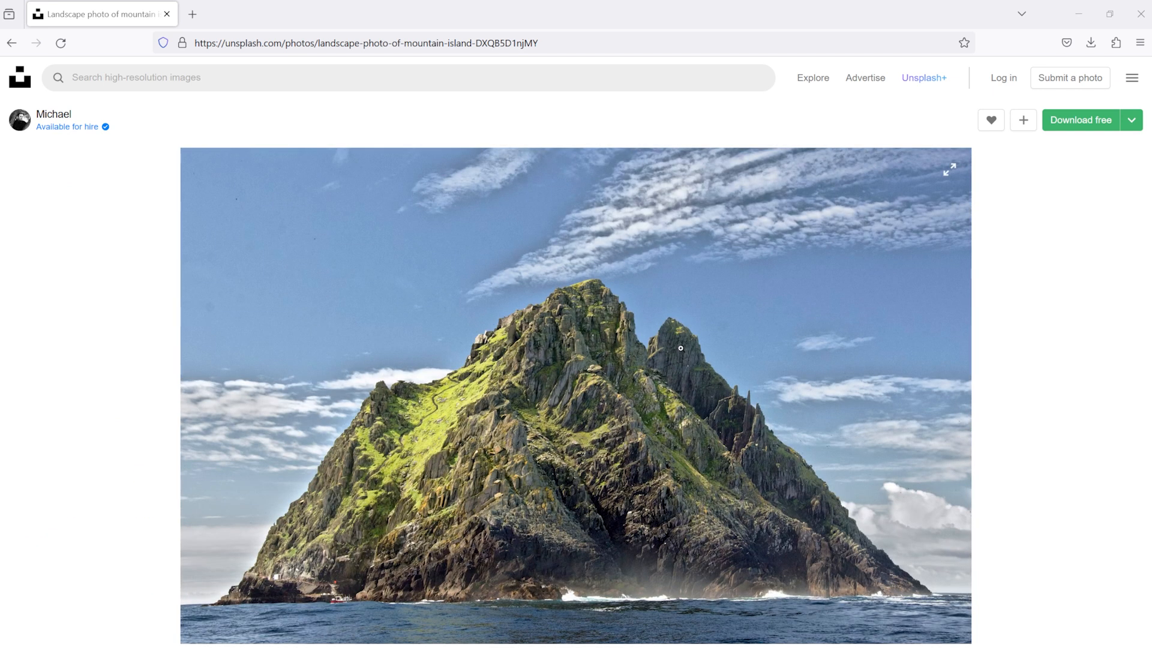
mouse_move(787, 371)
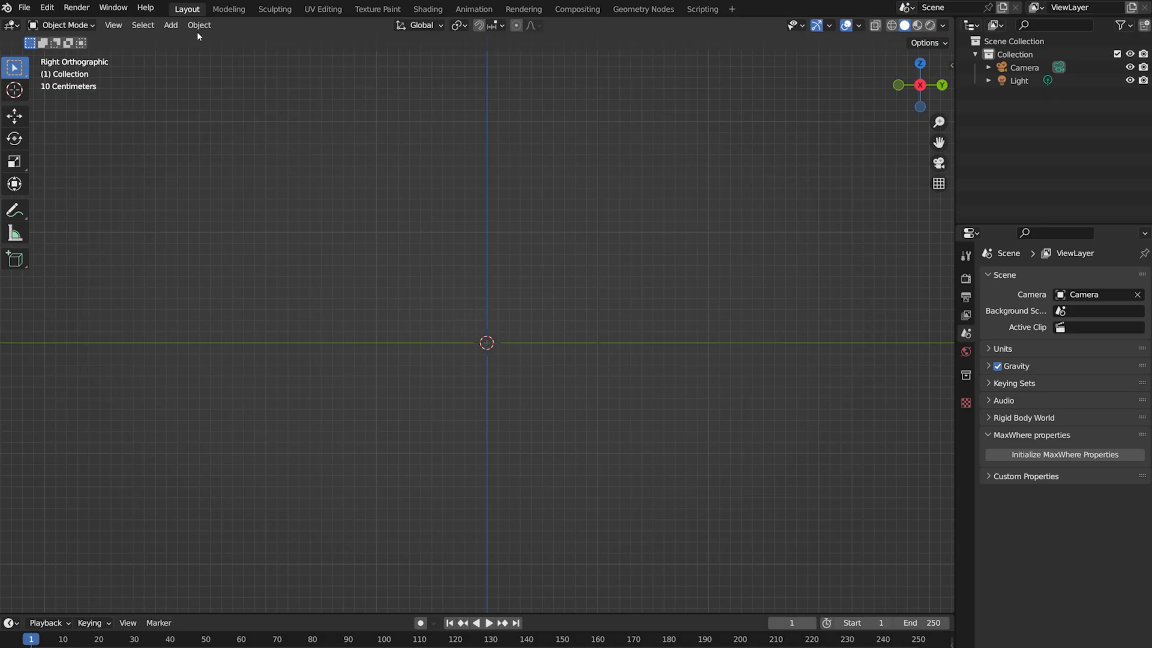
Enable the A.N.T. Landscape add-on in Blender Preferences.
left_click(47, 7)
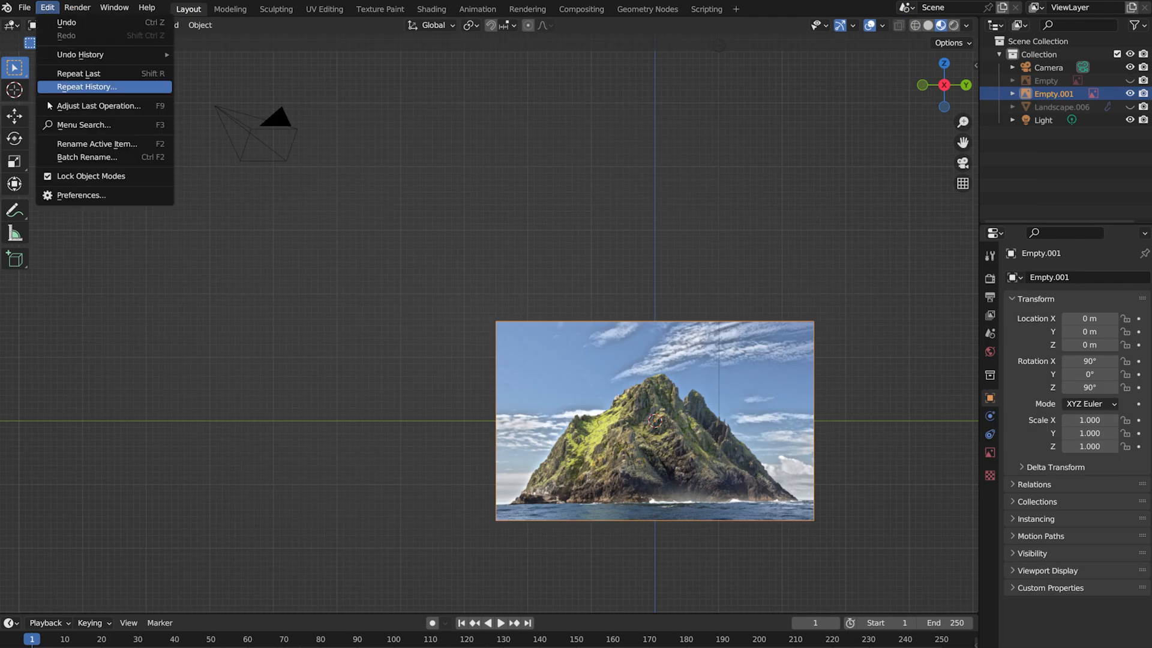
left_click(80, 194)
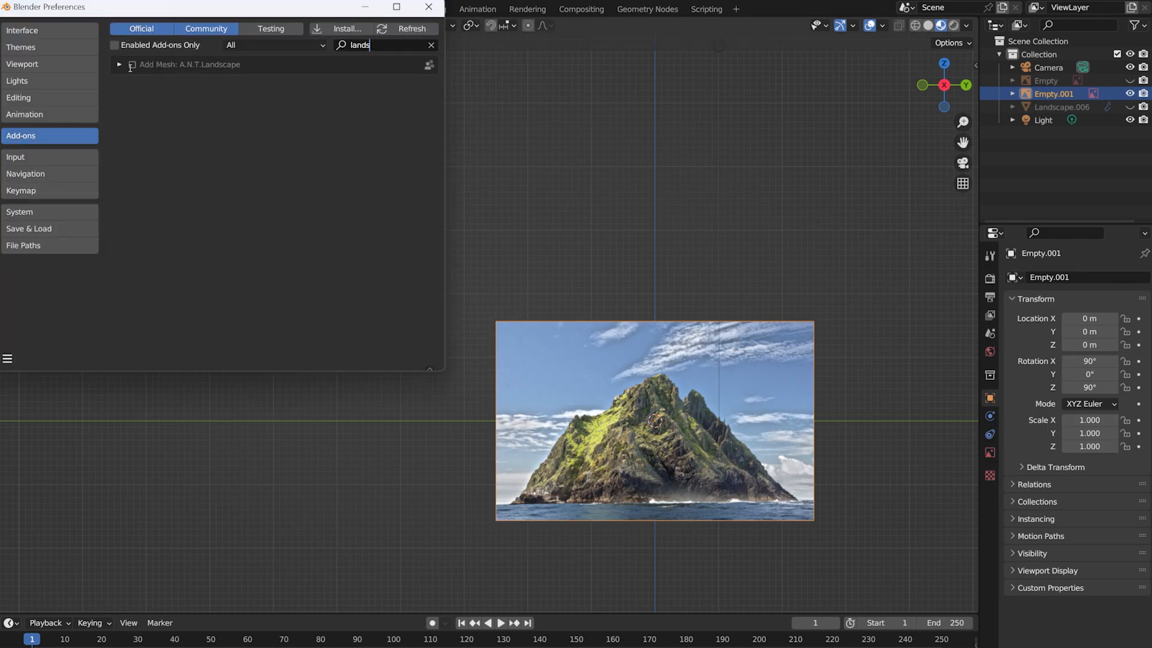
left_click(427, 7)
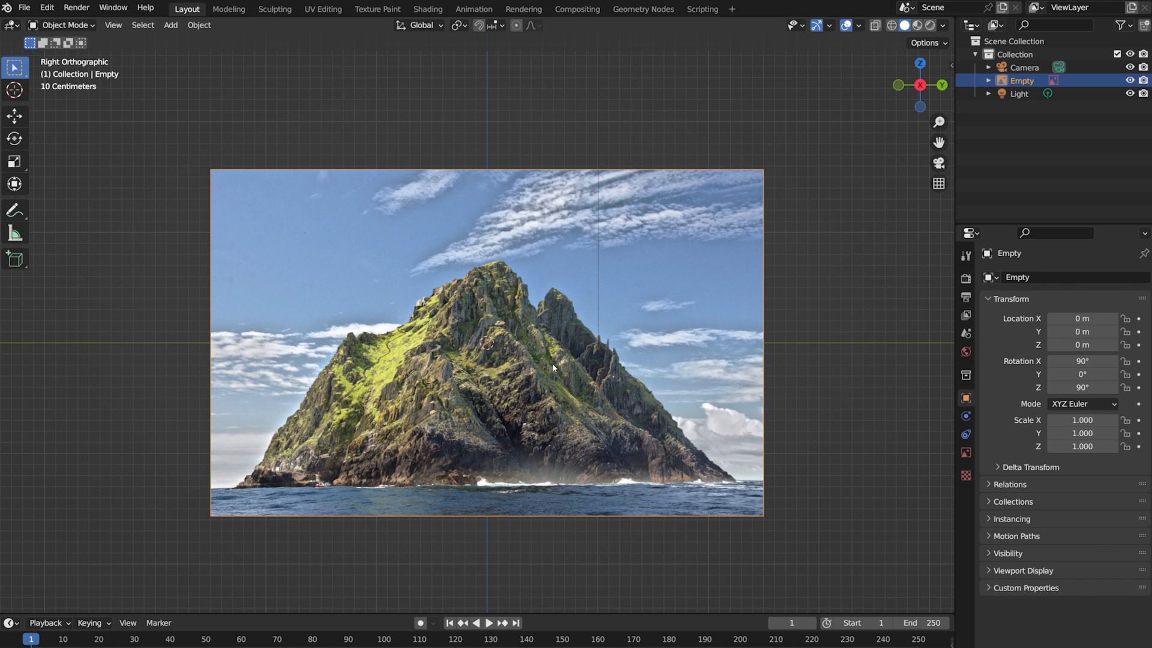
Add a Landscape terrain mesh to the scene.
left_click(169, 24)
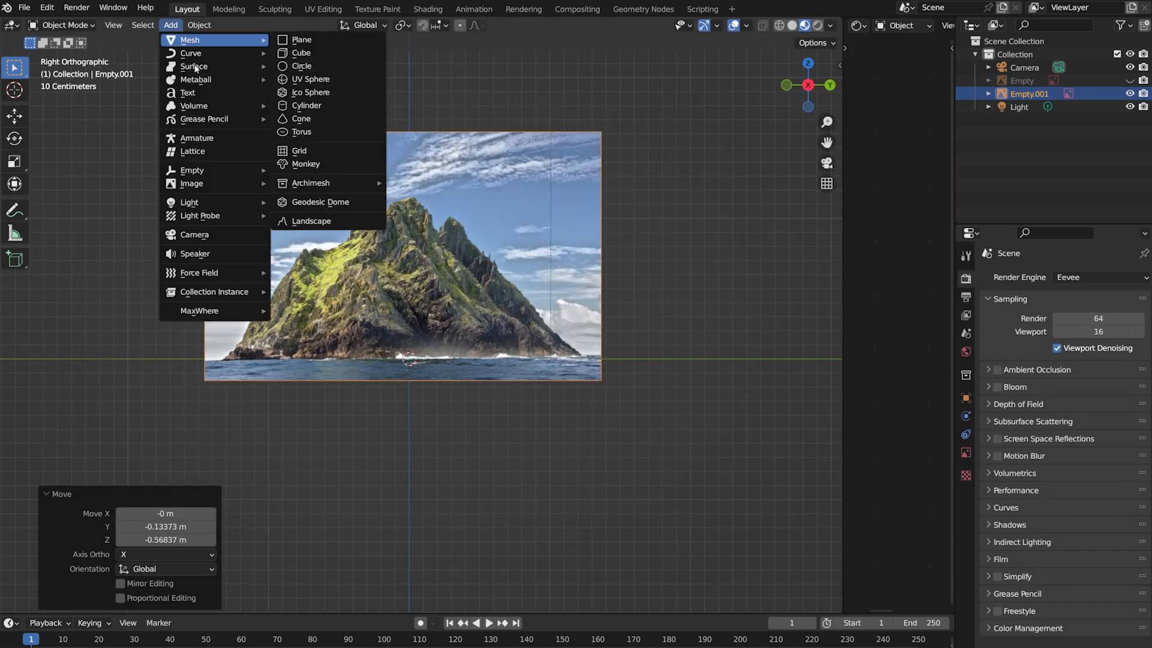
left_click(310, 221)
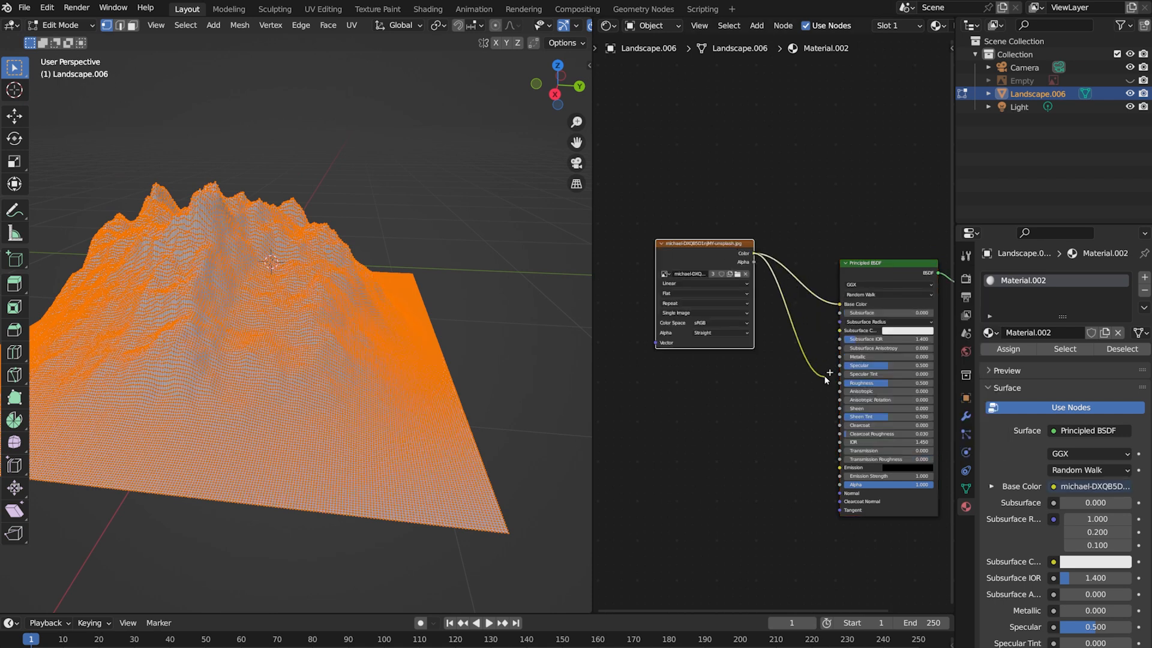
Project the island photo onto the landscape's UVs from view and apply the subdivision.
left_click(607, 26)
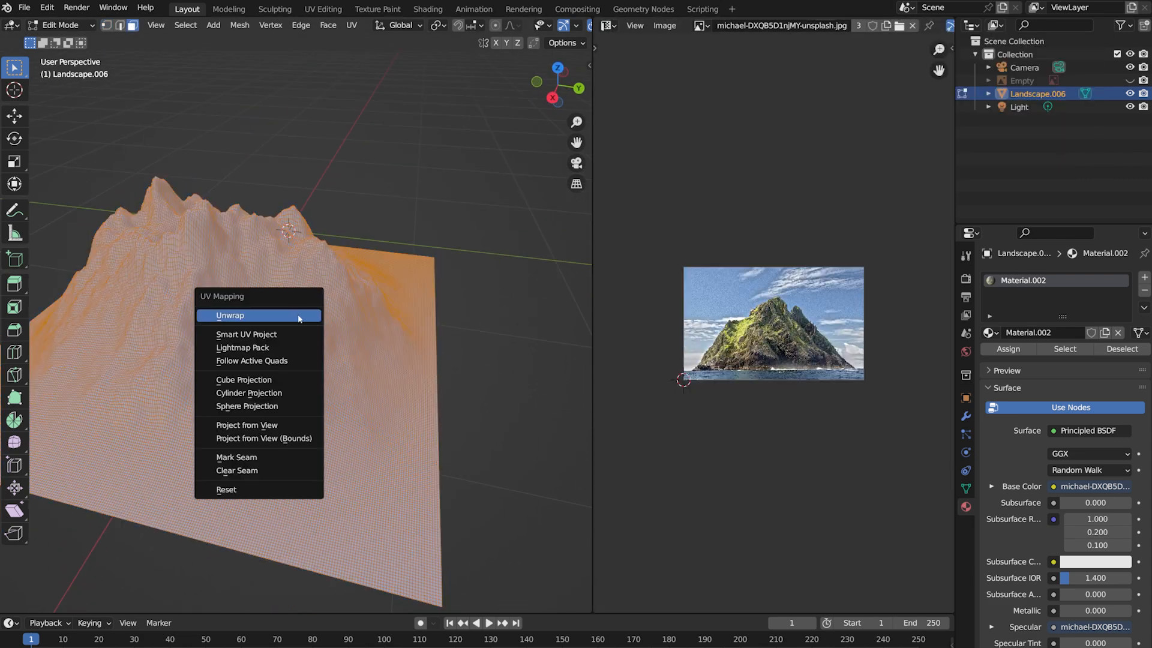
left_click(231, 314)
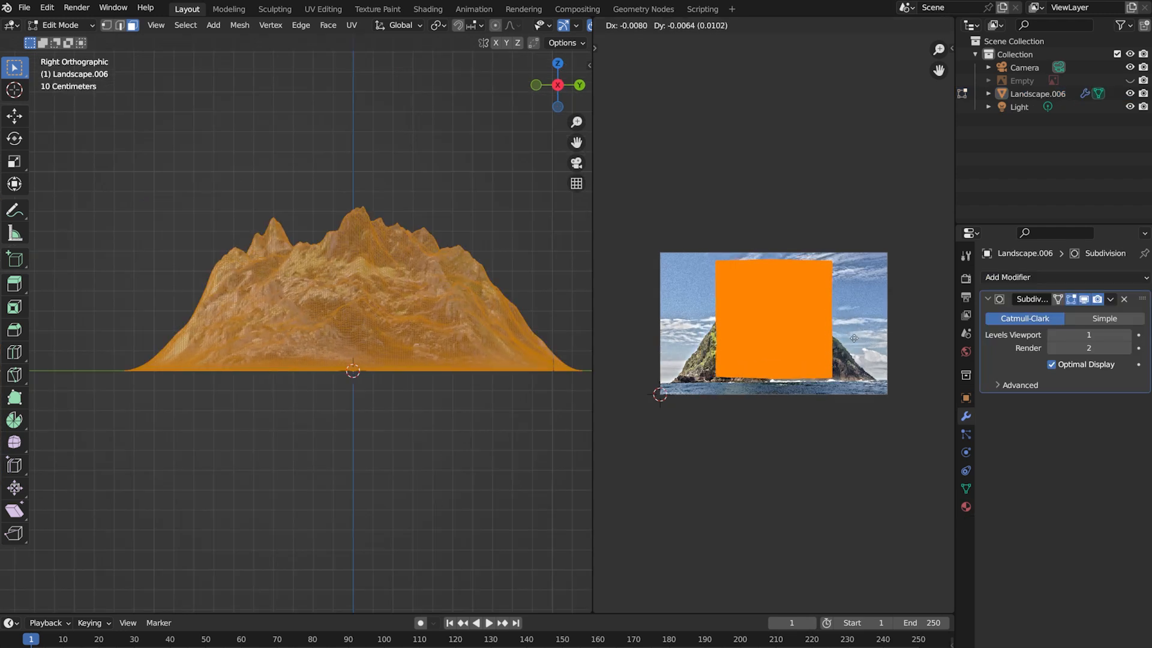
key("Tab")
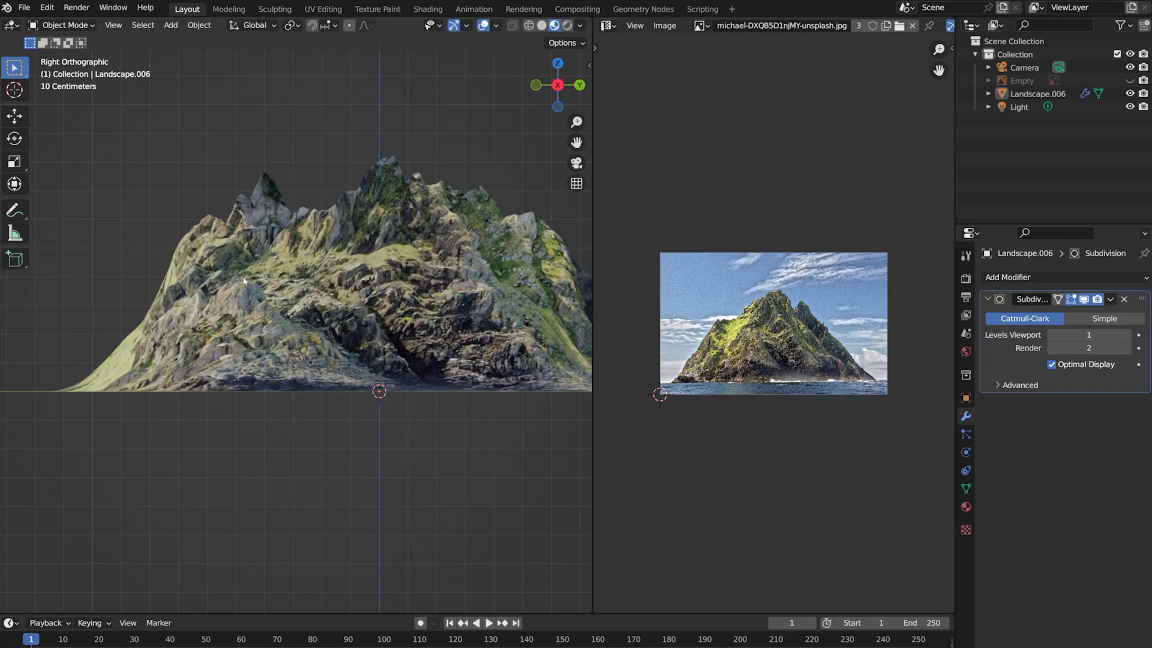
left_click(1124, 299)
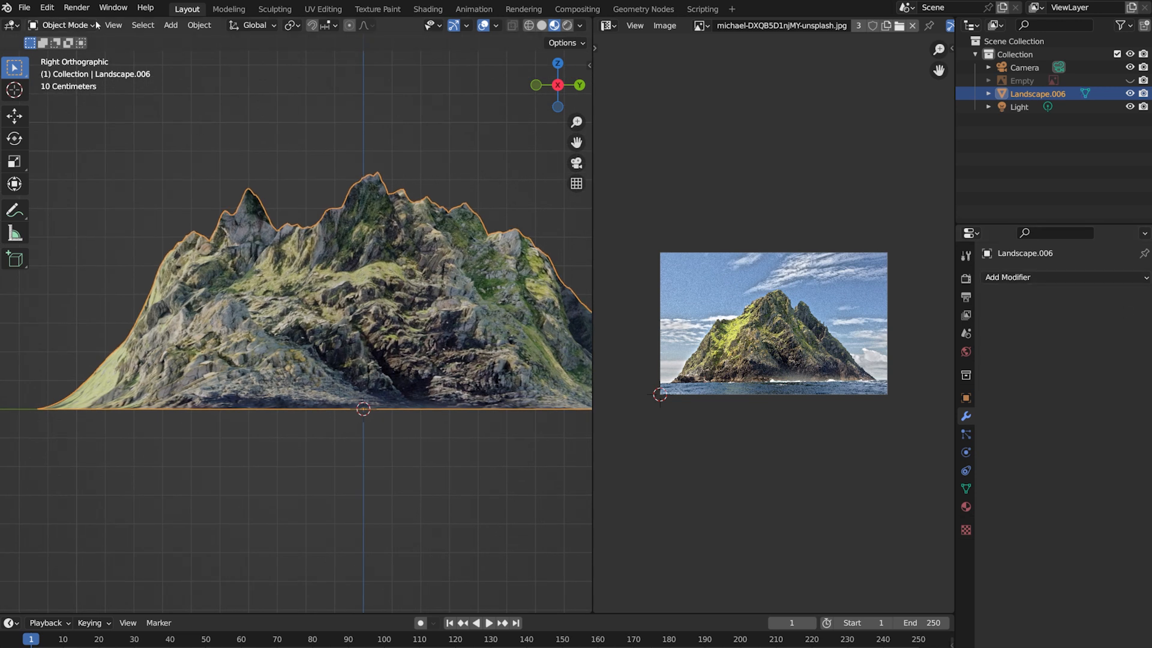
Reshape the peaks with the Grab sculpt brush and add Subdivision Surface smoothing.
left_click(65, 24)
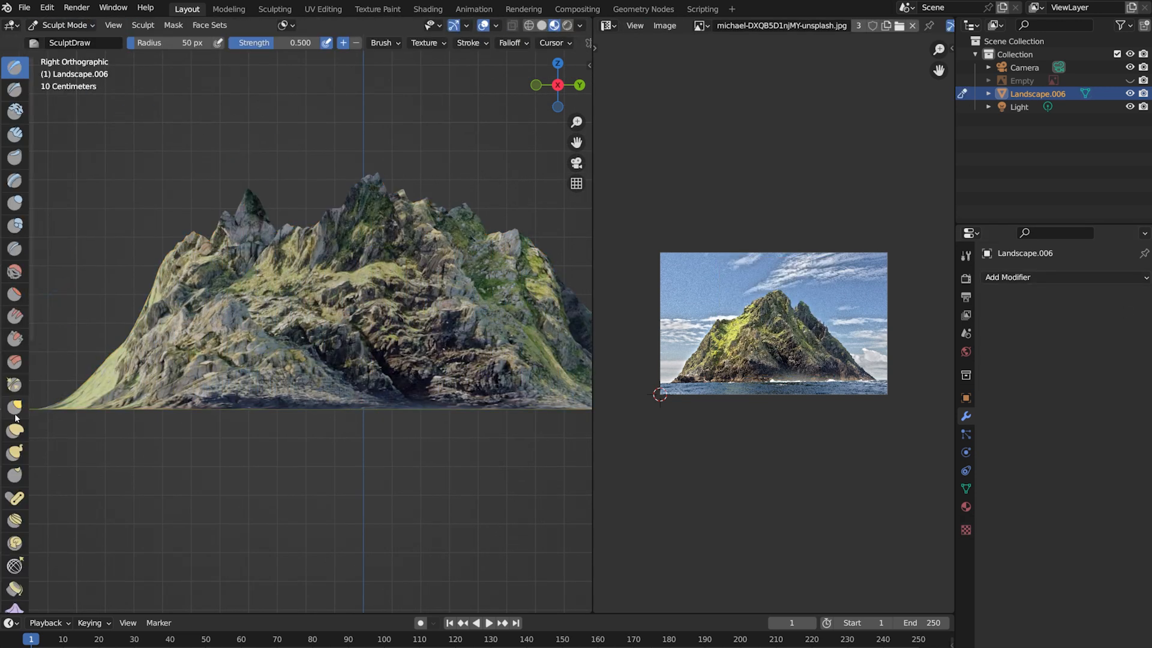
left_click(15, 408)
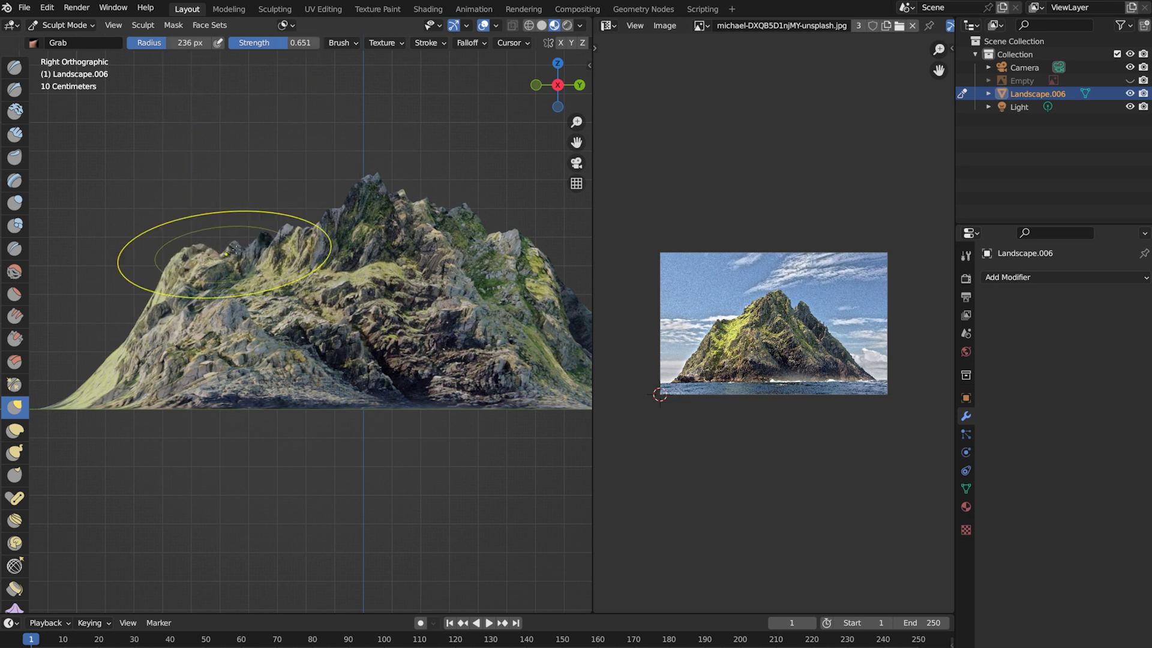
left_click(1062, 278)
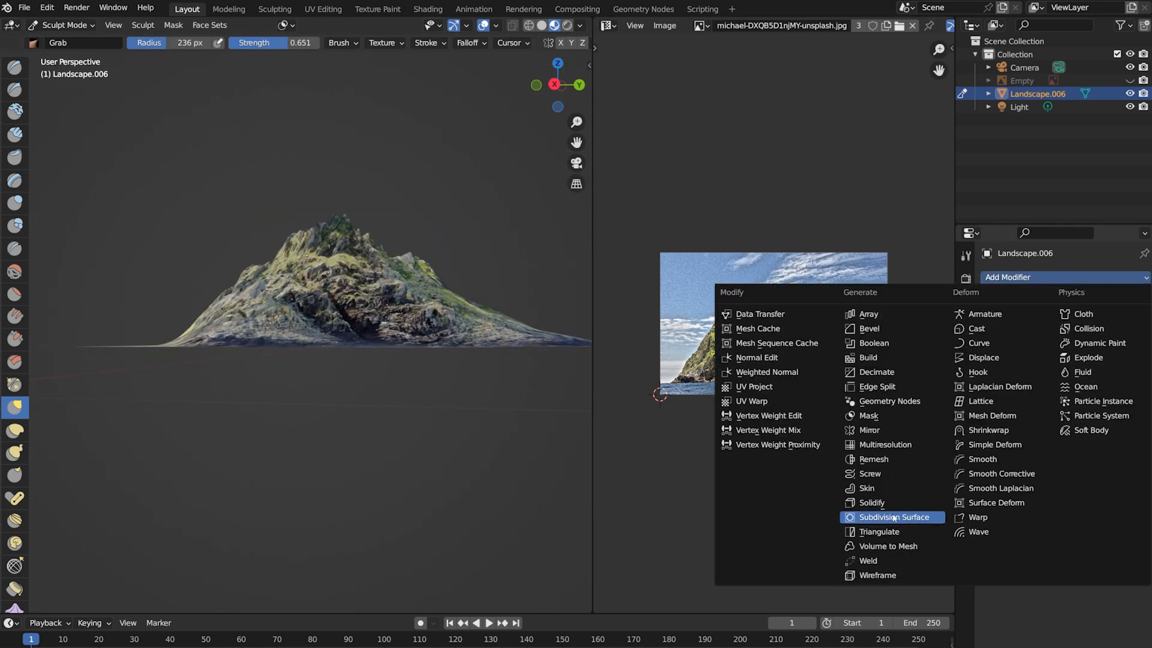
left_click(24, 7)
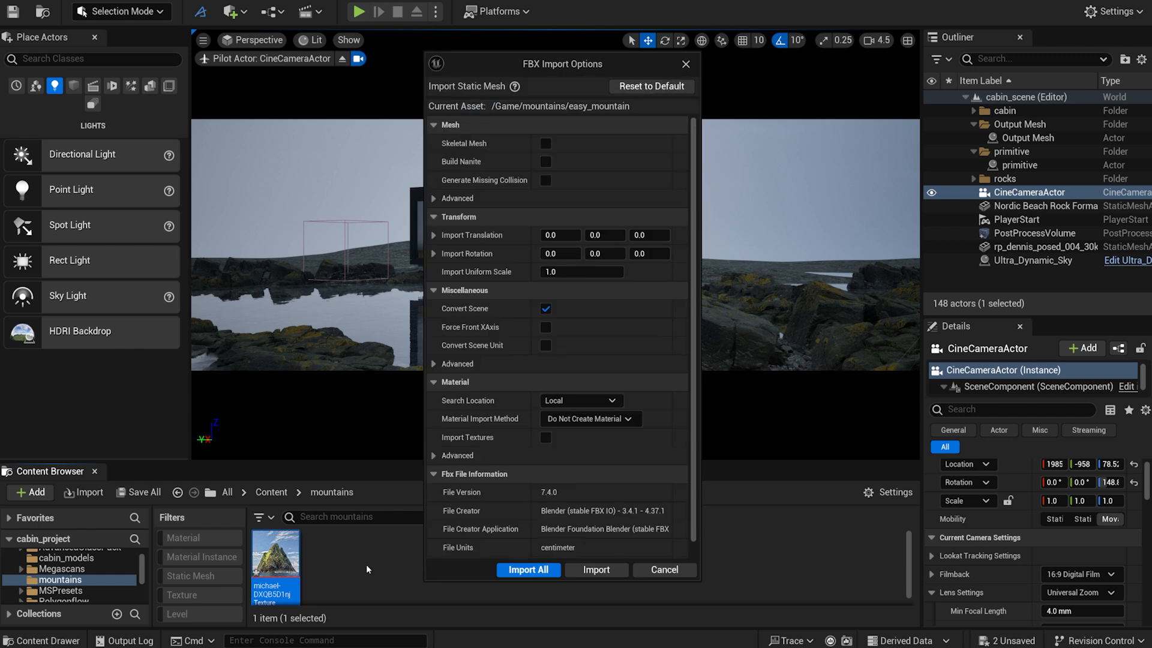
Import the easy_mountain mesh, place it behind the cabin, then select Ultra_Dynamic_Sky.
left_click(528, 569)
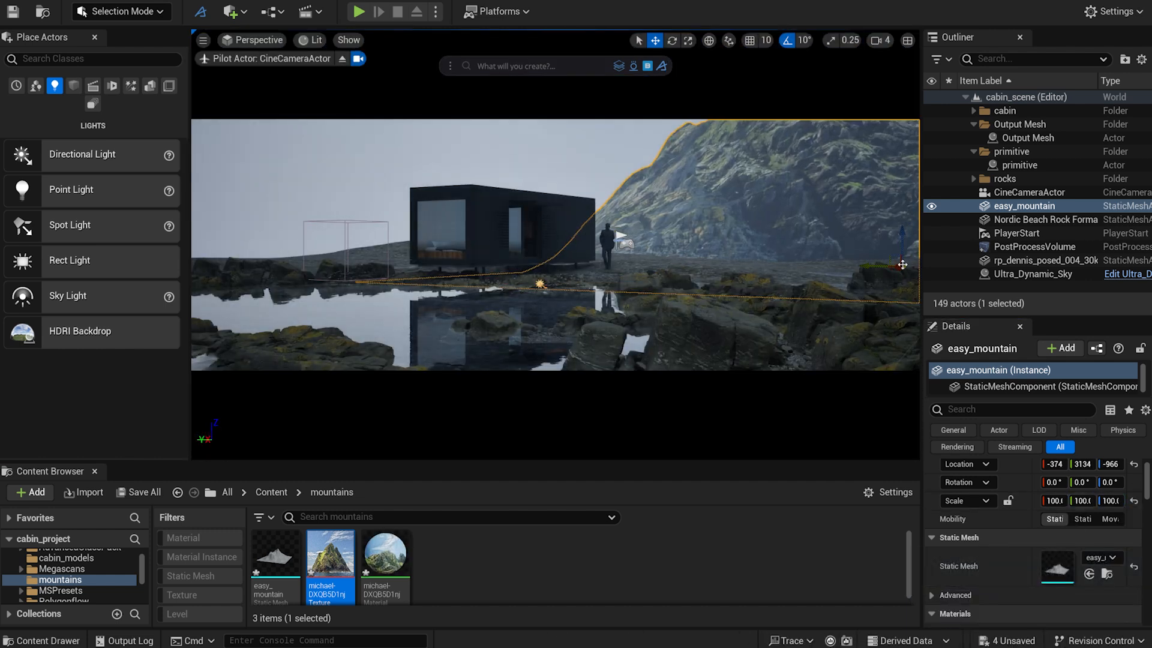
left_click(1035, 274)
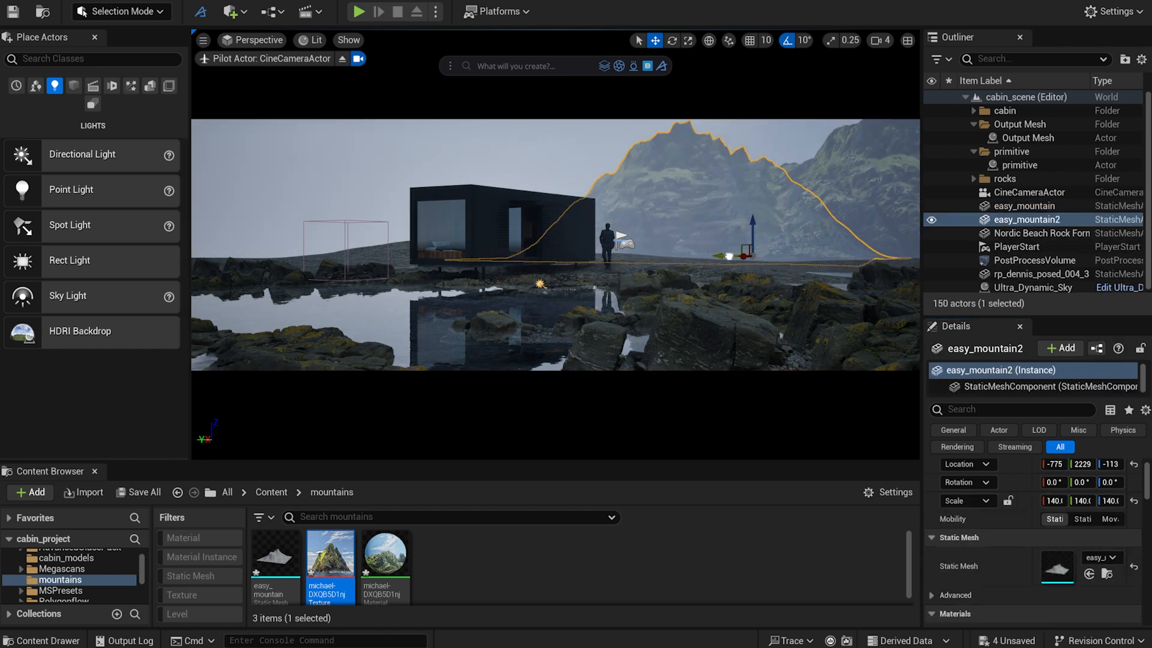
left_click(1035, 287)
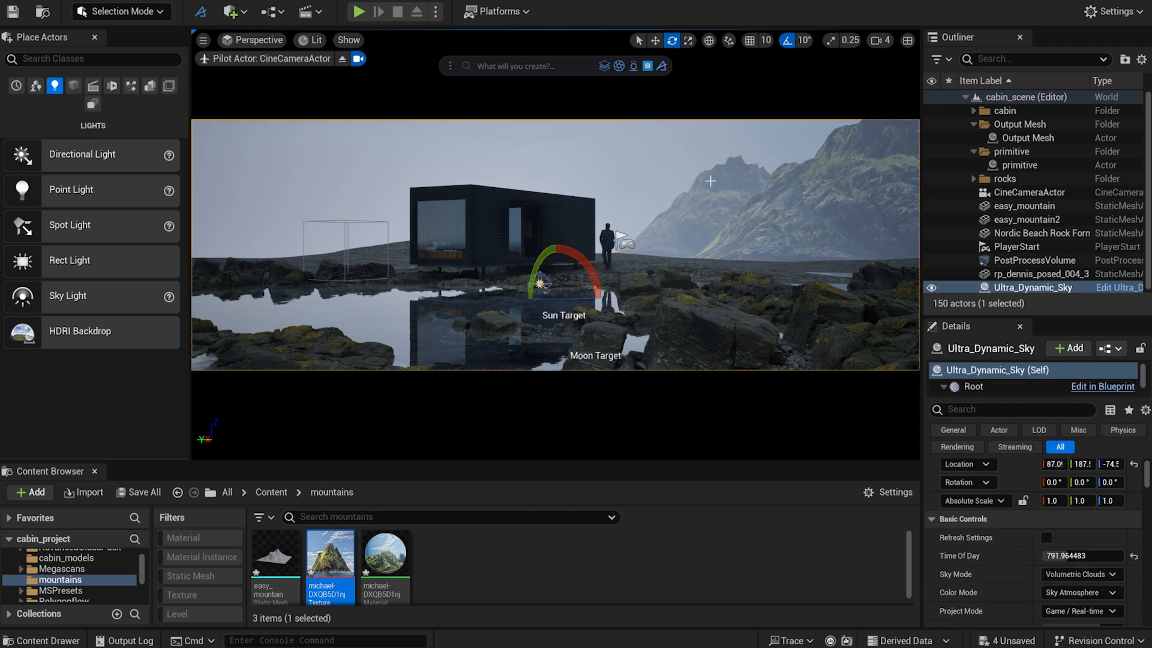
left_click(1025, 218)
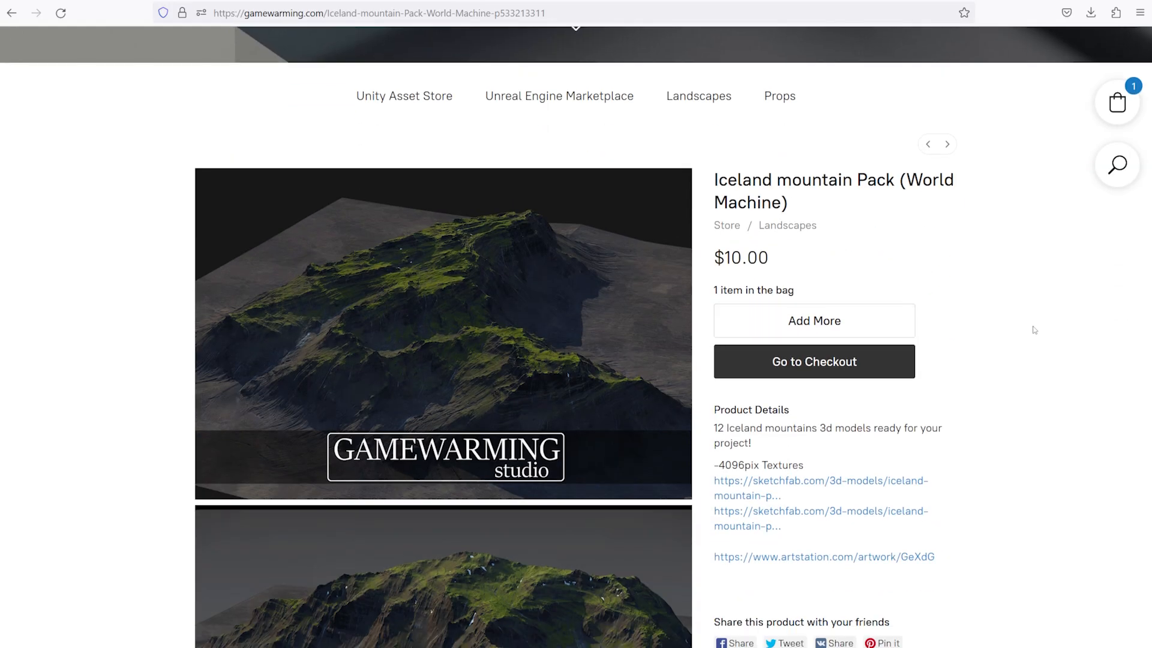
scroll("down", 3)
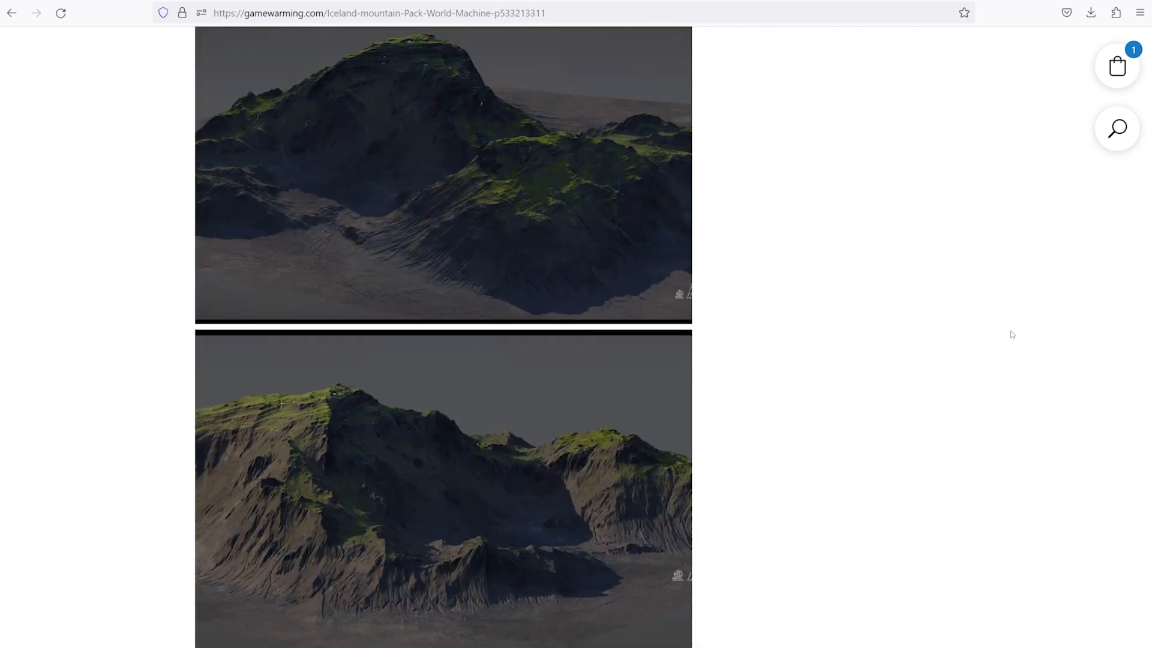
scroll("down", 3)
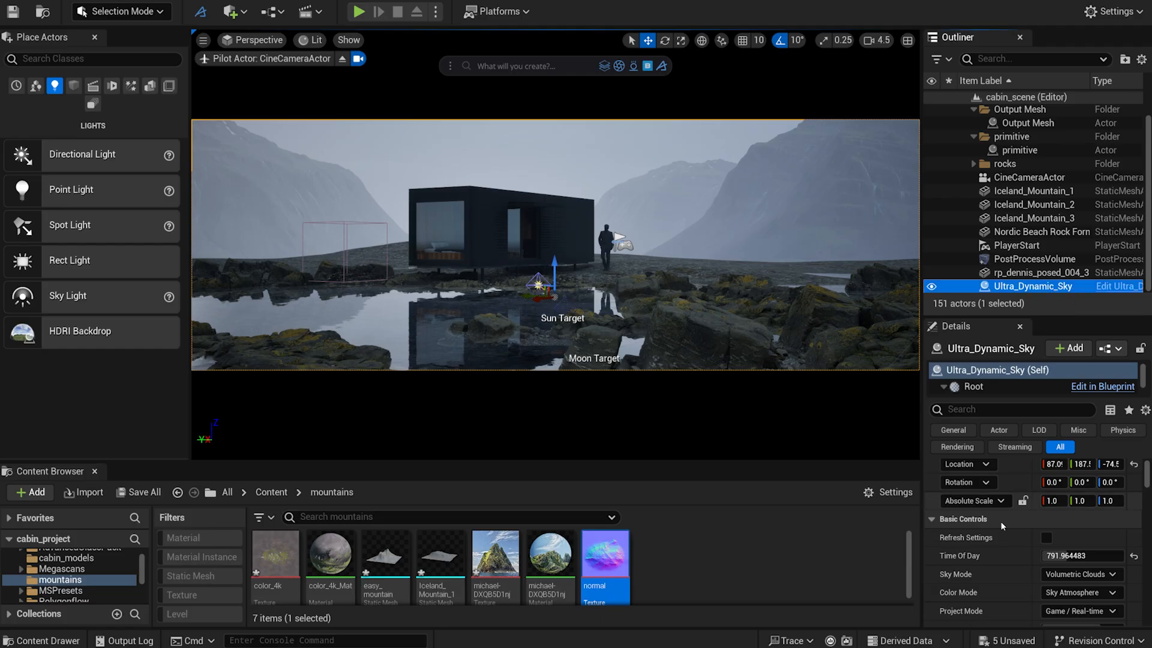
Enter 0.053858 for the selected Details setting in the cine-camera fjord view.
scroll("down", 3)
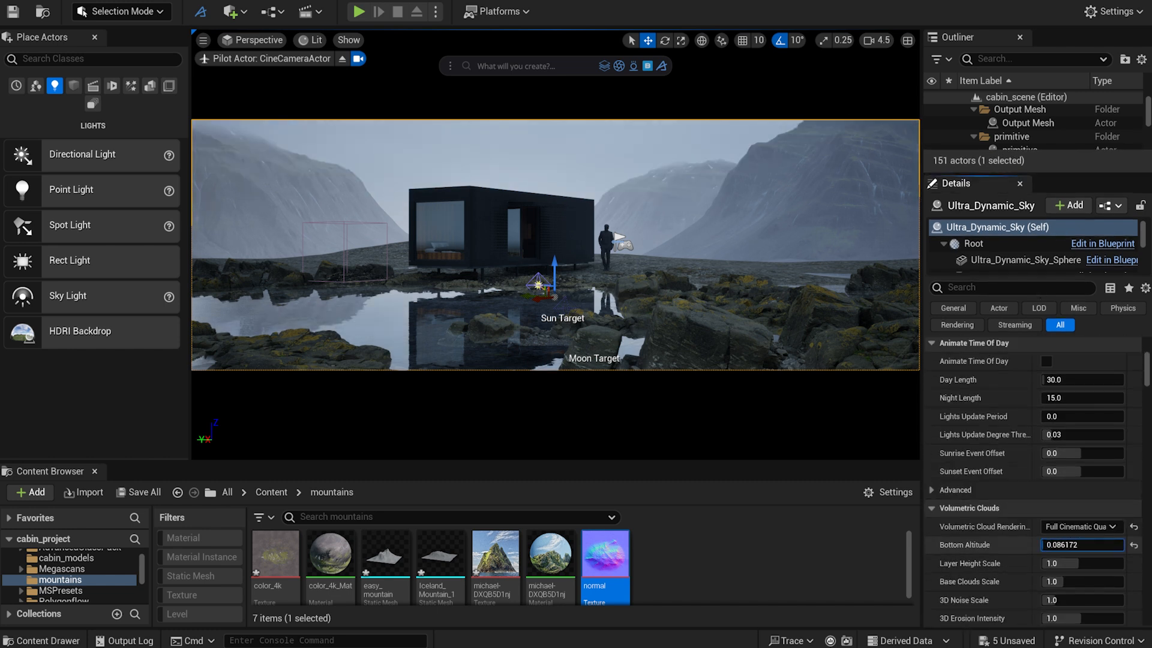
type("0.053858")
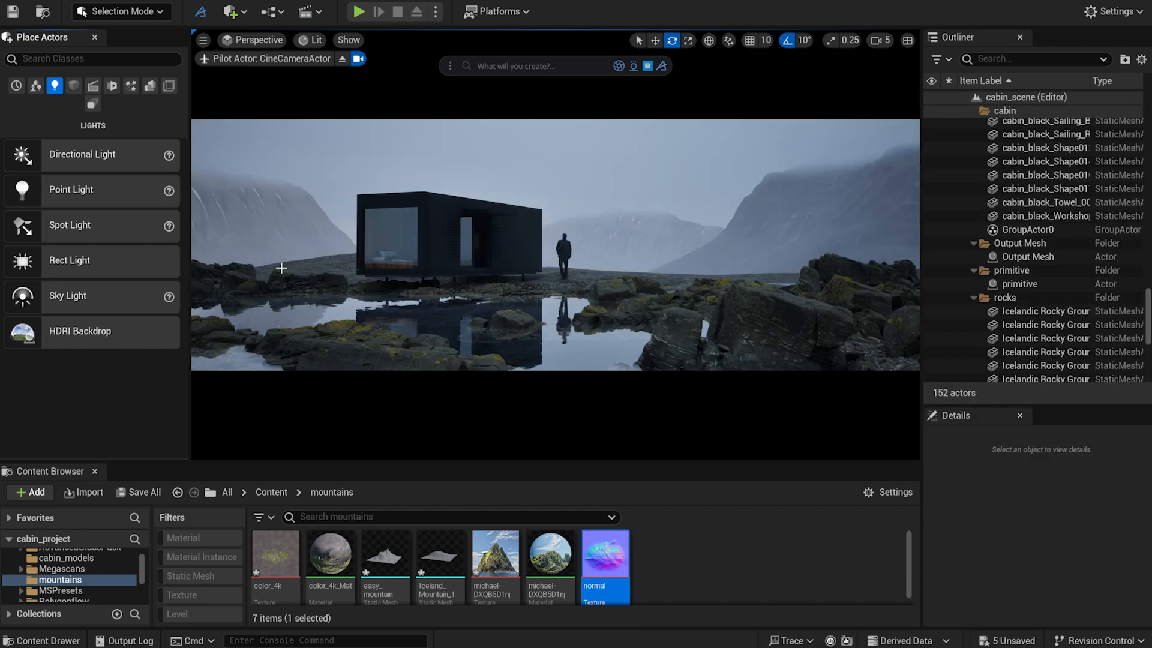
left_click(1031, 374)
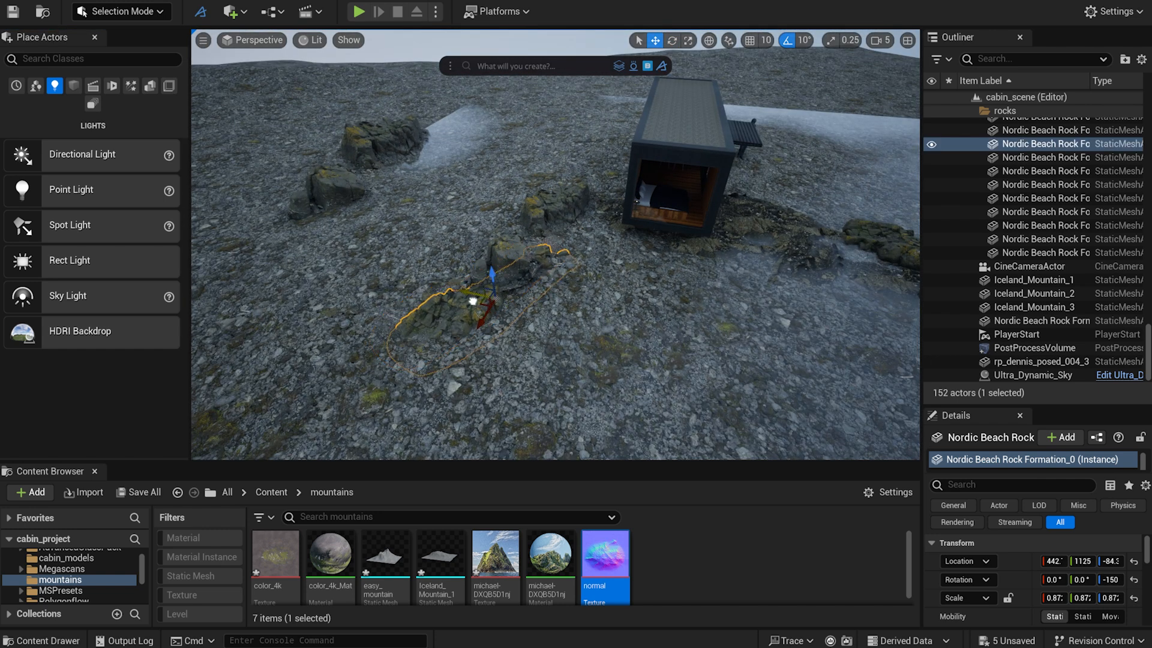
left_click(1033, 374)
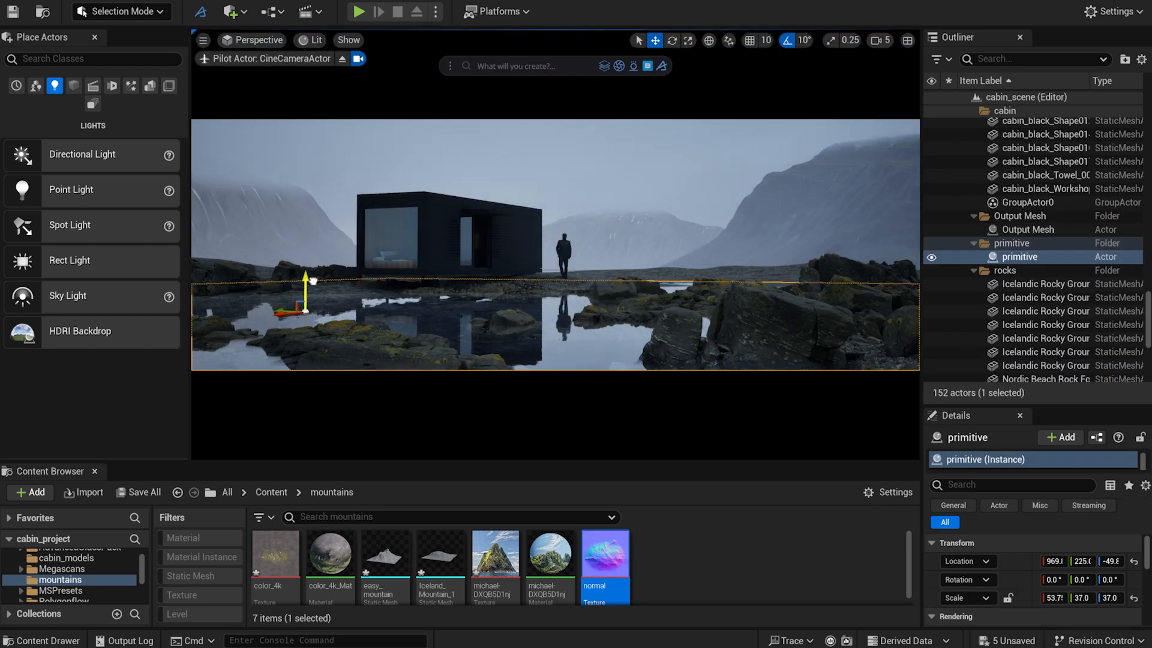
Select the Nordic Beach Rock Formation in front of the cabin.
left_click(662, 298)
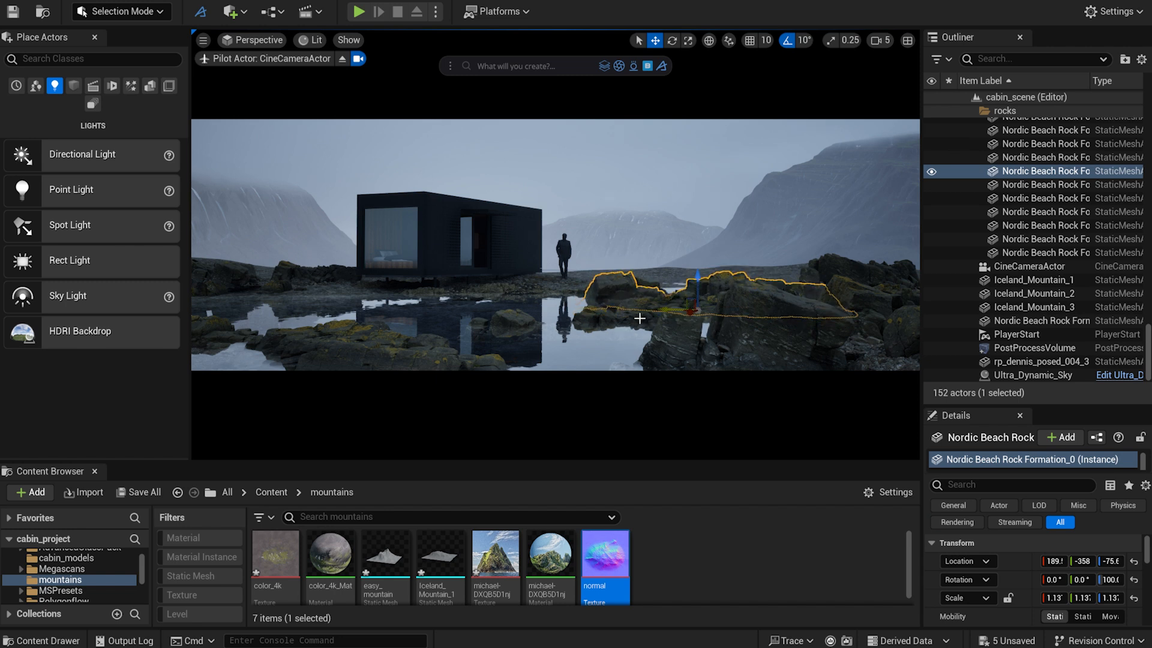
left_click(1039, 177)
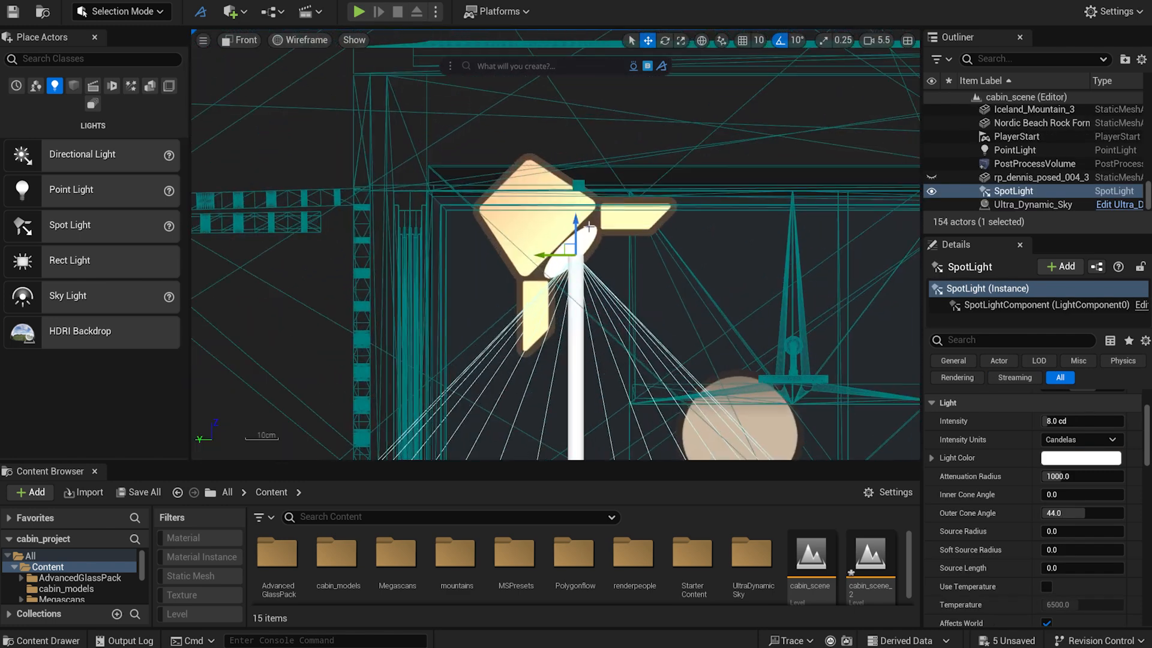
Give the cabin's interior spot light a warm orange Light Color and return to the camera view.
scroll("down", 3)
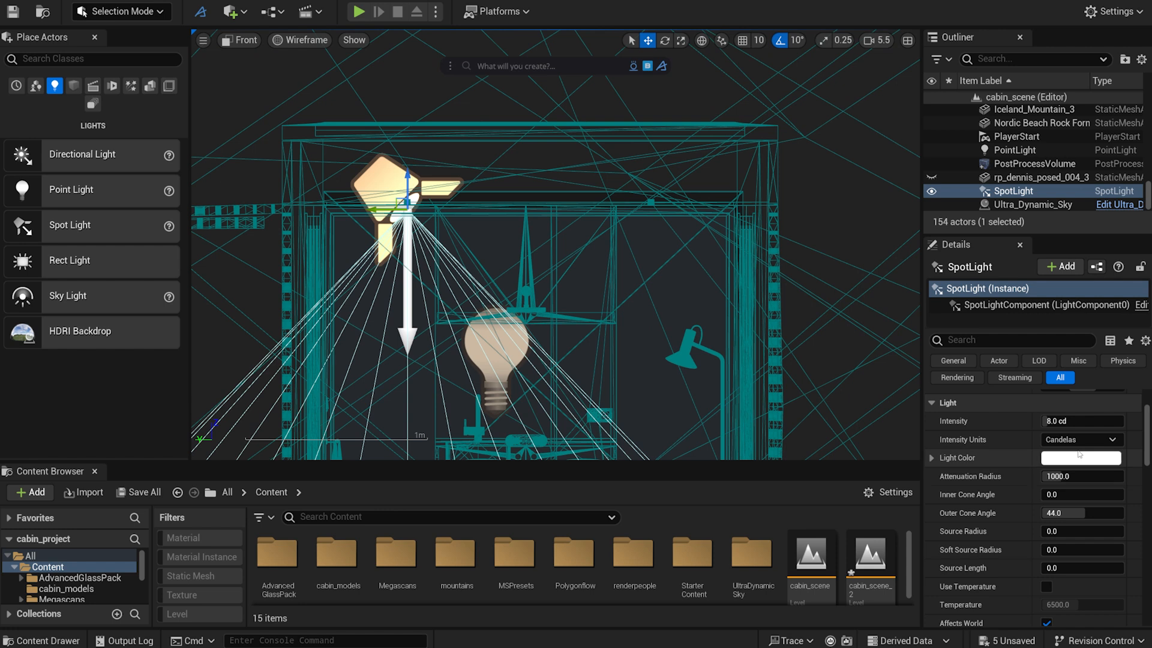
left_click(1080, 457)
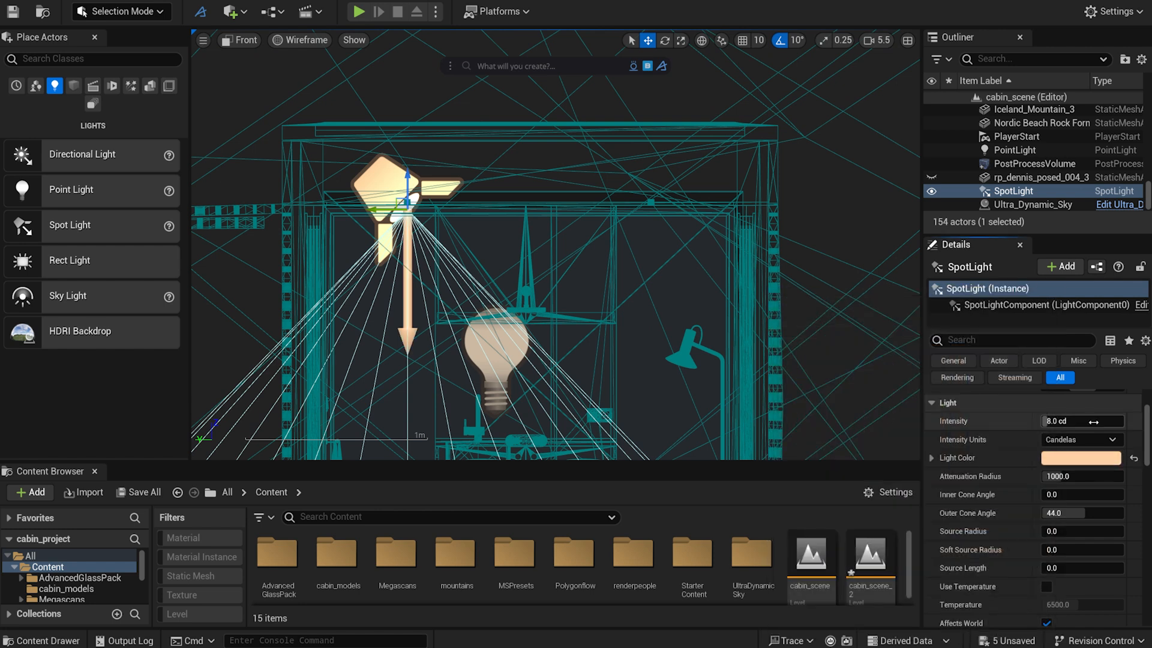
left_click(243, 39)
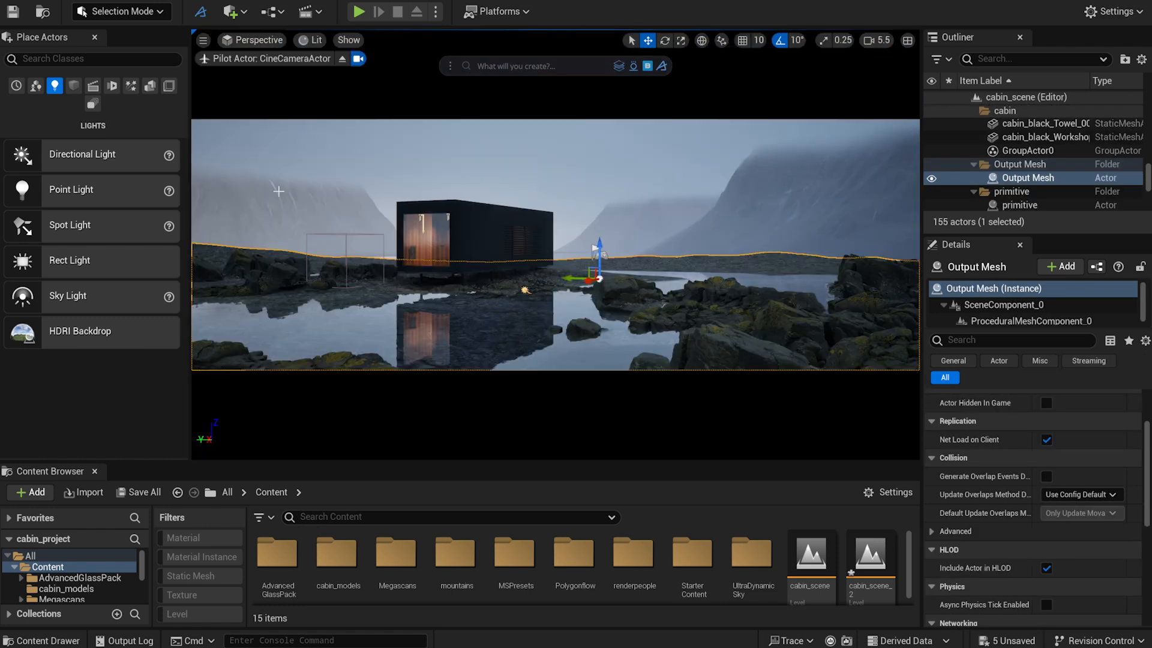
left_click(1035, 204)
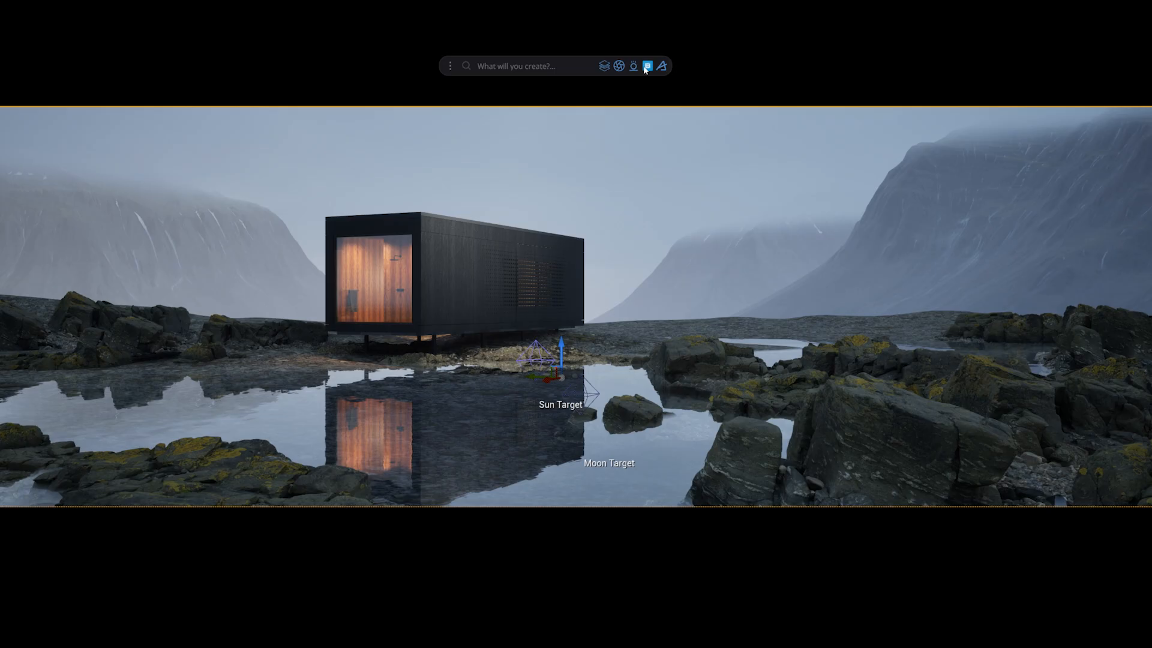
Pick a gravel pebble asset from the Content Library and Scatter Here on the ground.
left_click(647, 65)
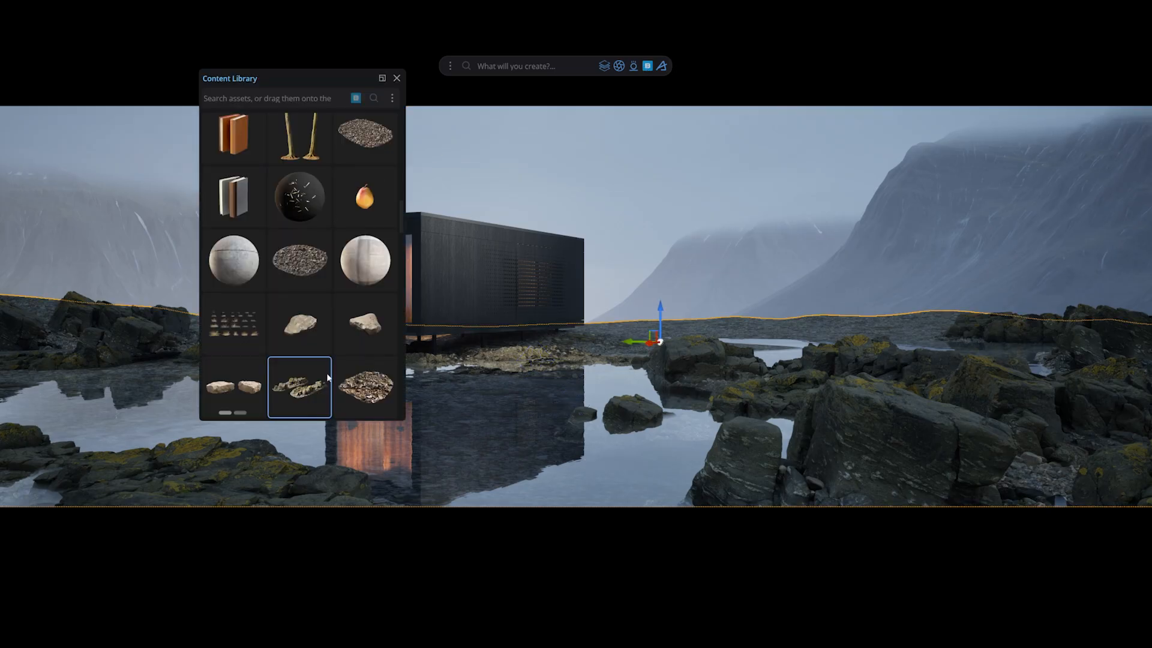
left_click(365, 137)
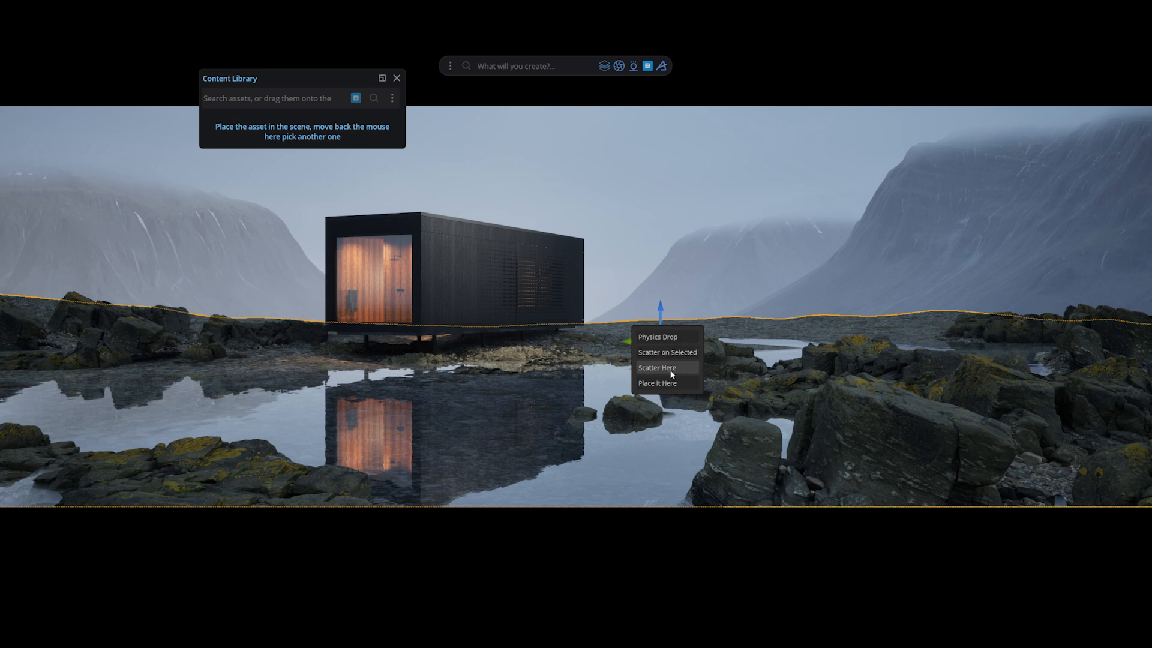
left_click(656, 383)
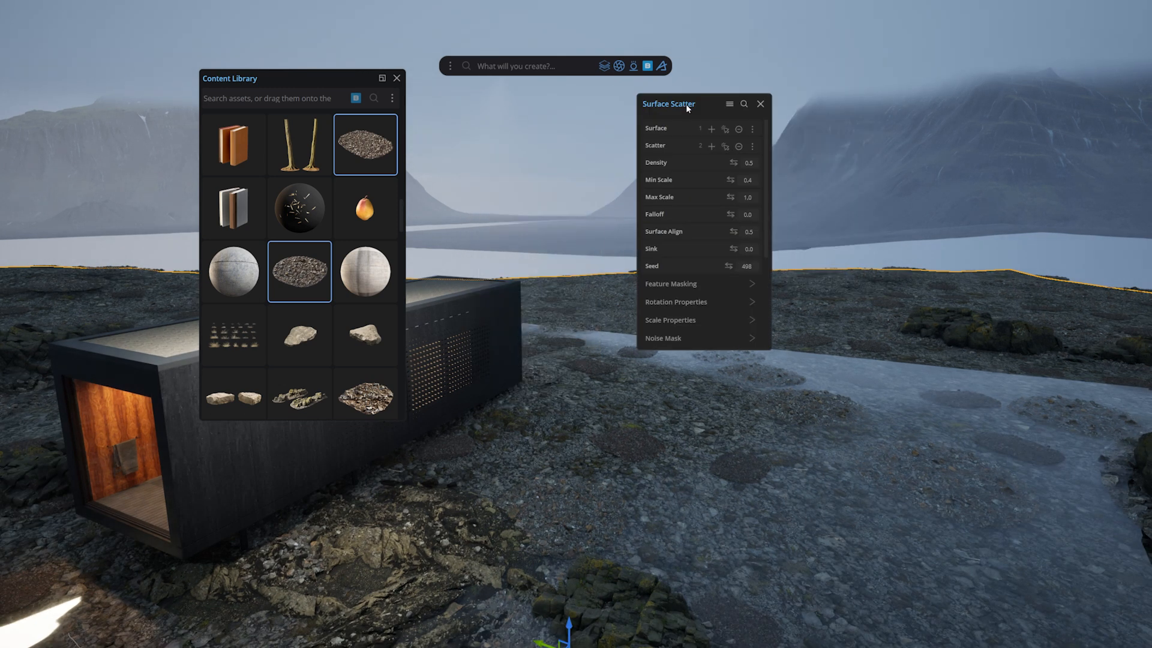
Lower the Surface Scatter Min/Max Scale so the pebbles are smaller.
left_click_drag(668, 103, 720, 58)
type("1")
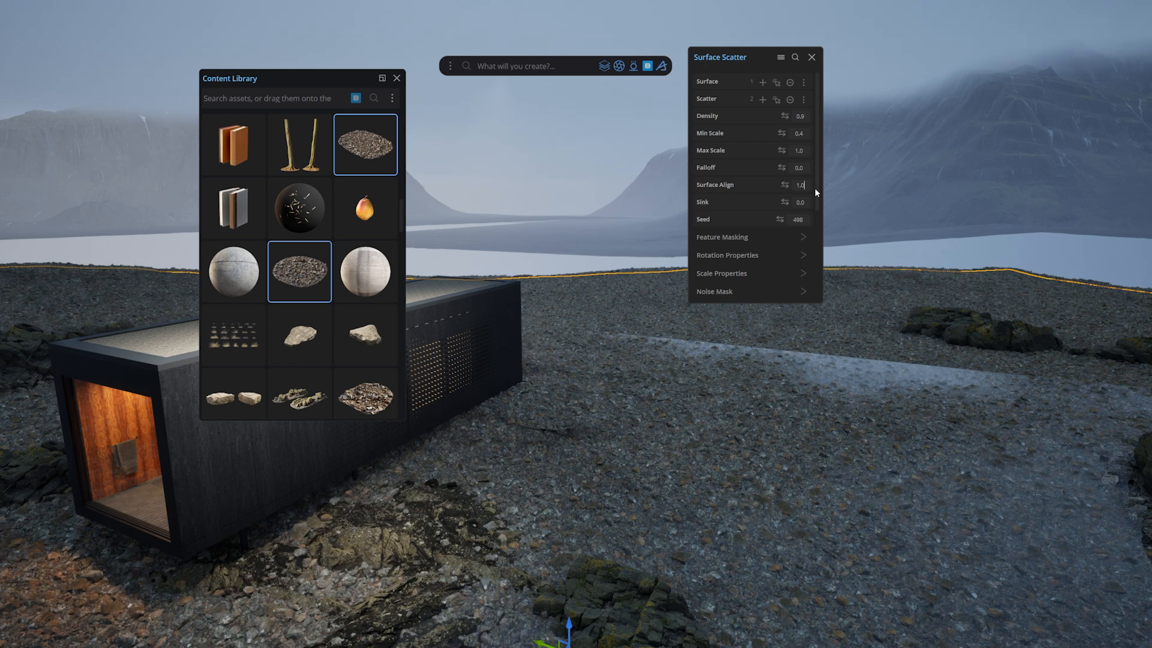
mouse_move(824, 159)
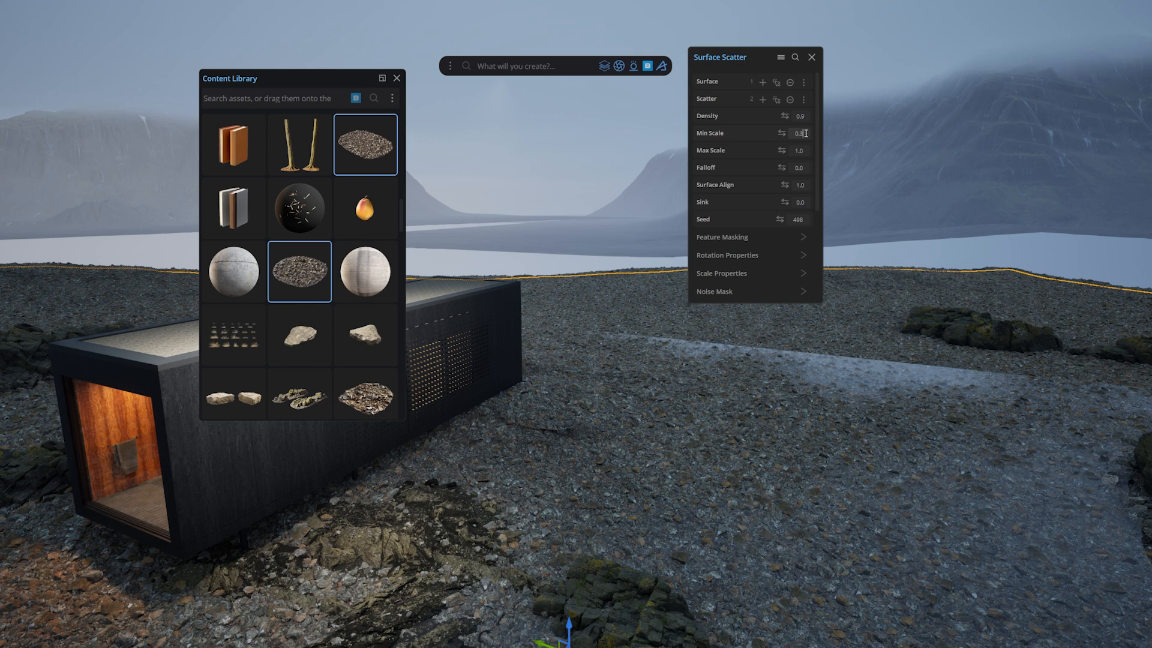
left_click(799, 151)
type("0.8")
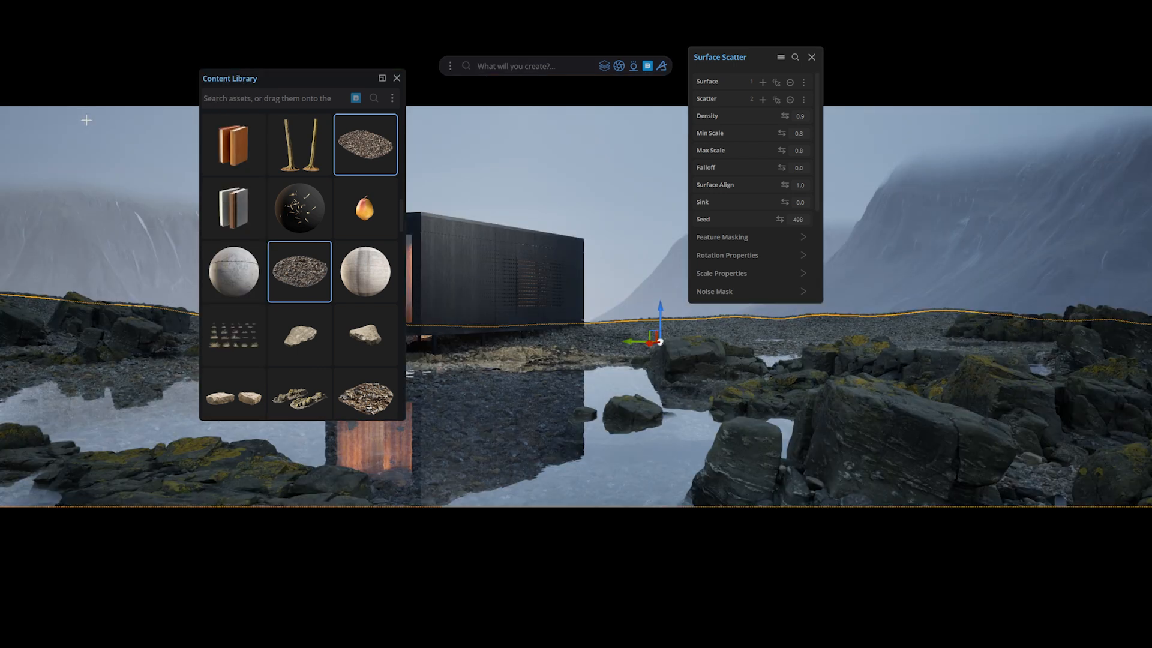
left_click(397, 78)
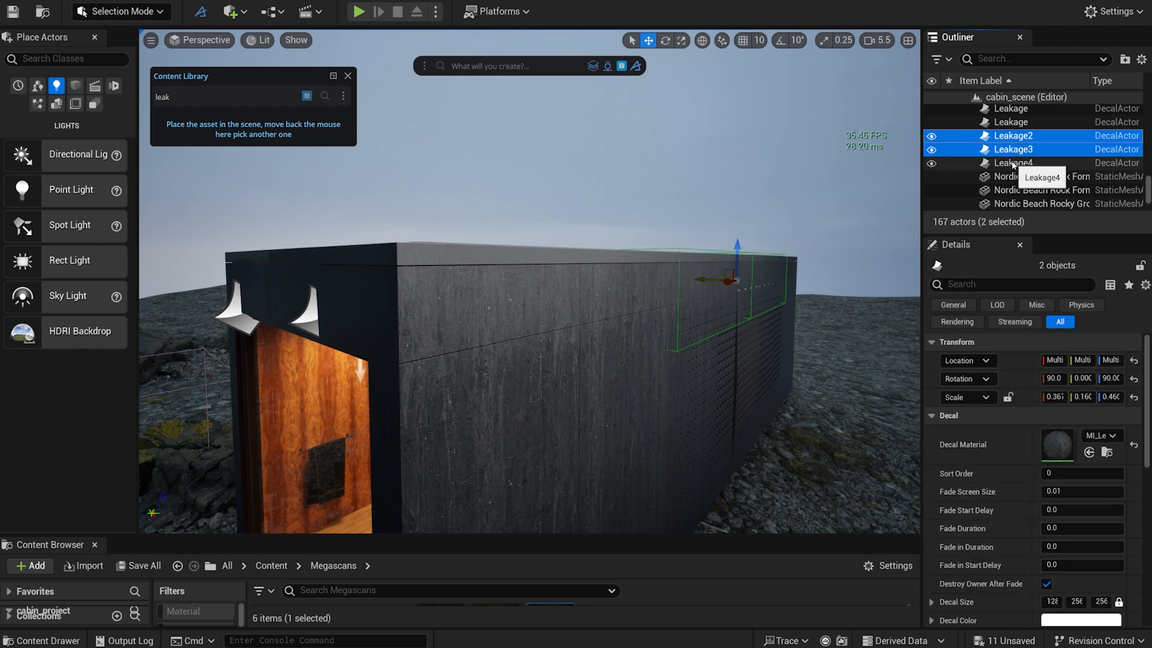
Place the Leakage4 stain decal on the cabin wall and adjust it in the Details panel.
left_click(1011, 122)
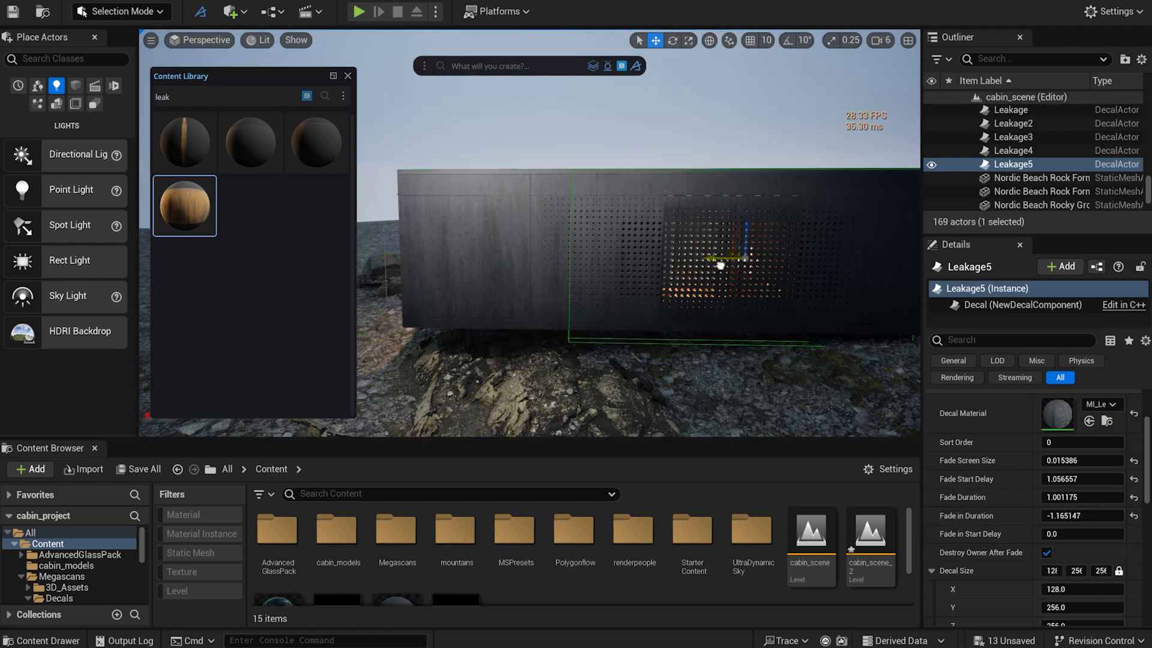
left_click(1036, 204)
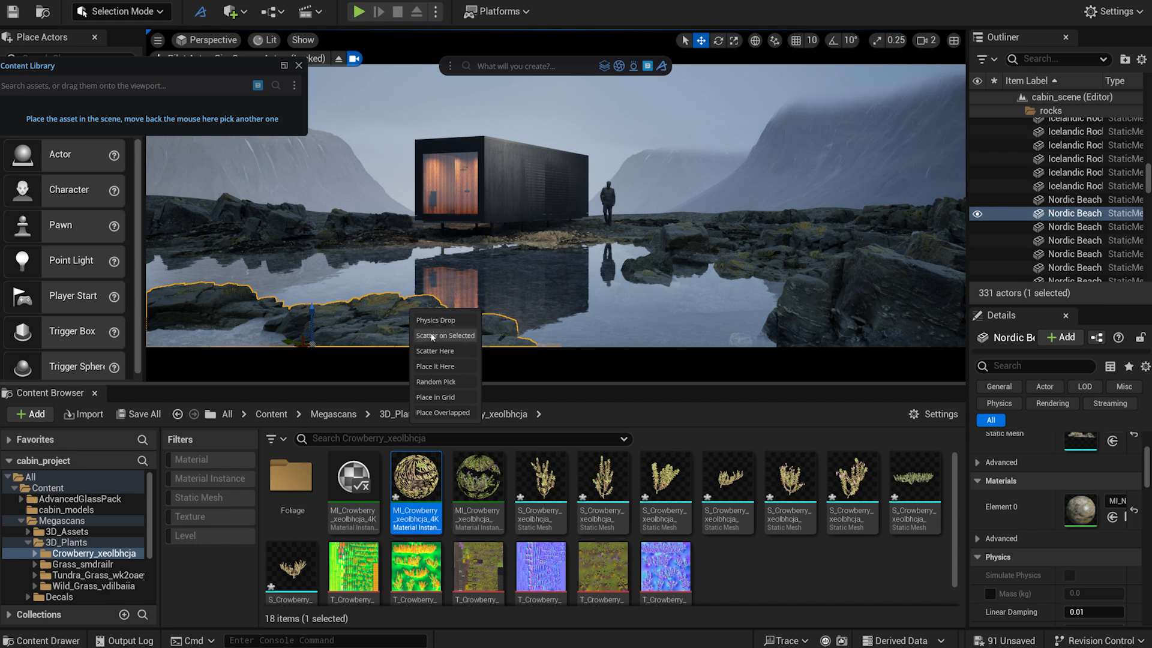
Scatter Crowberry over the selected rock and tune its Feature Masking angle, height and noise masks.
left_click(445, 335)
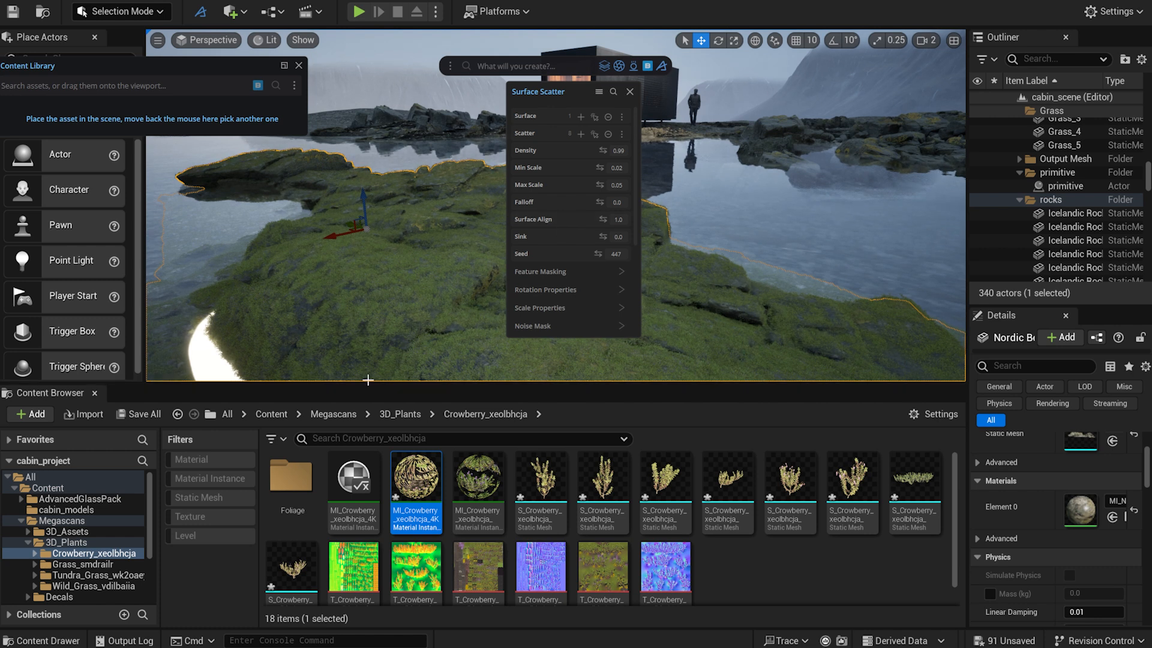
left_click(540, 271)
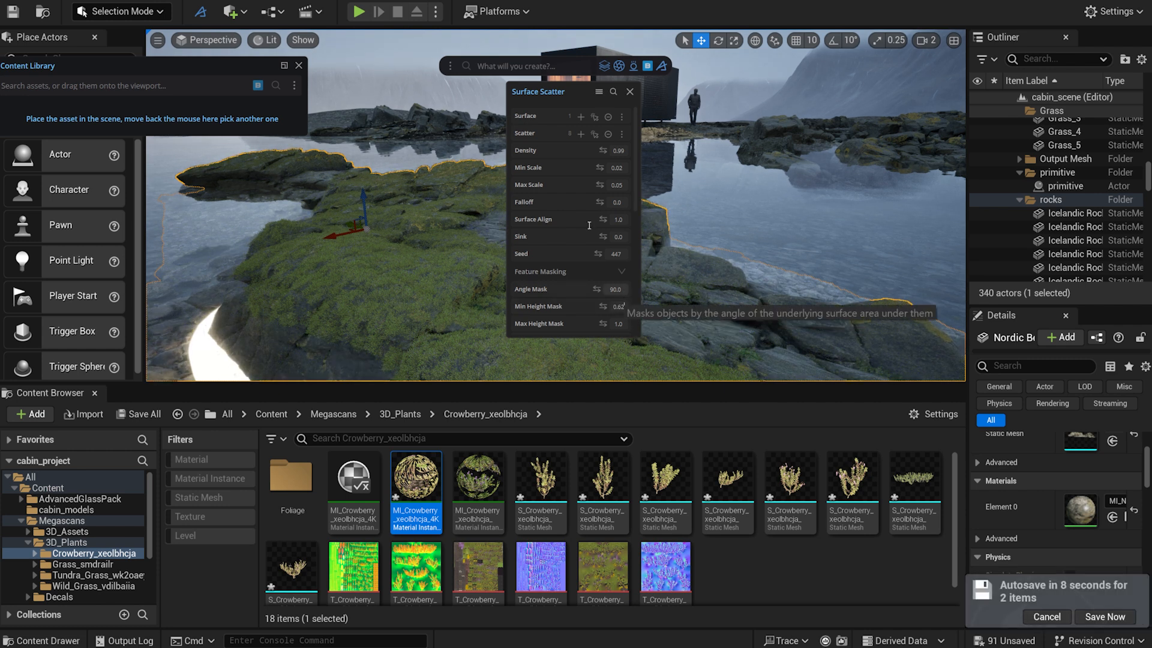
scroll("down", 3)
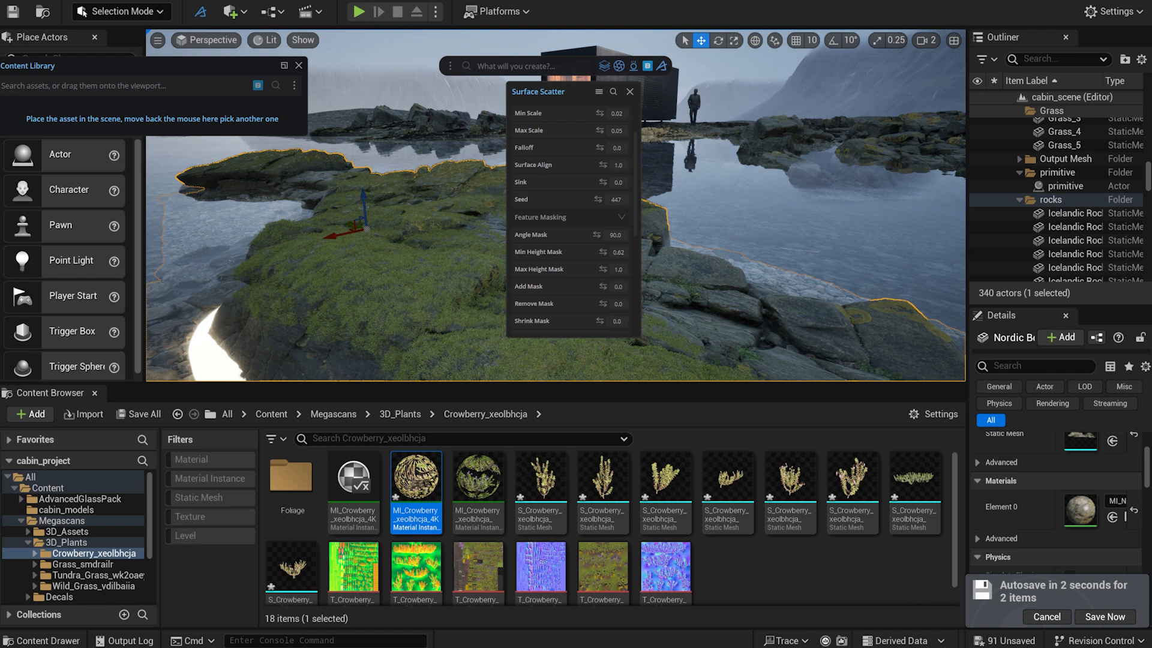
scroll("down", 3)
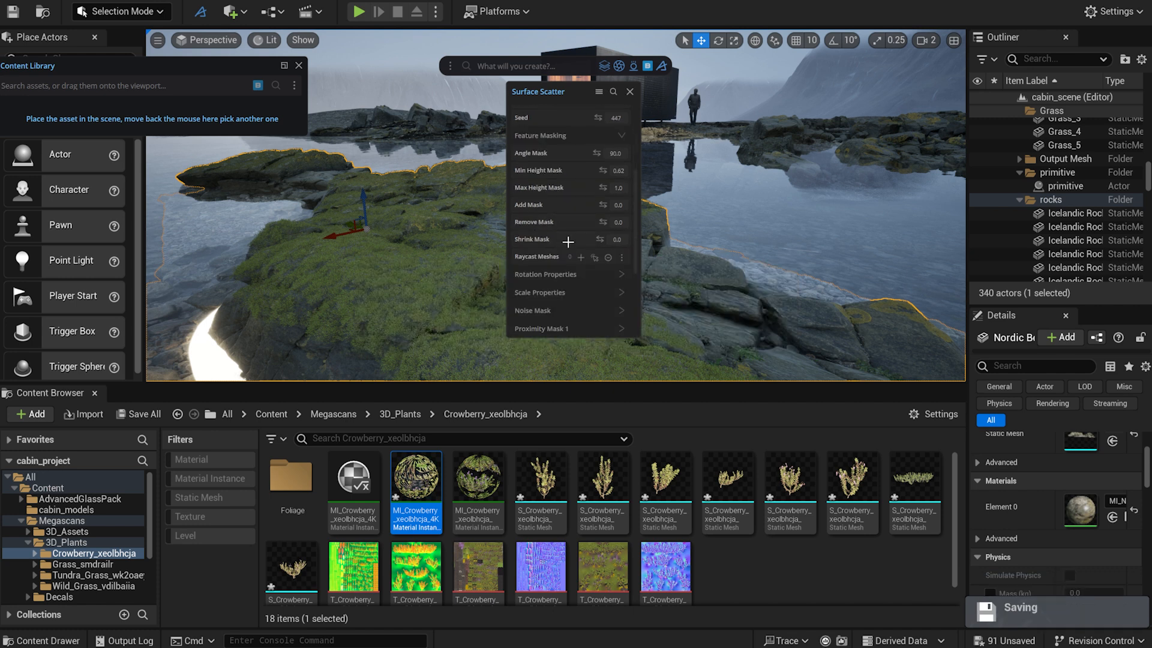
scroll("down", 3)
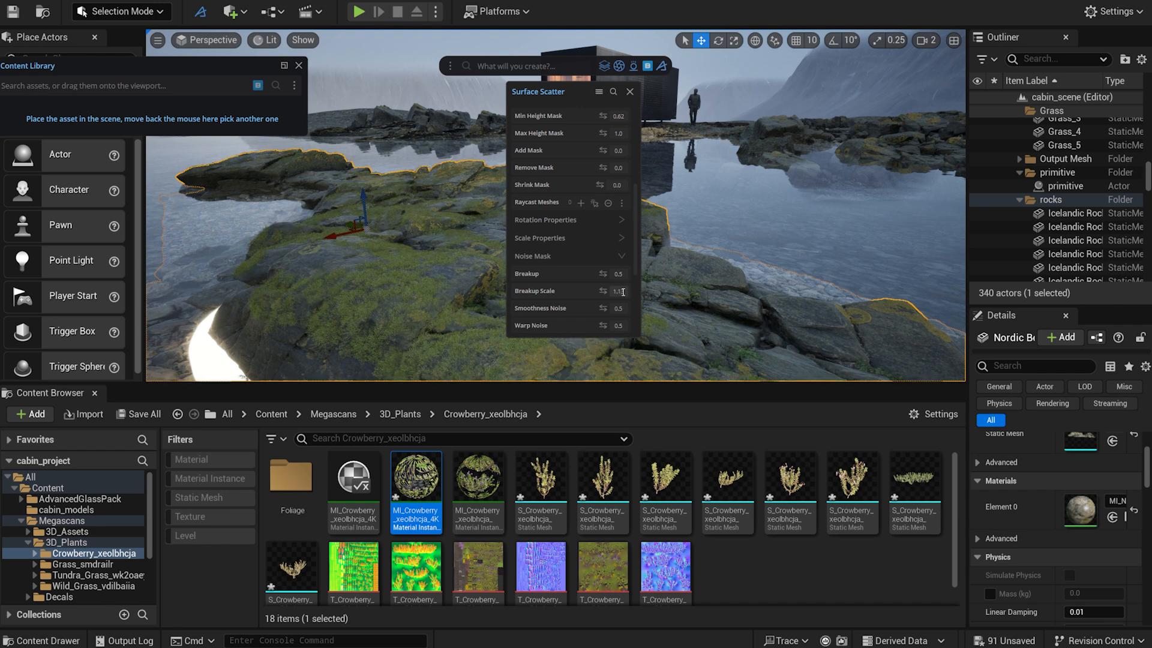
scroll("down", 3)
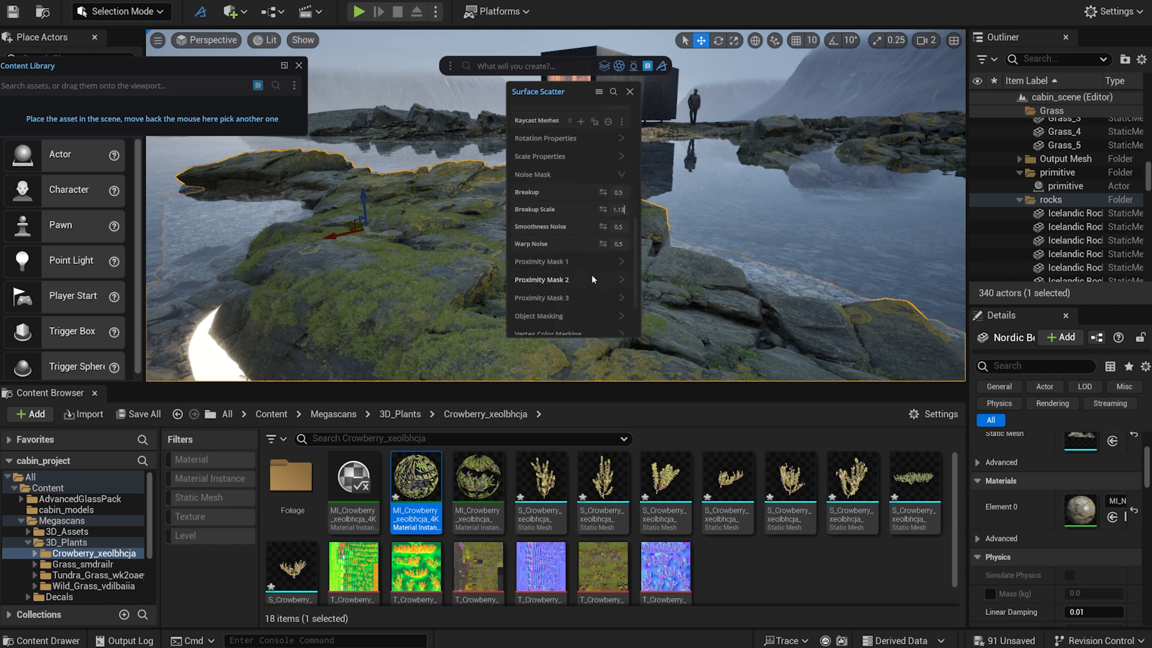
scroll("down", 3)
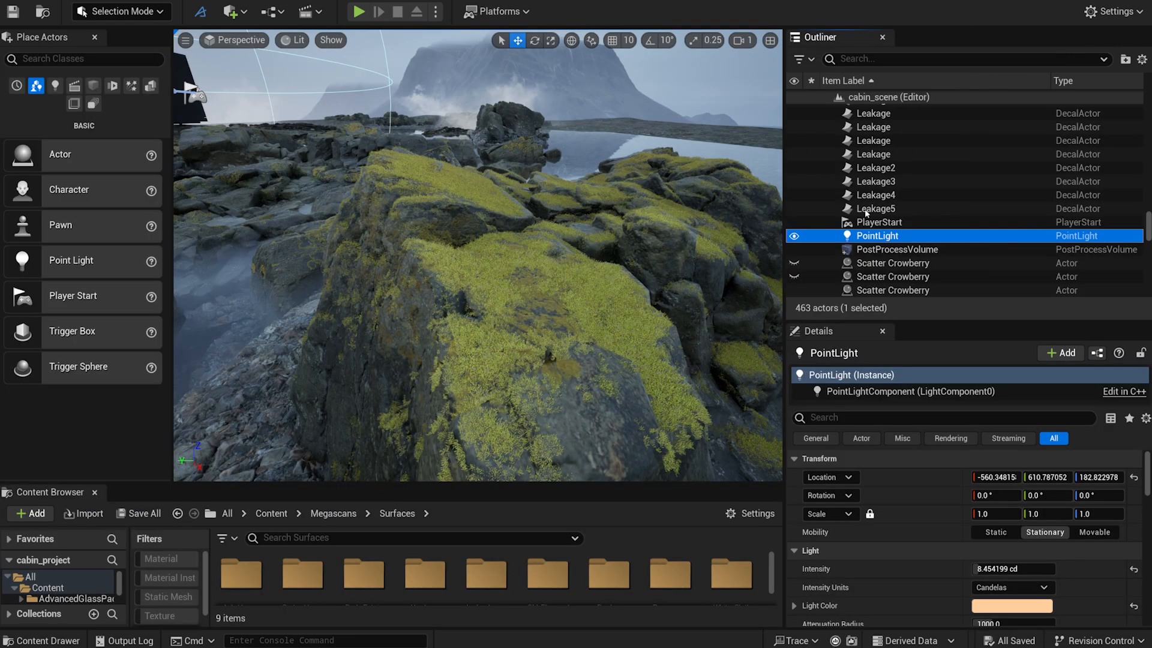
left_click(893, 290)
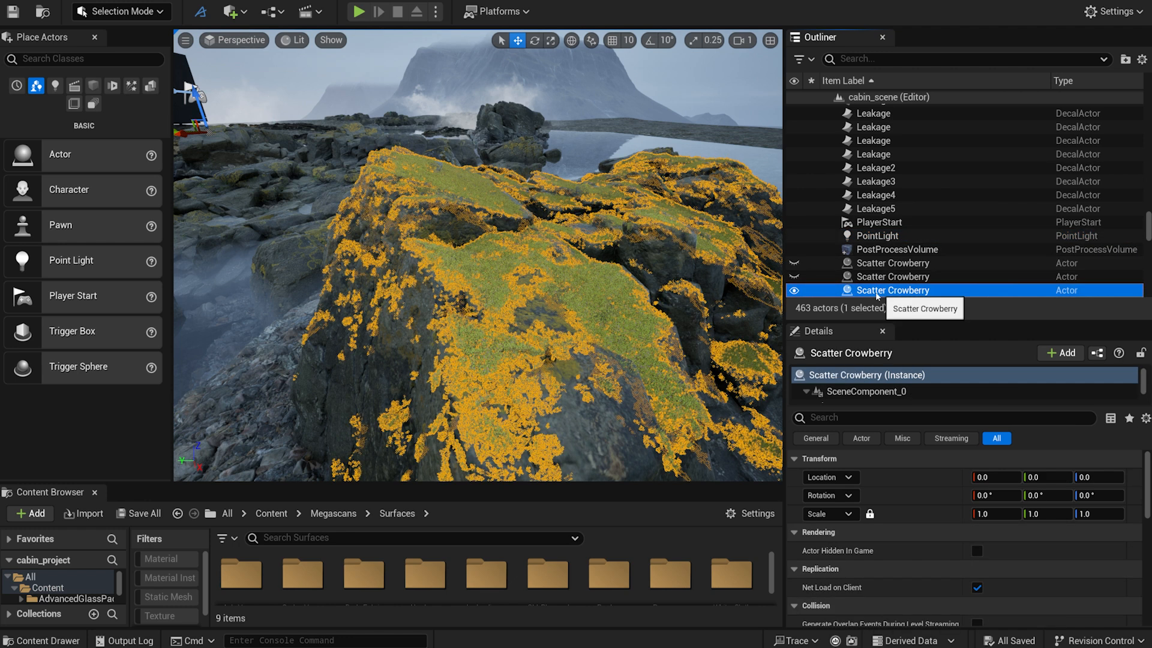
left_click(794, 291)
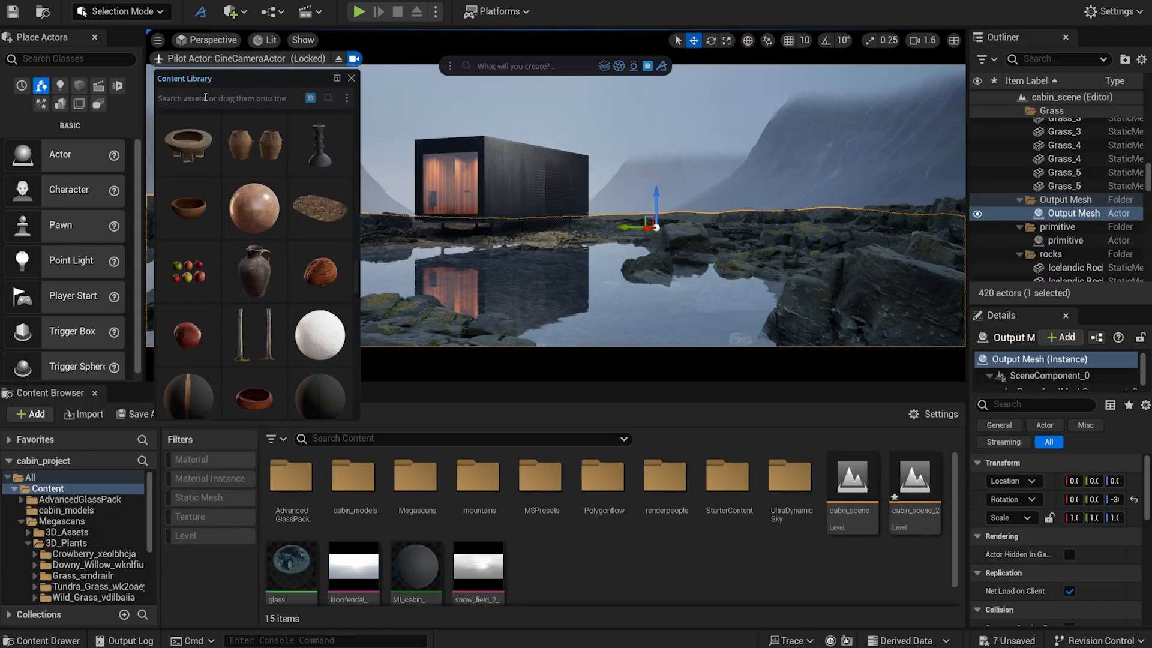
Find grass assets in the Content Library and adjust the scatter's proximity mask over the shoreline rocks.
type("grass")
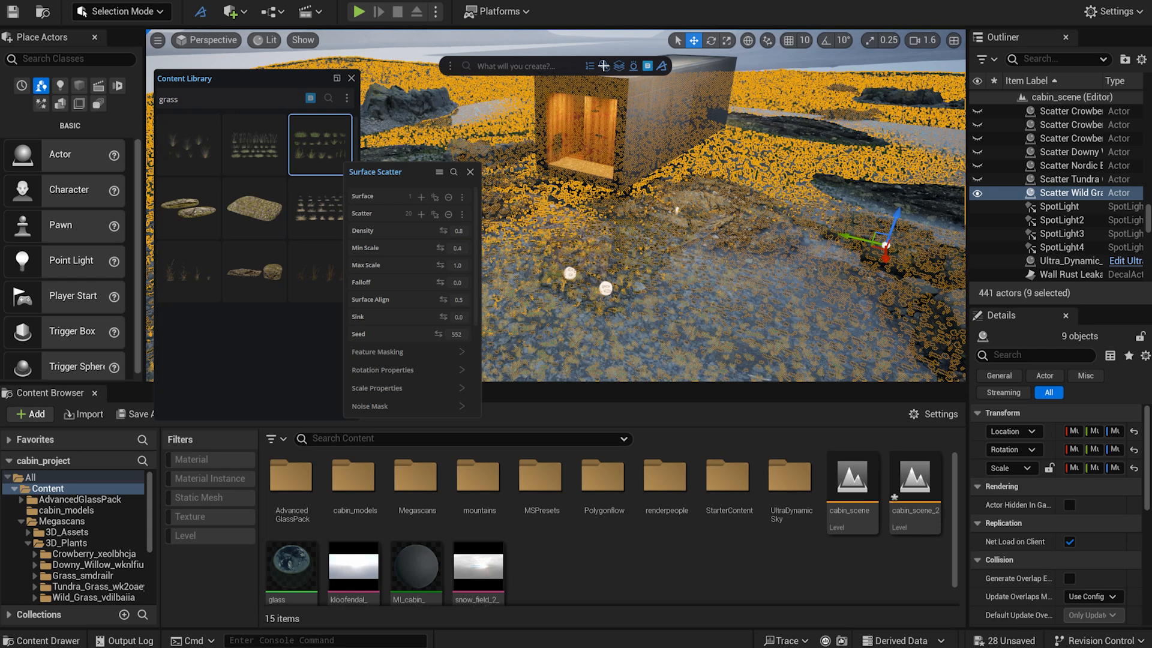
left_click_drag(374, 171, 446, 126)
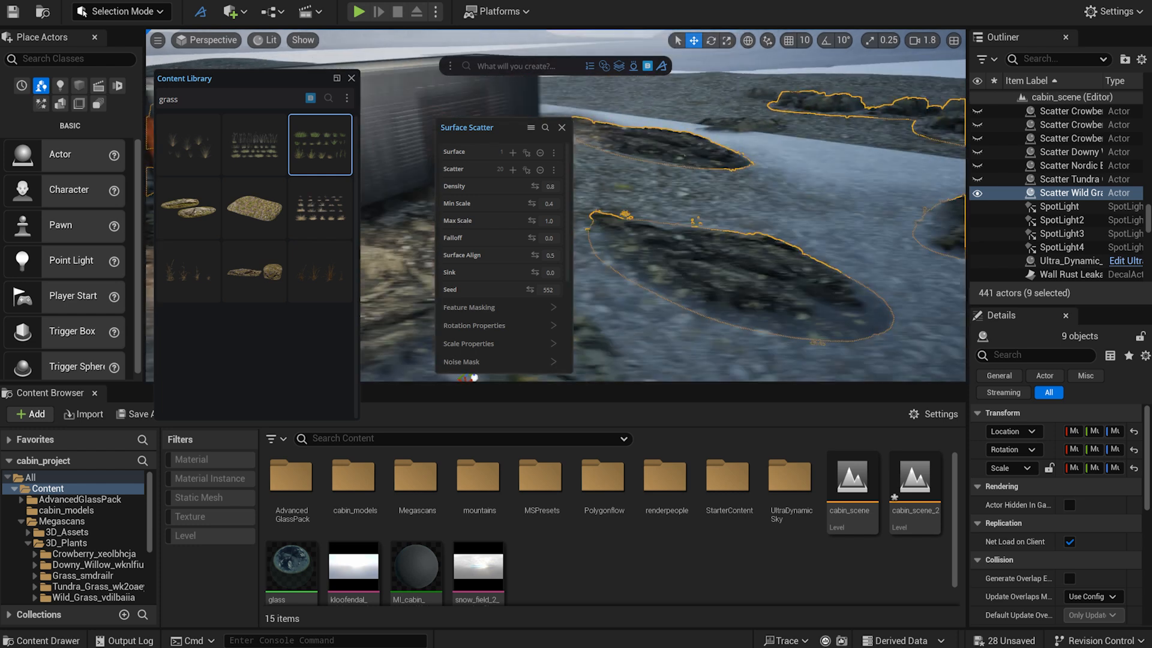
scroll("down", 3)
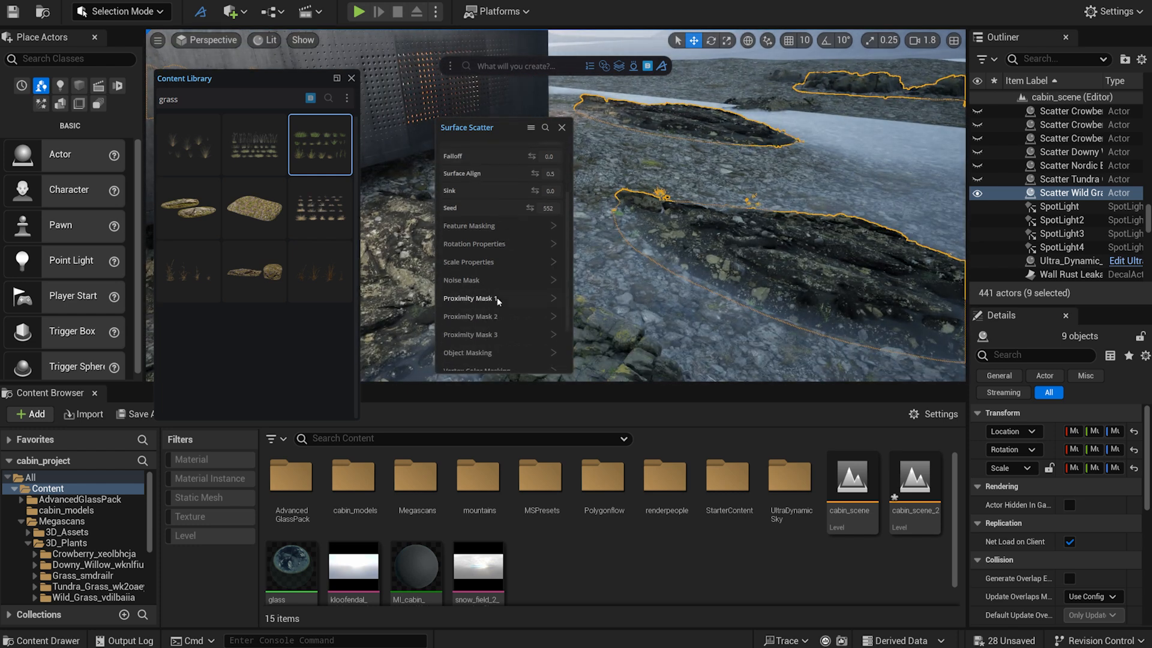
left_click(478, 299)
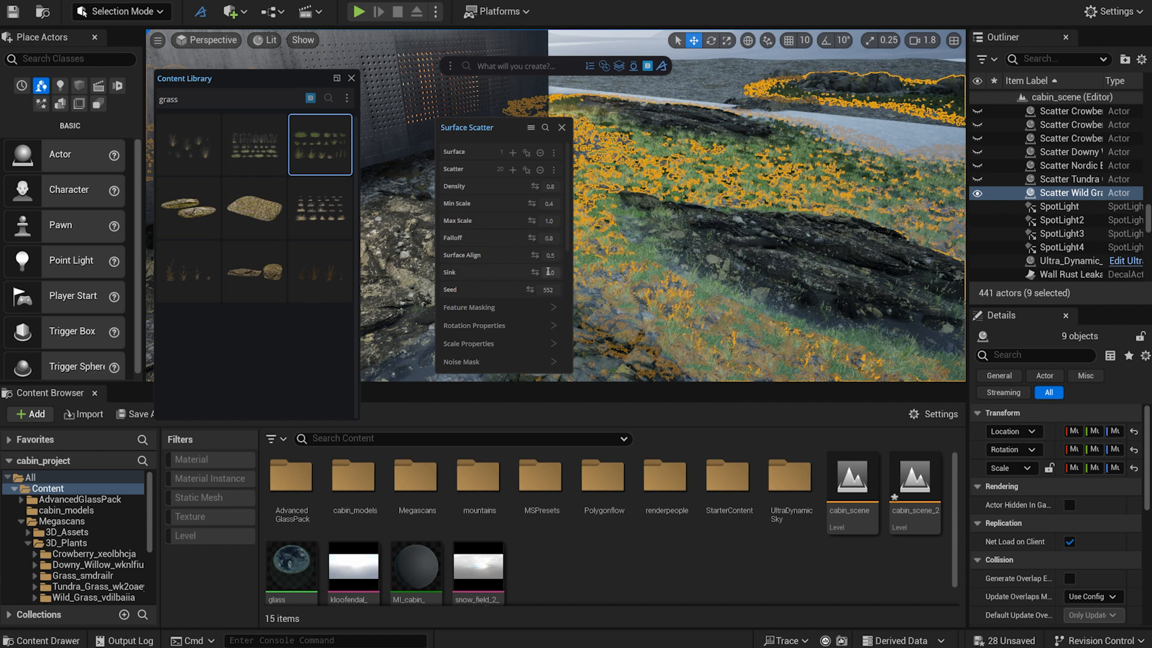
mouse_move(551, 254)
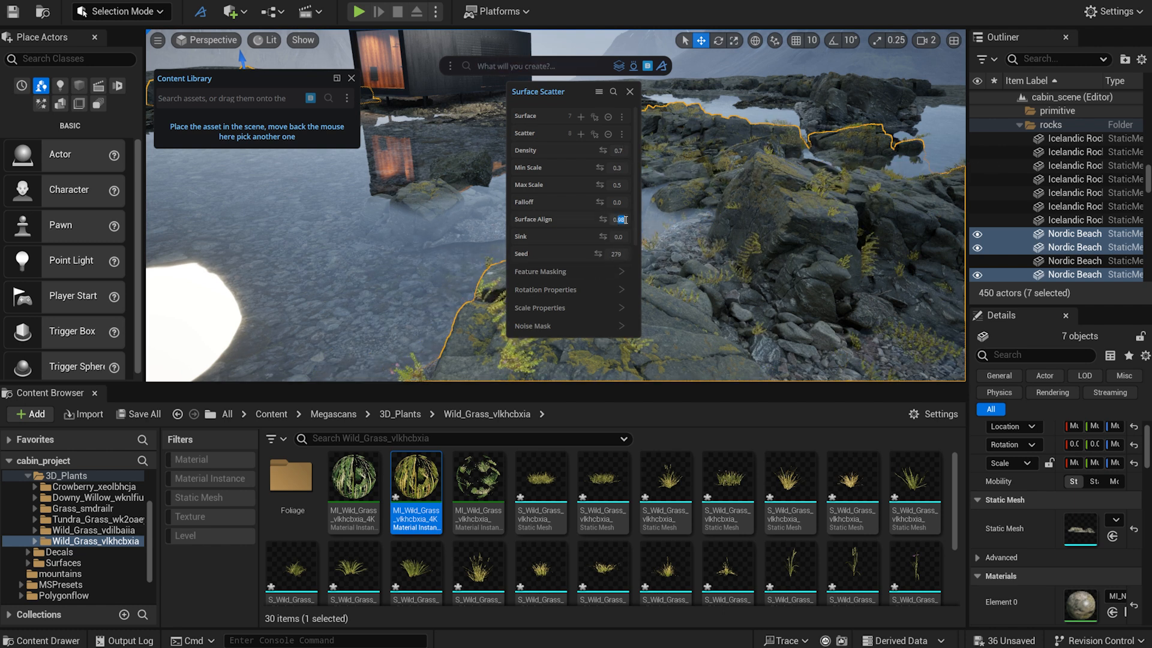
Tune the Wild Grass scatter's Surface Align and Angle Mask slope limit, then select the scatter actor.
left_click(541, 271)
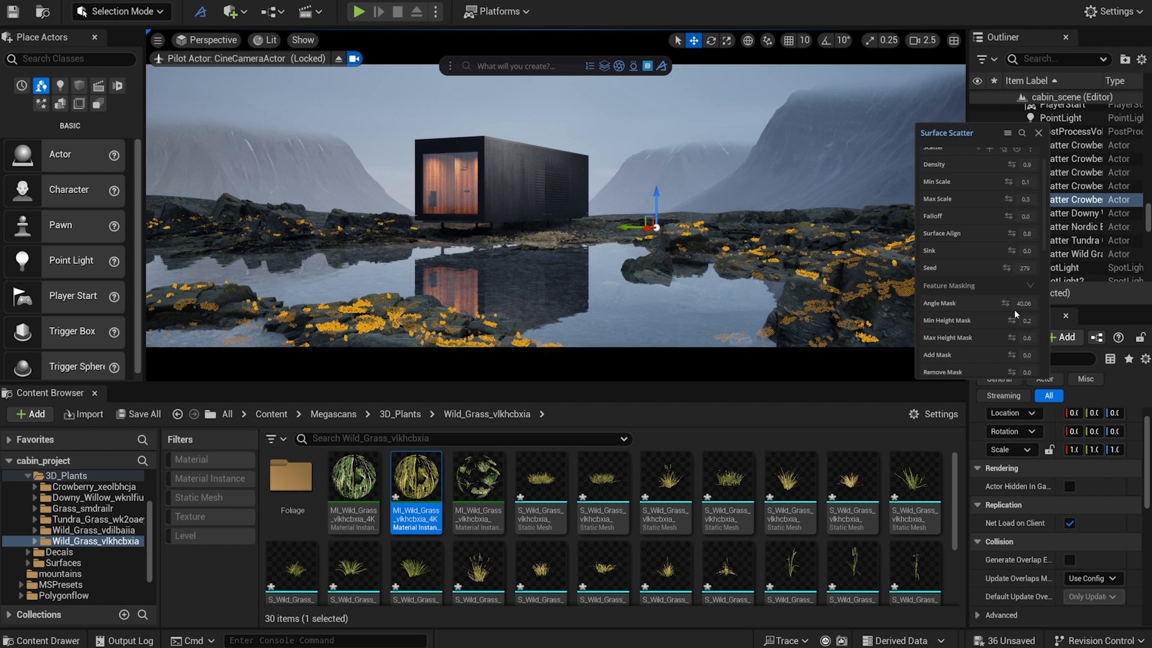
left_click(1021, 304)
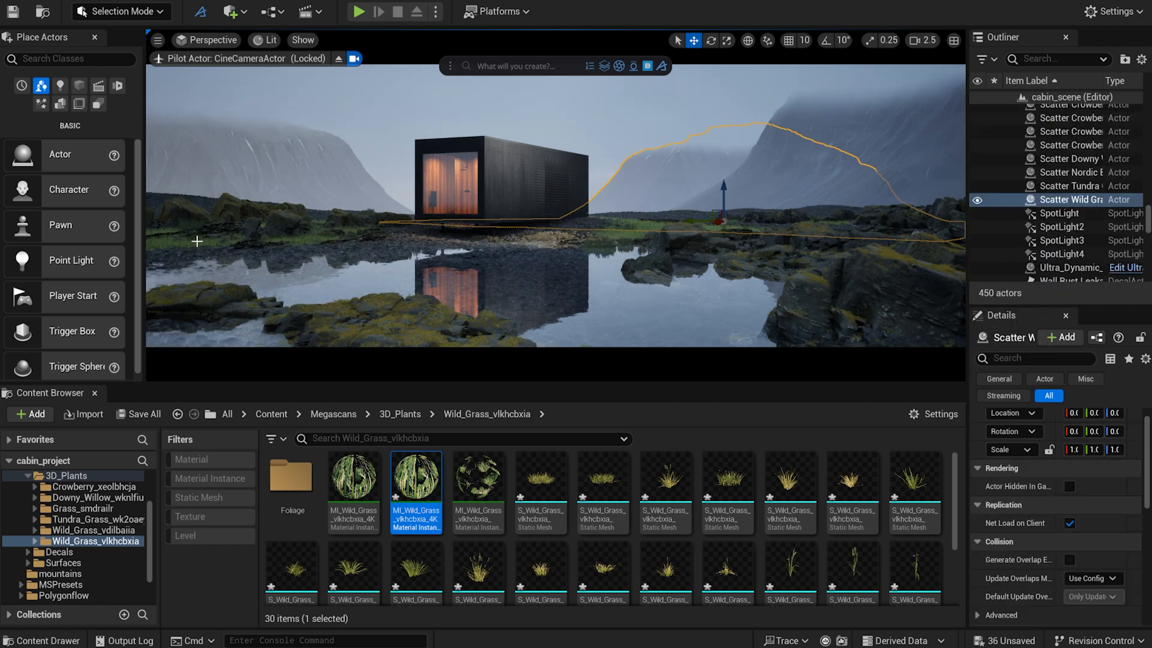
left_click(1069, 199)
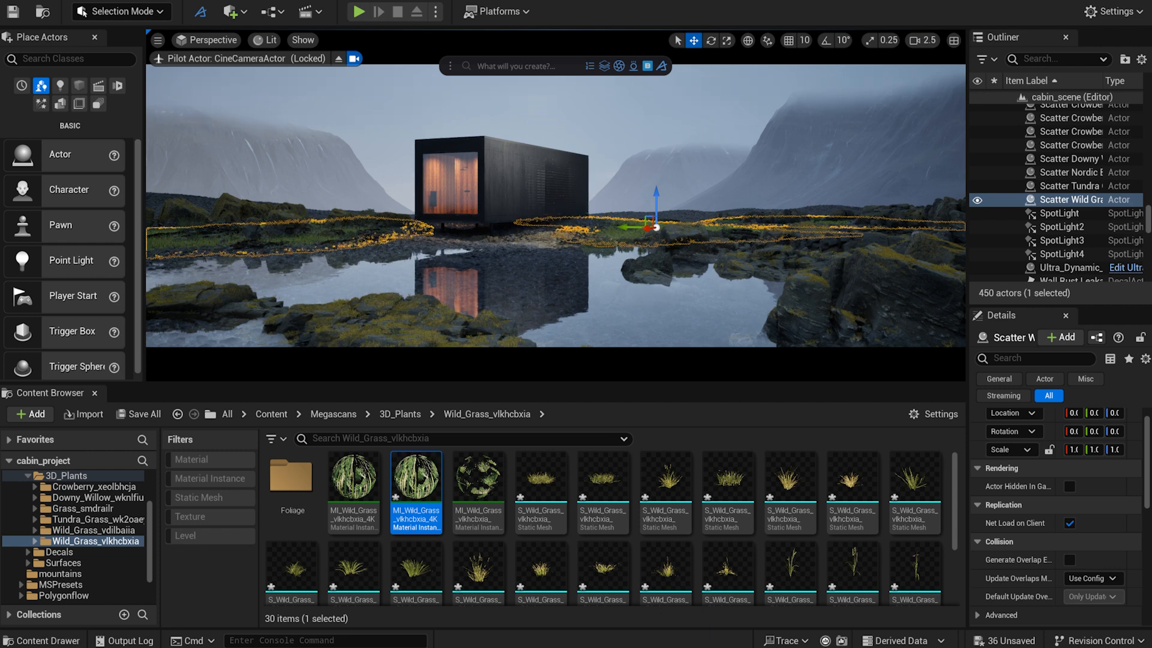
left_click(1072, 266)
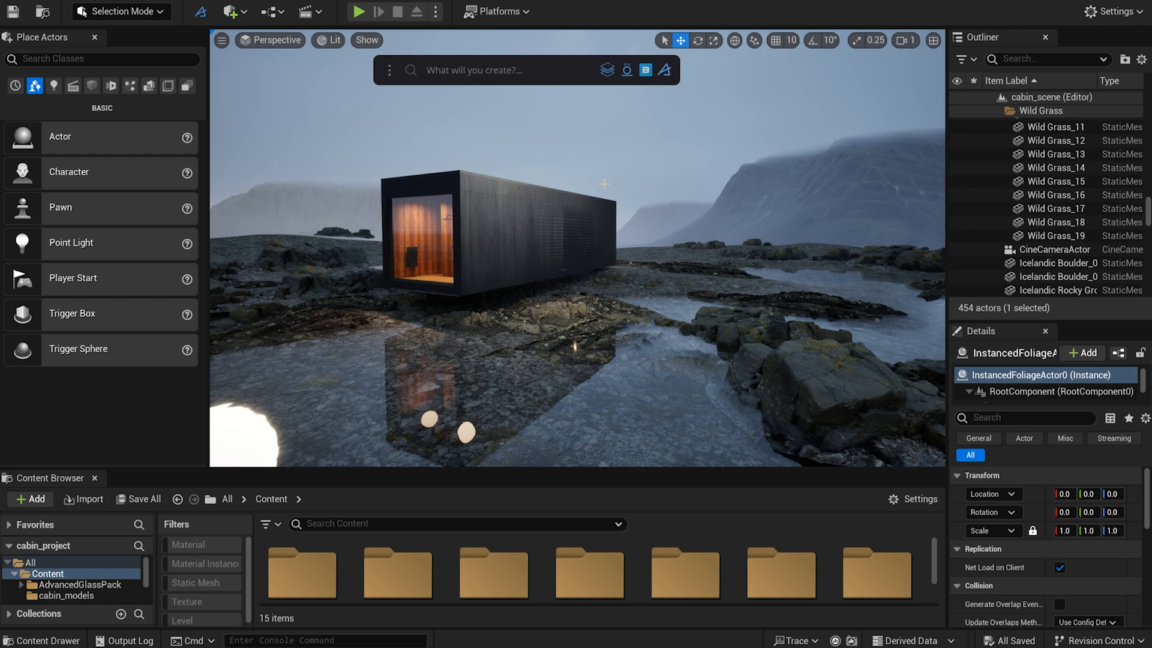
Place a fog card primitive beside the cabin and scale it up.
type("fog")
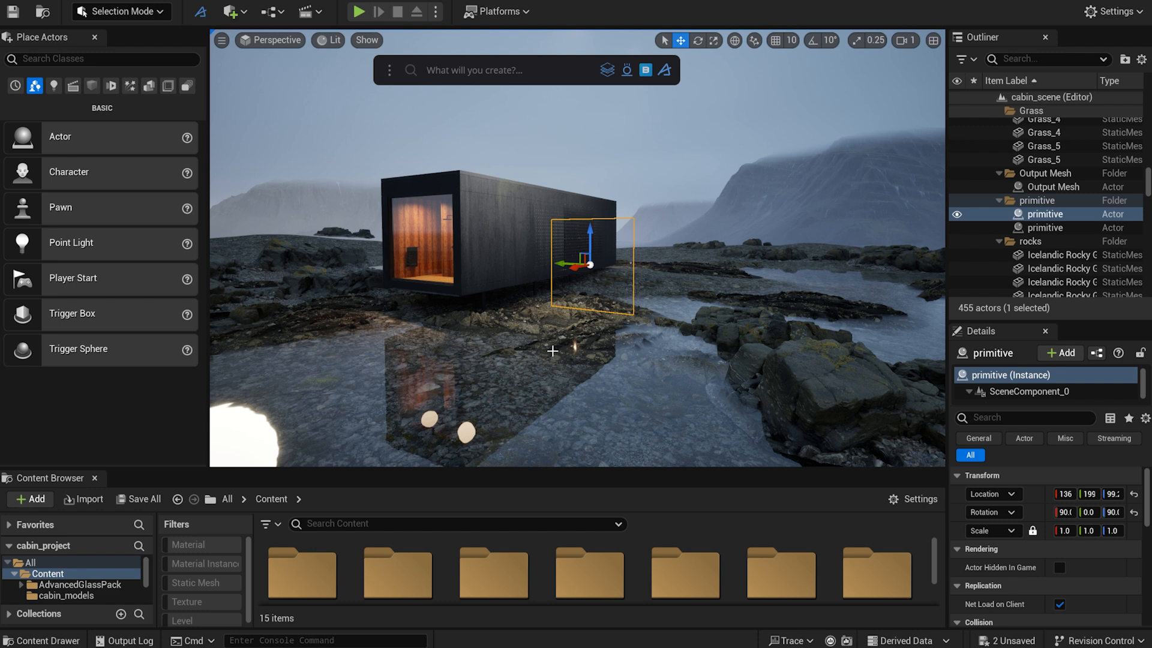
left_click(713, 41)
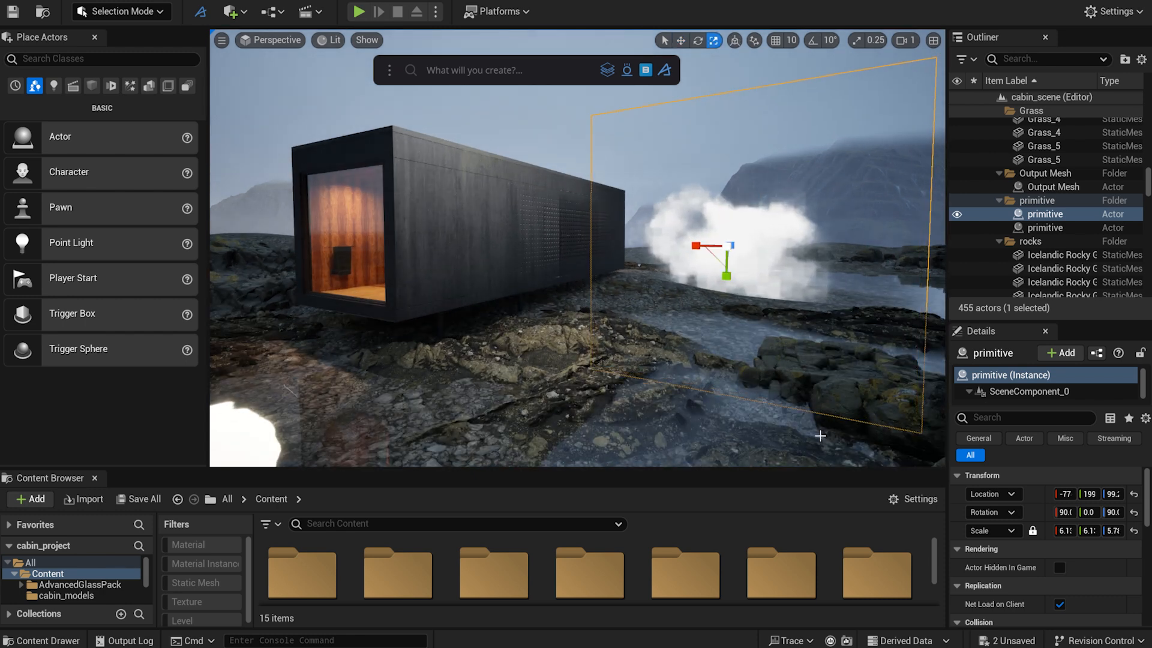
mouse_move(1024, 391)
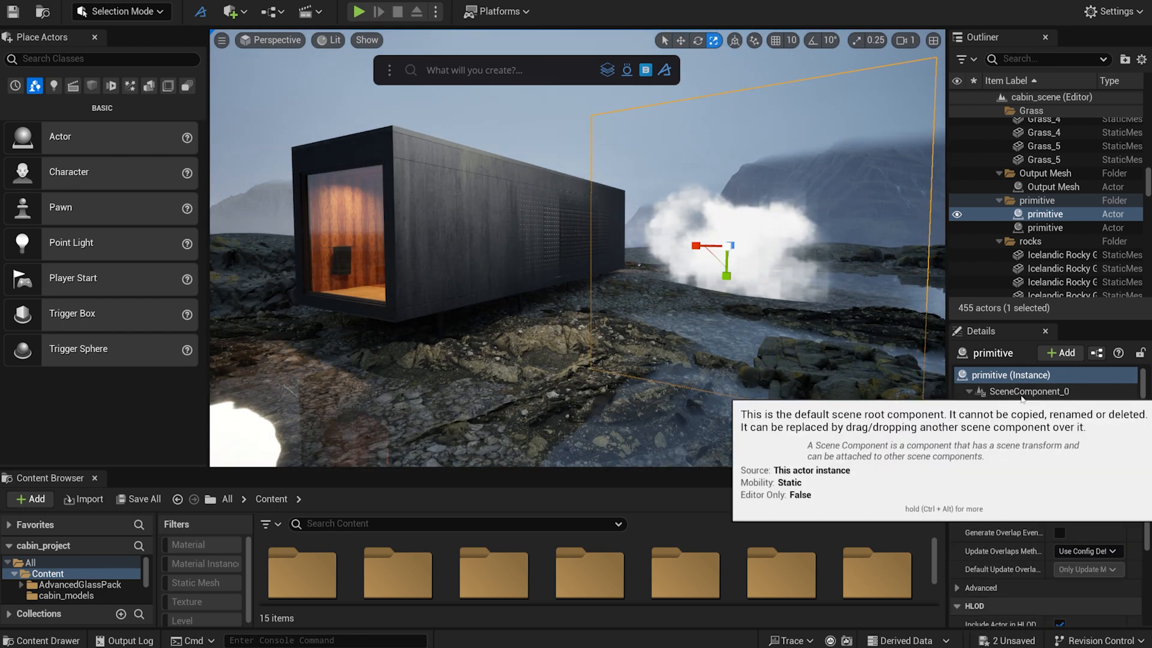
left_click(1047, 394)
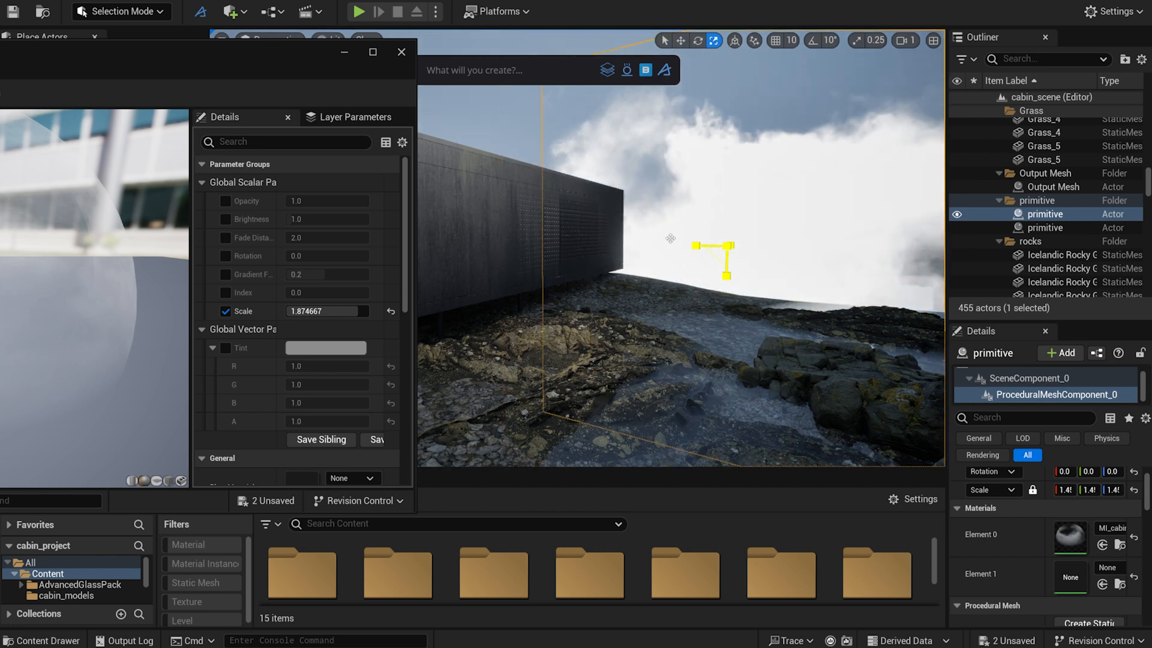
Enlarge the fog cloud texture via the material Scale parameter and rotate the left fog card.
left_click(226, 201)
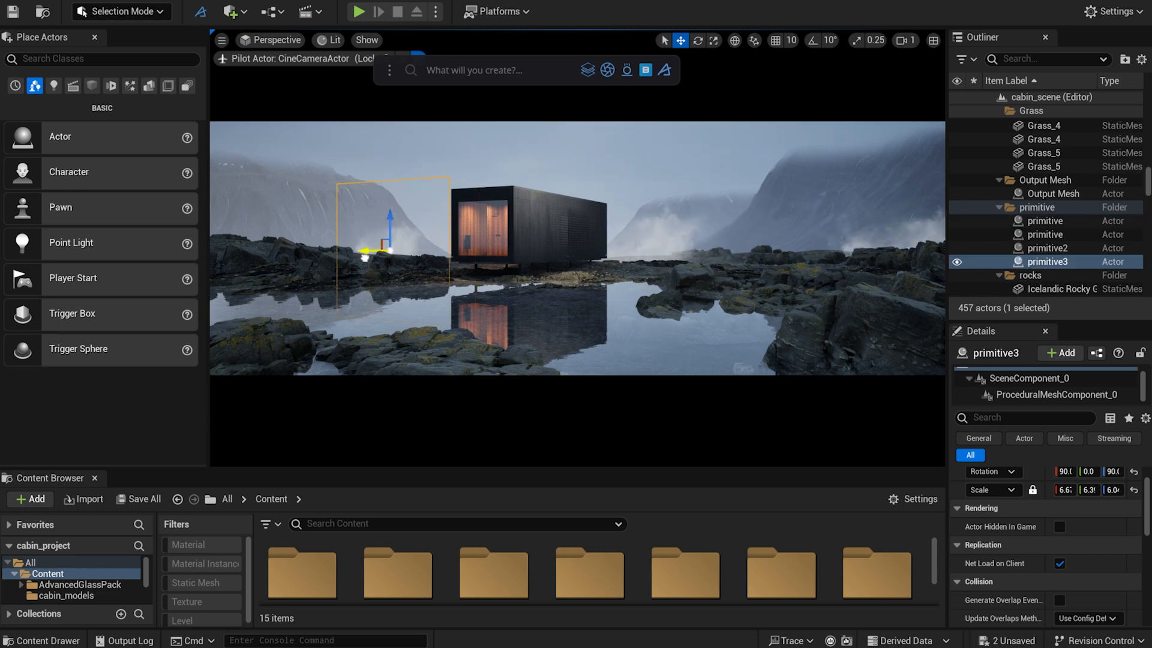
left_click(697, 41)
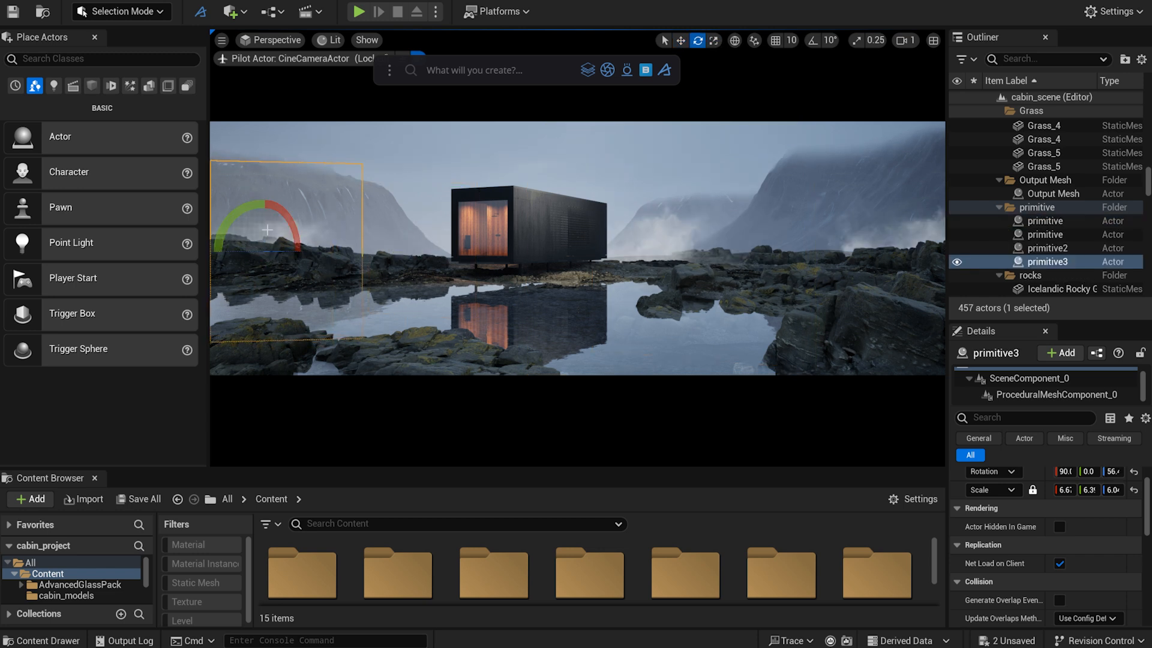
left_click(680, 40)
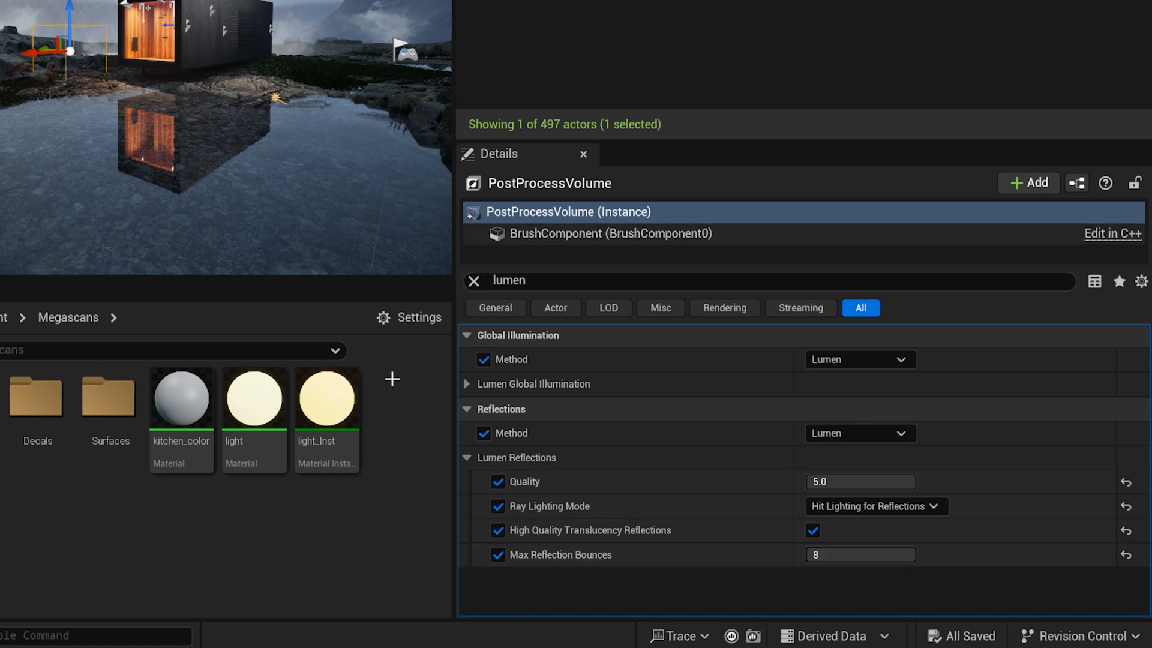
mouse_move(738, 474)
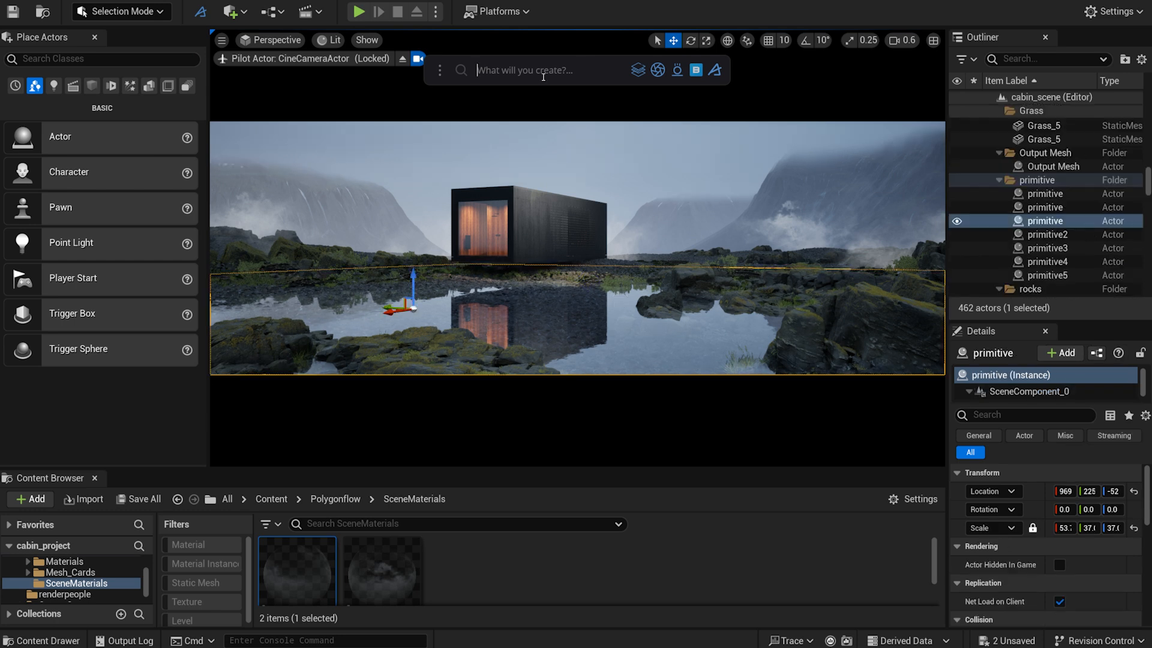
Apply the Dash Color Grading LUT to the fjord scene.
type("color")
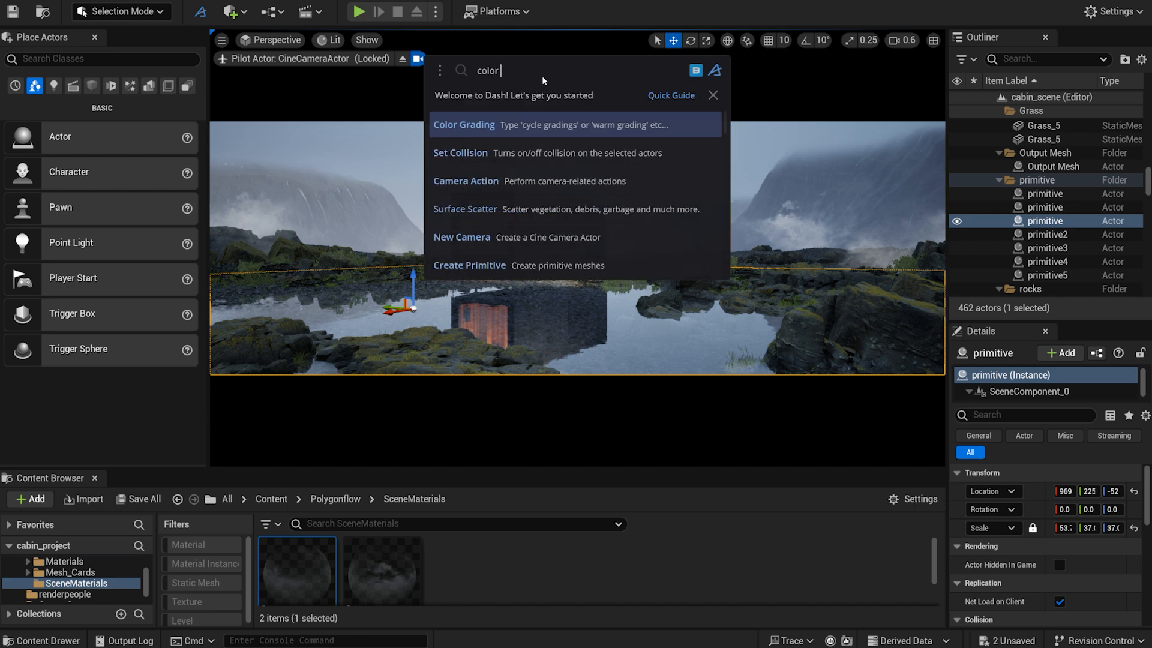
left_click(465, 123)
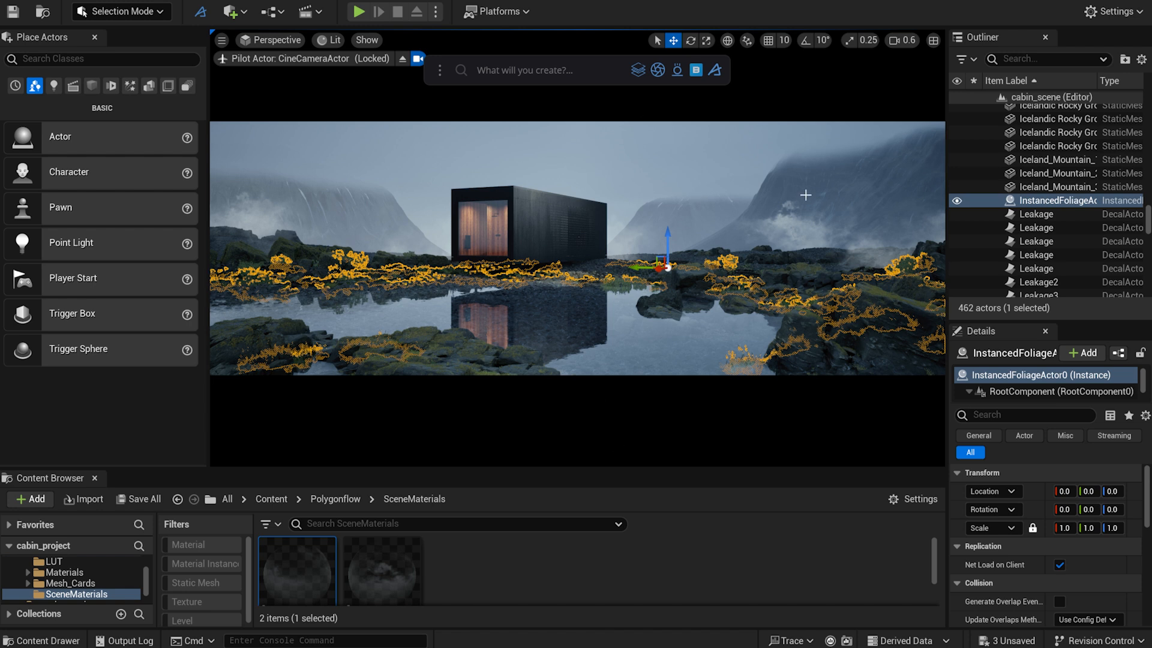
left_click(1039, 227)
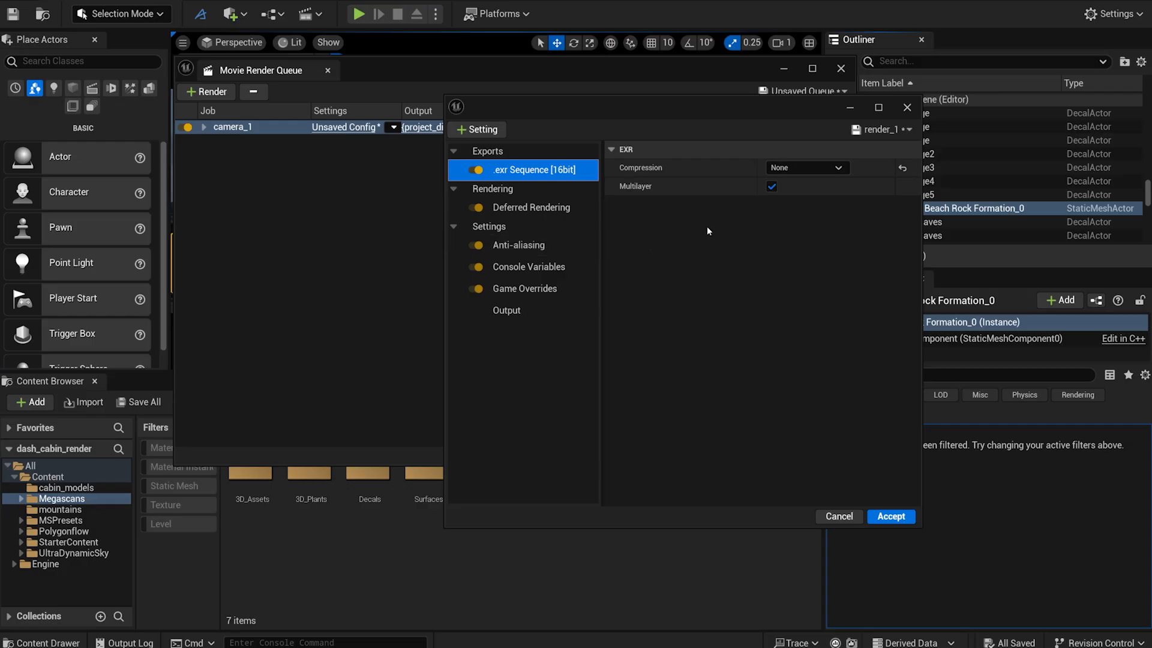
mouse_move(498, 199)
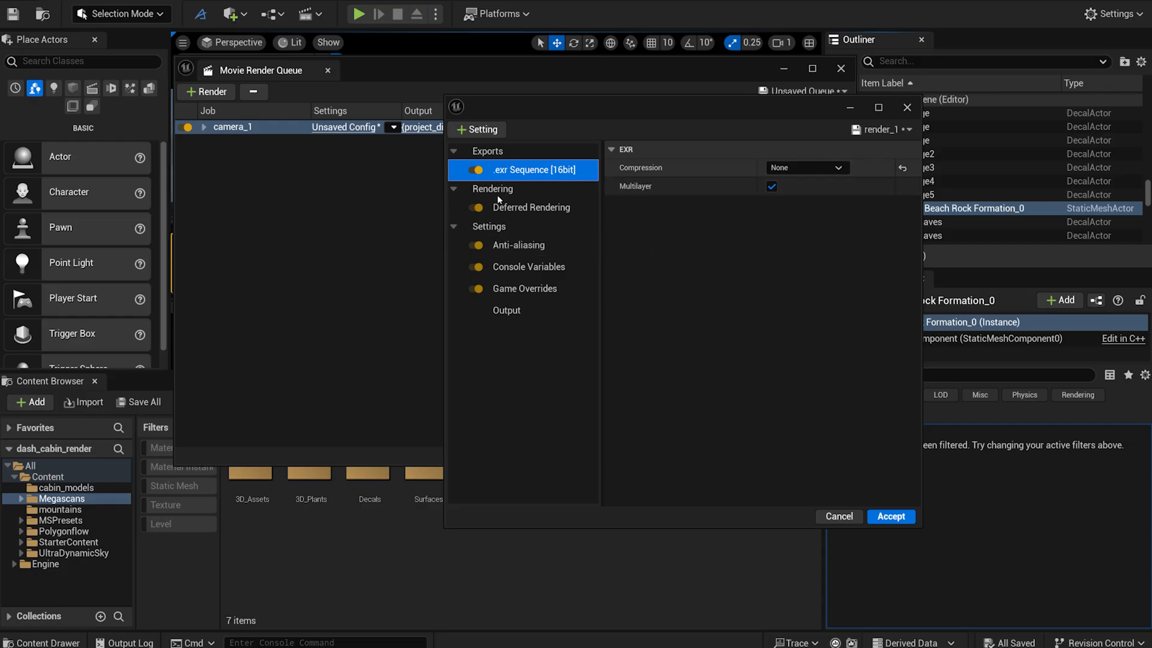
Review camera_1's Deferred Rendering, 64-sample anti-aliasing, console variables, game overrides and 3840×2160 25 fps output.
left_click(529, 207)
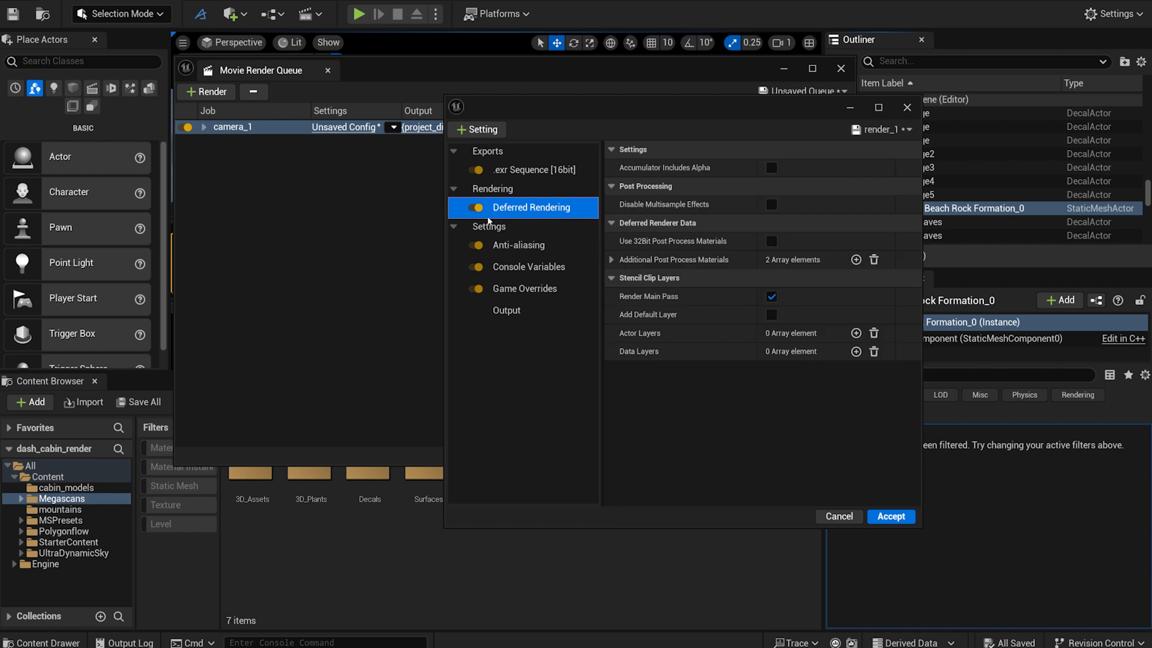
left_click(519, 245)
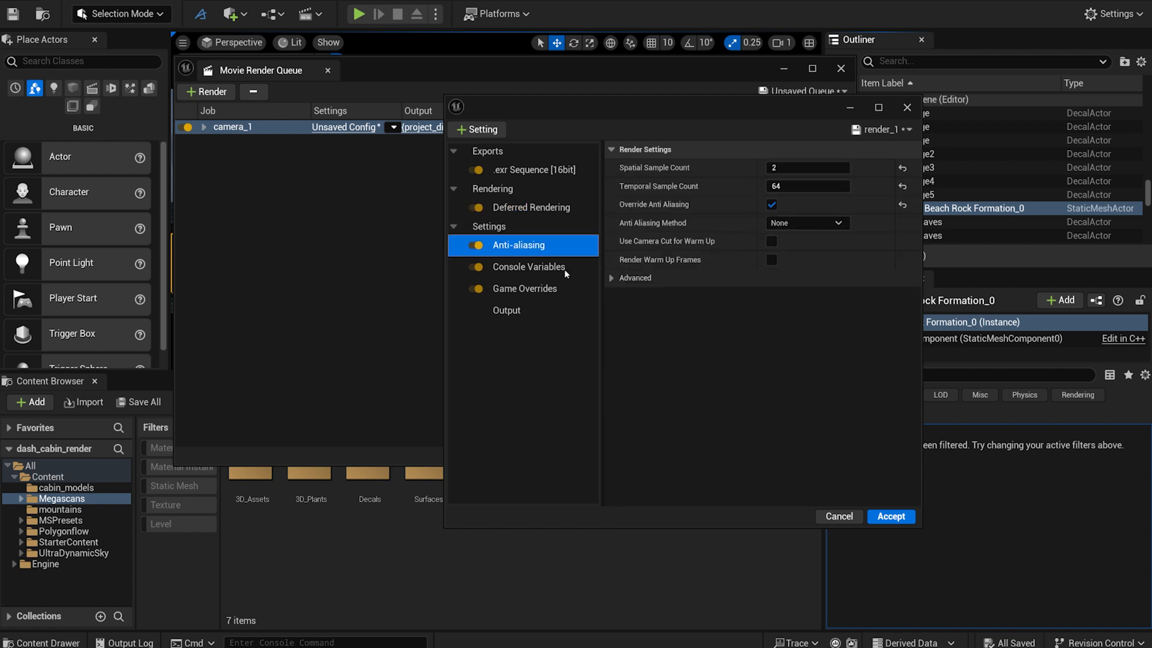
mouse_move(700, 207)
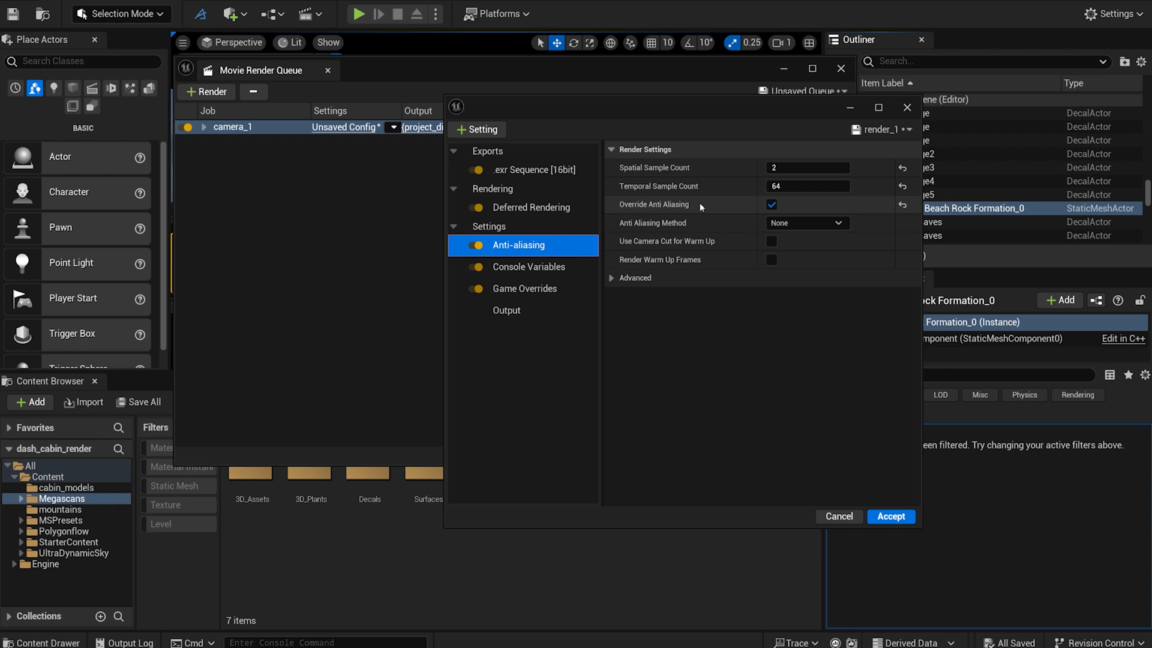
left_click(528, 267)
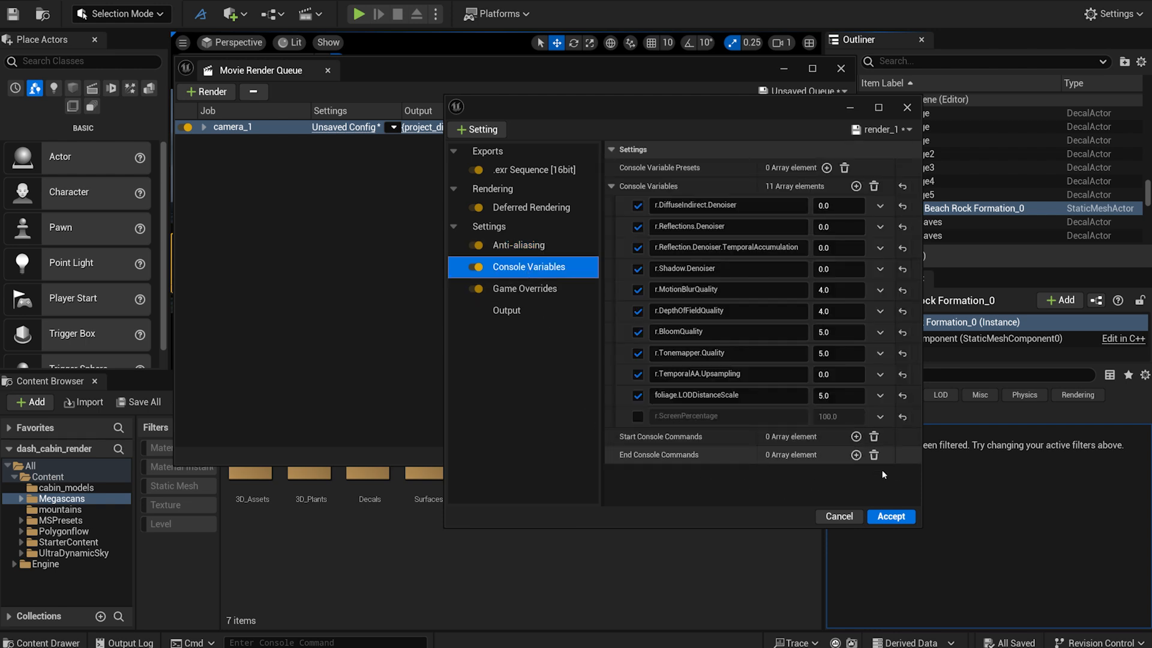
mouse_move(521, 357)
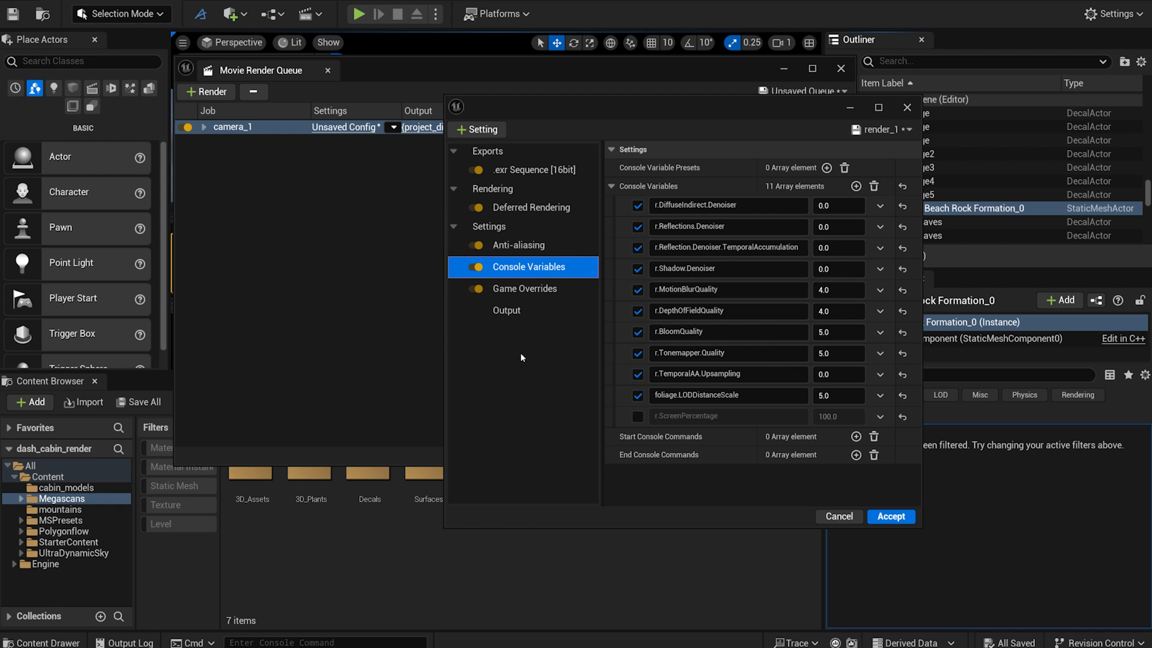
left_click(528, 288)
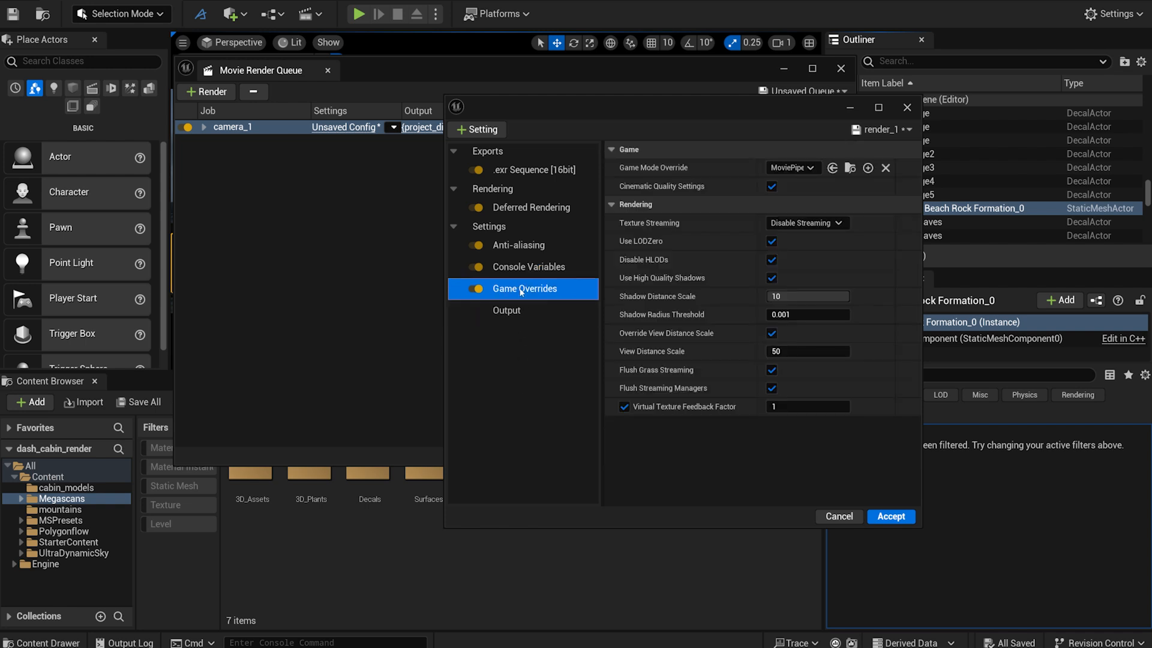
left_click(506, 309)
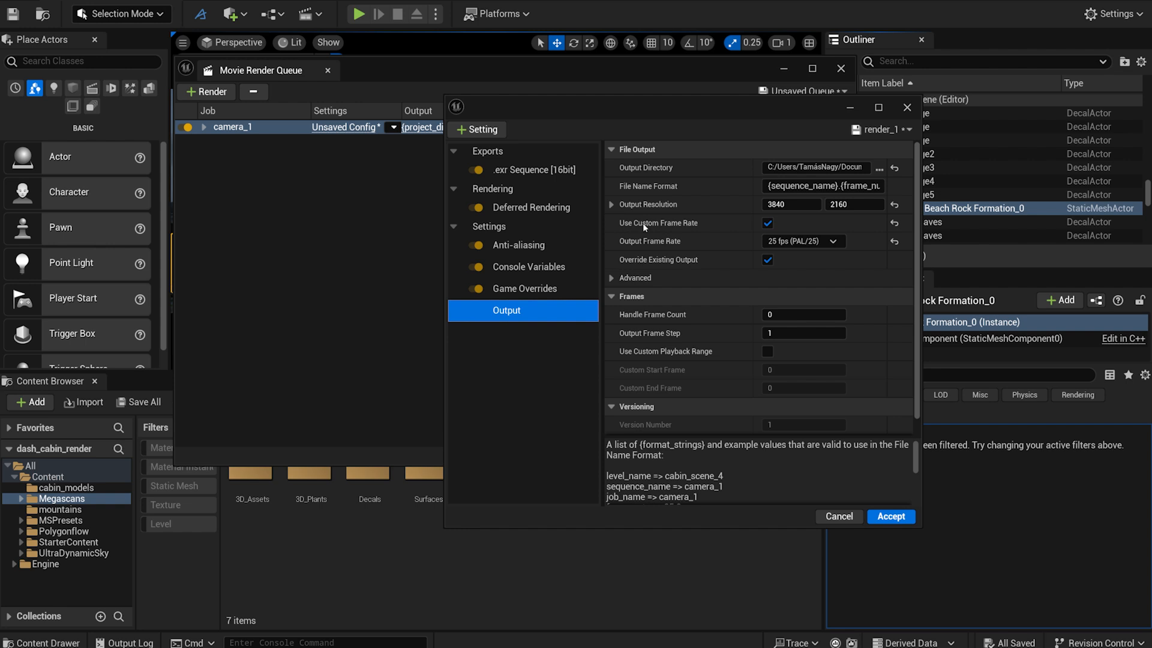
mouse_move(855, 259)
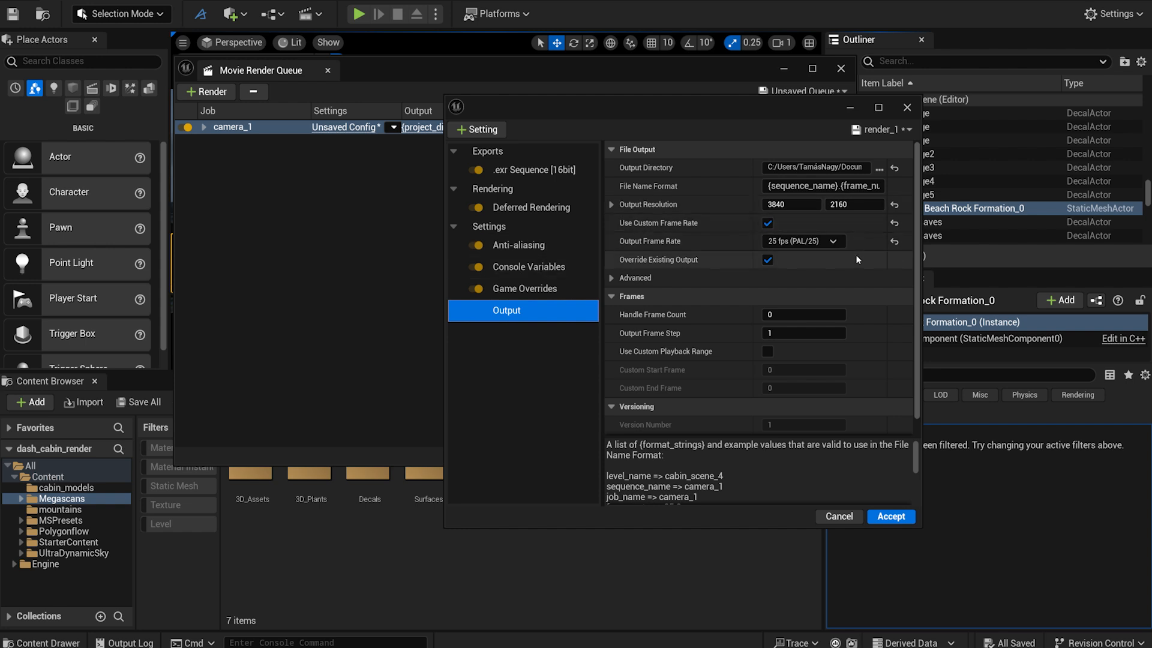